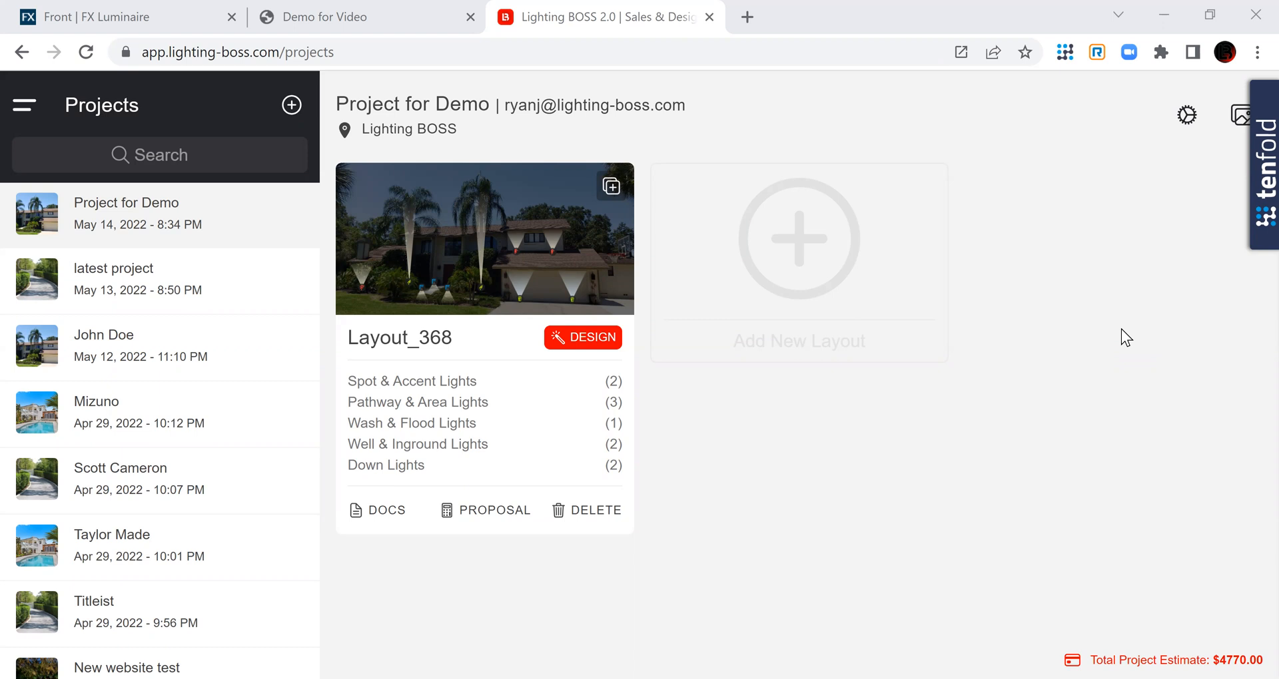
{"action": "mouse_move", "coordinate": [704, 447]}
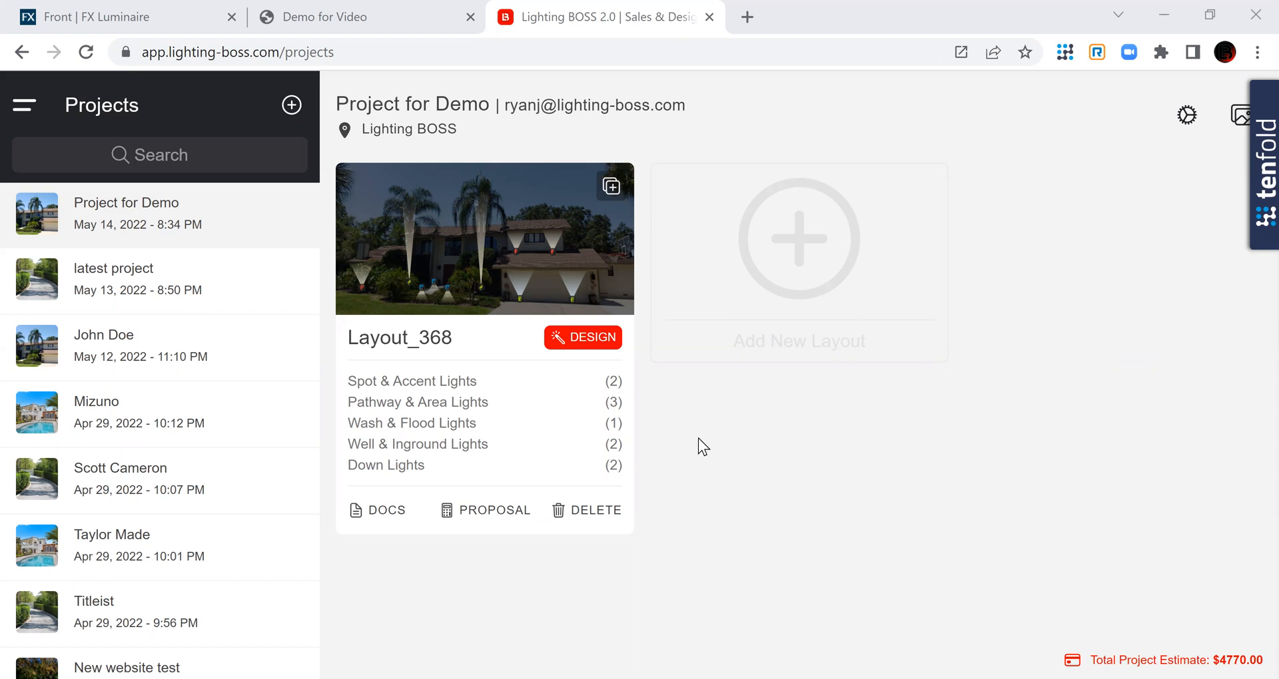
{"action": "mouse_move", "coordinate": [498, 516]}
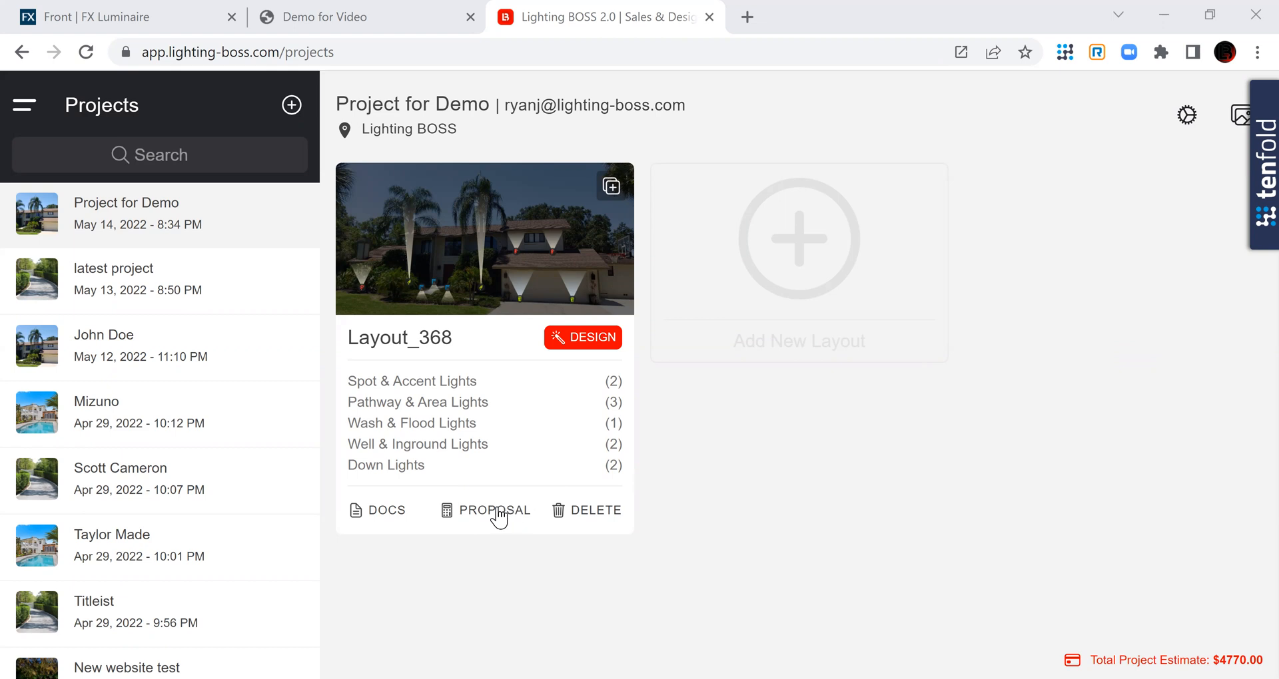
{"action": "mouse_move", "coordinate": [753, 467]}
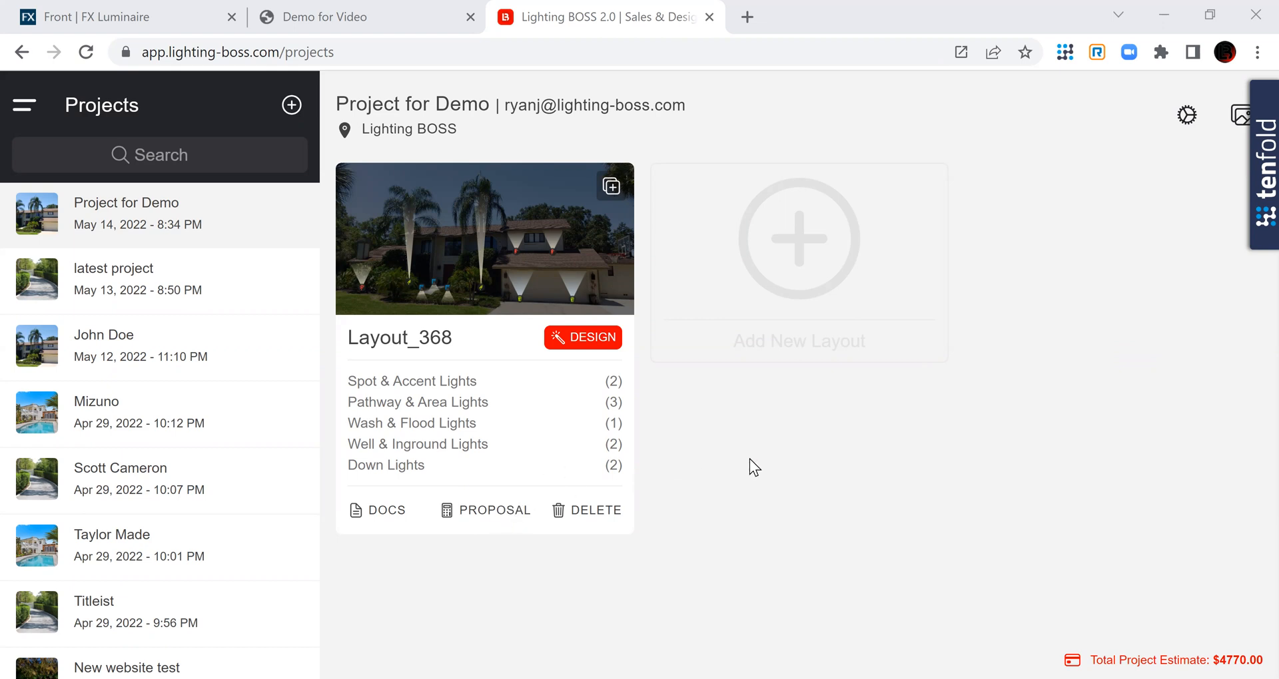
{"action": "mouse_move", "coordinate": [662, 486]}
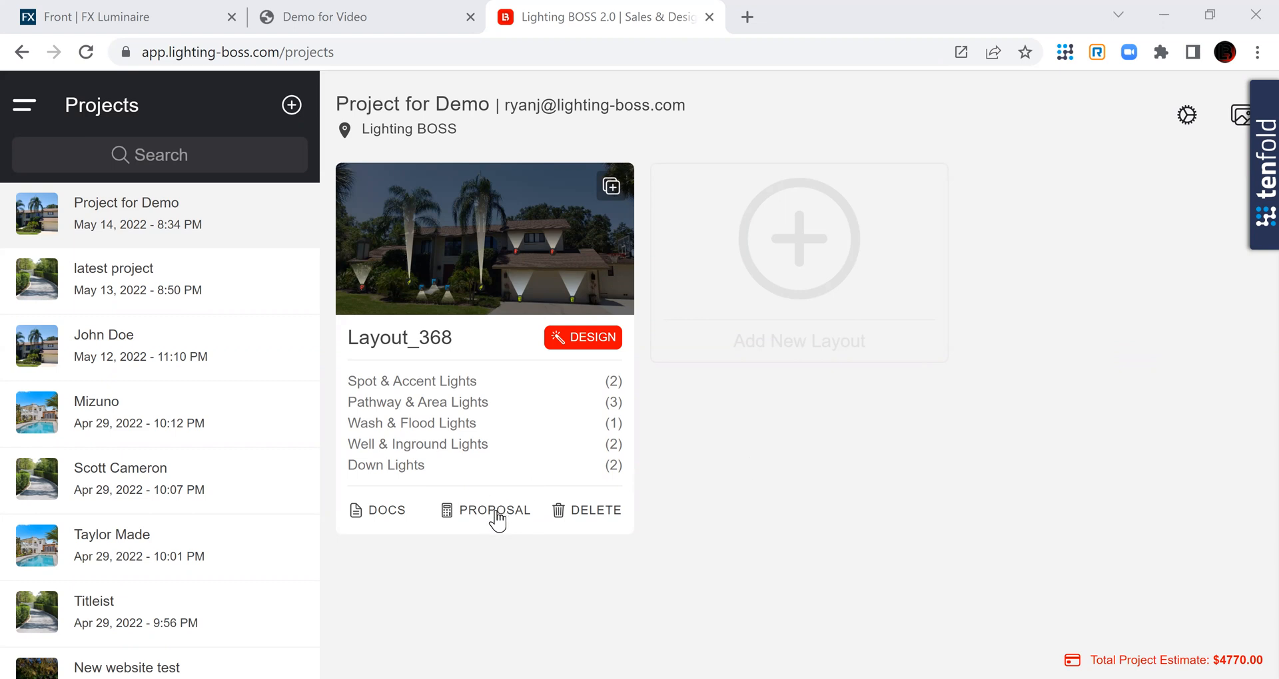
Open the Layout_368 proposal, set labour to 8 hours ($760) and add an upgrade line
{"action": "left_click", "coordinate": [494, 510]}
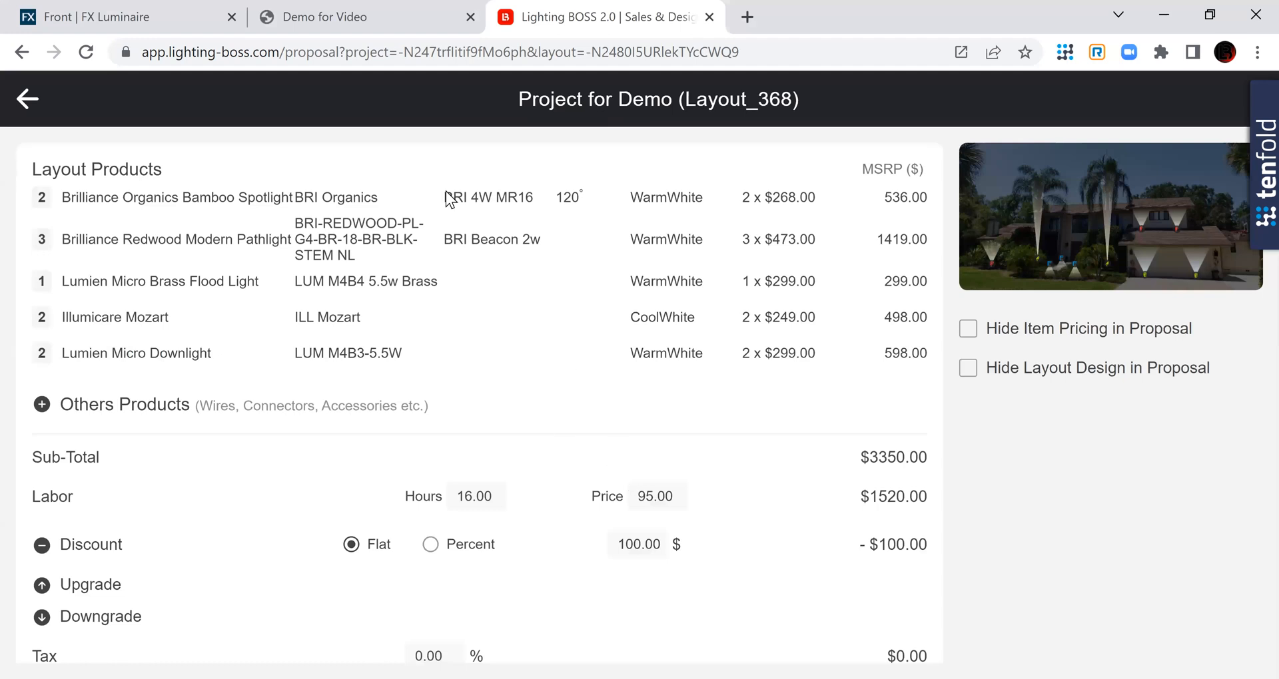
{"action": "mouse_move", "coordinate": [957, 282]}
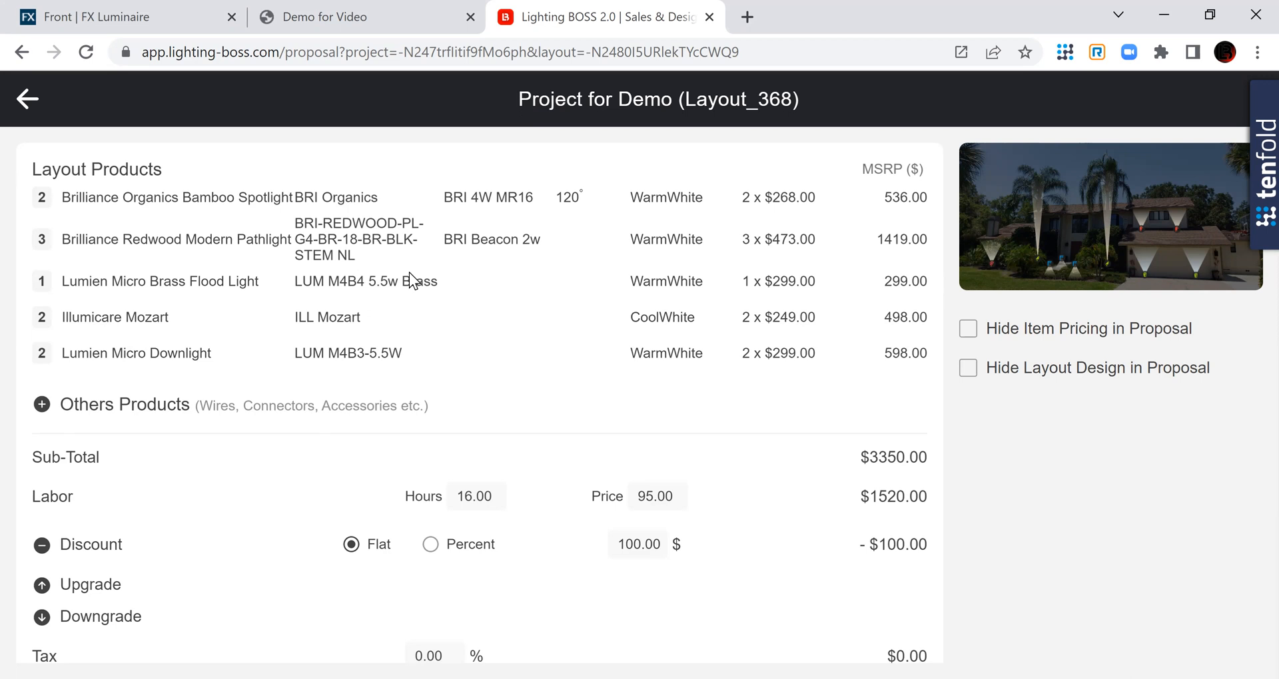
{"action": "mouse_move", "coordinate": [557, 287]}
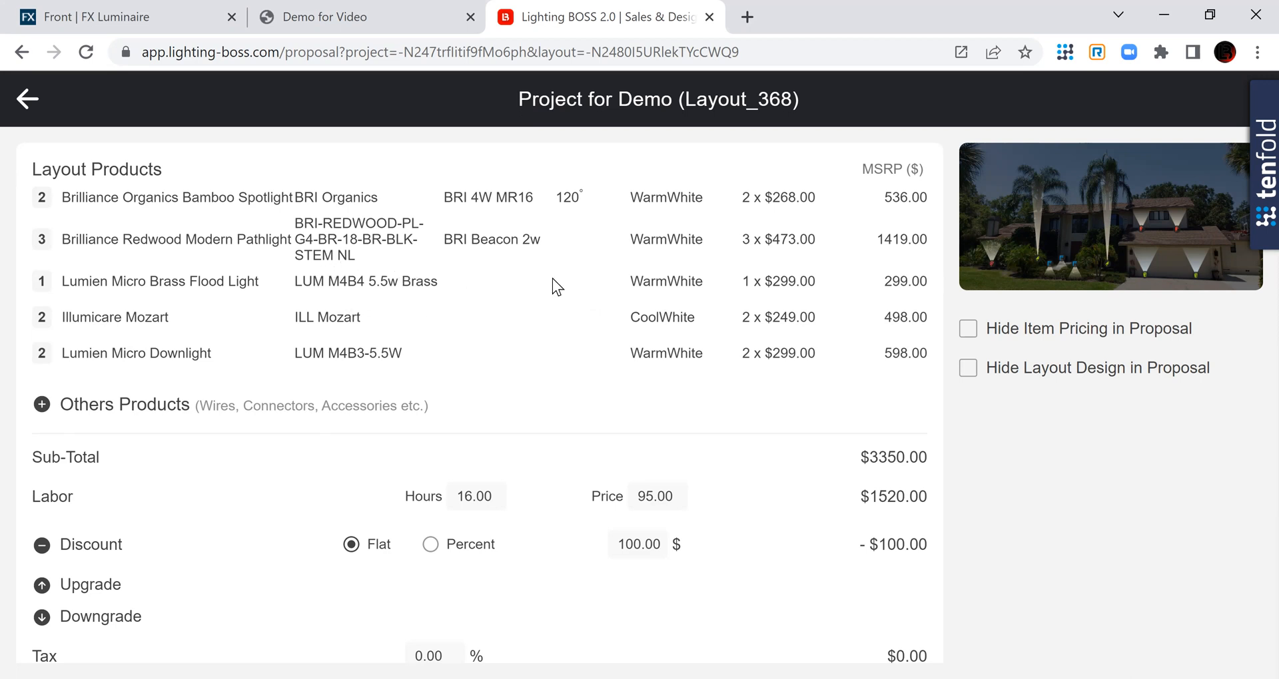
{"action": "mouse_move", "coordinate": [342, 402]}
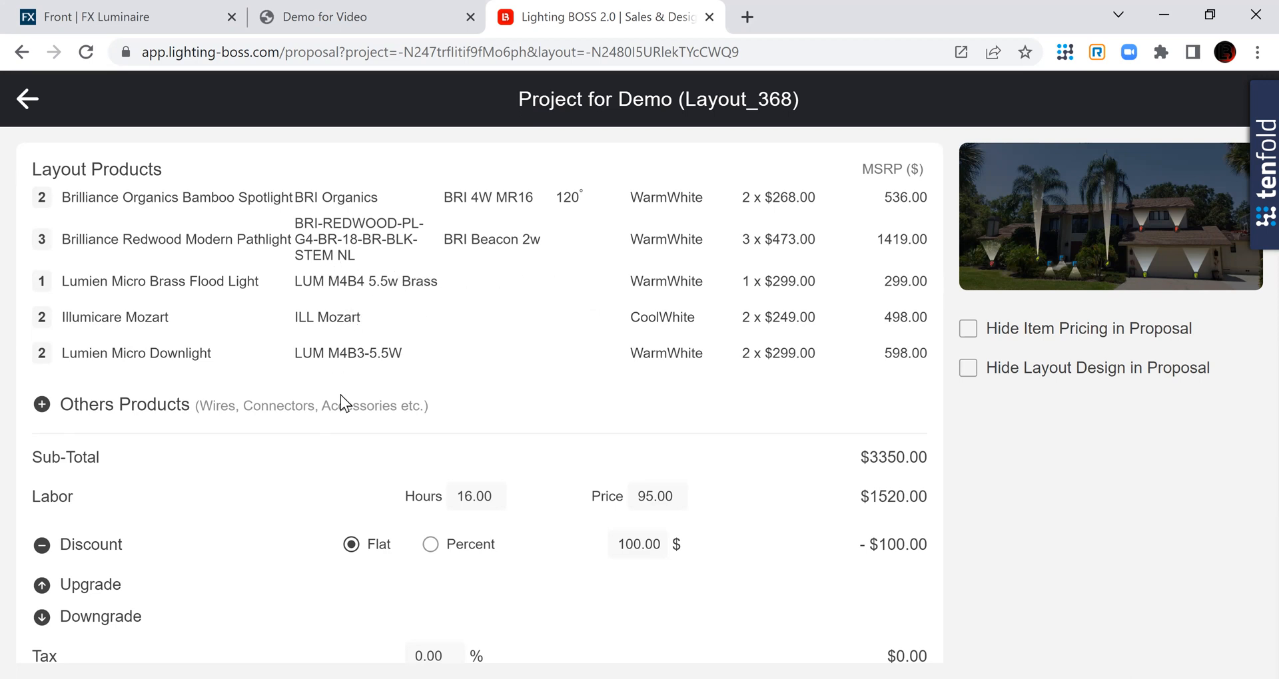
{"action": "scroll", "scroll_direction": "down", "scroll_amount": 3}
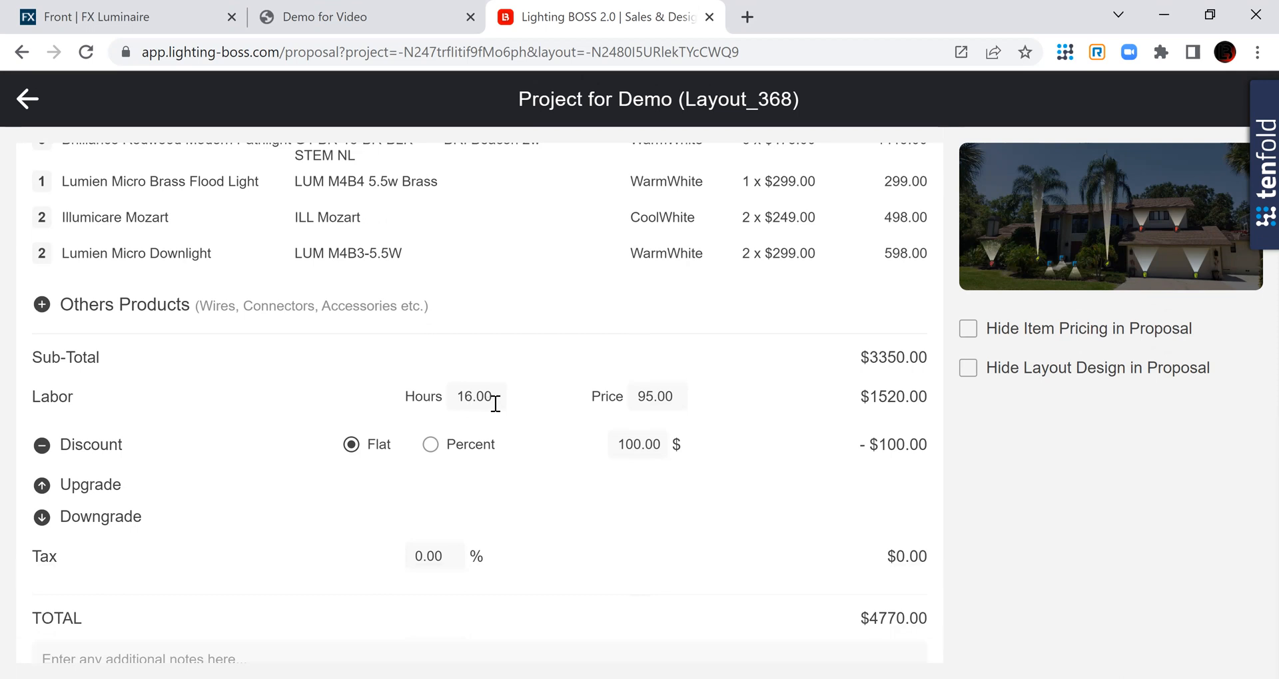
{"action": "double_click", "coordinate": [475, 397]}
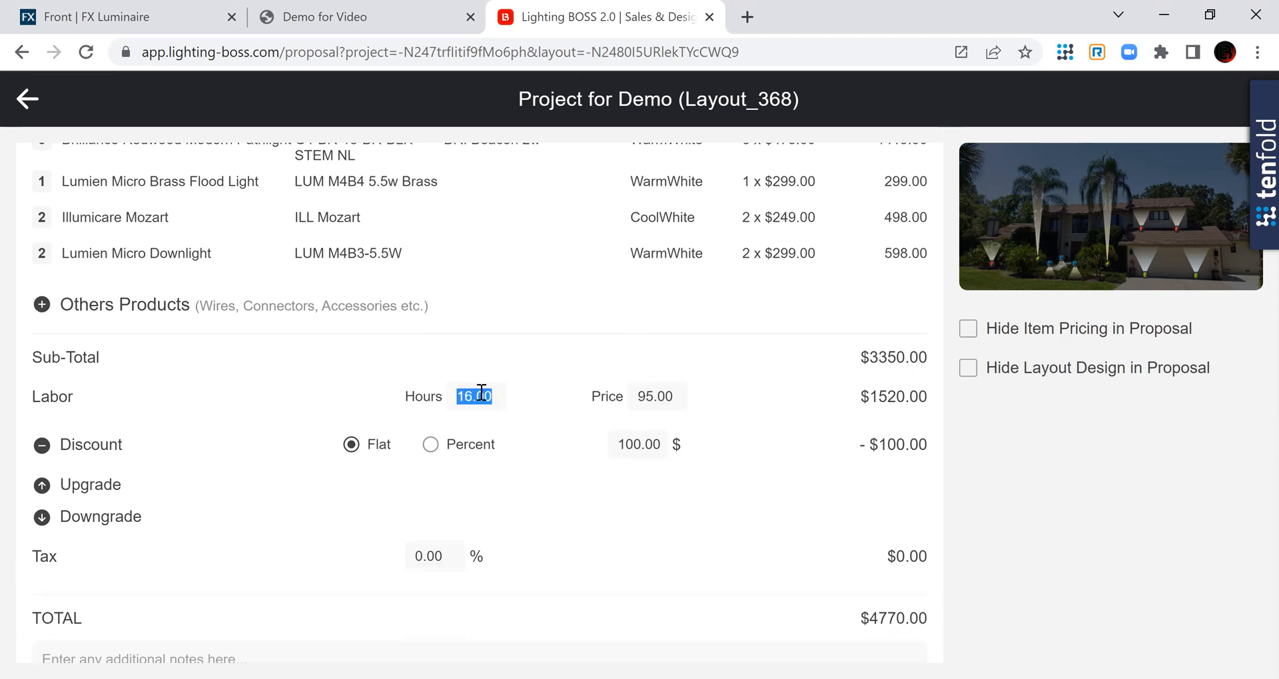
{"action": "mouse_move", "coordinate": [526, 456]}
{"action": "type", "text": "8"}
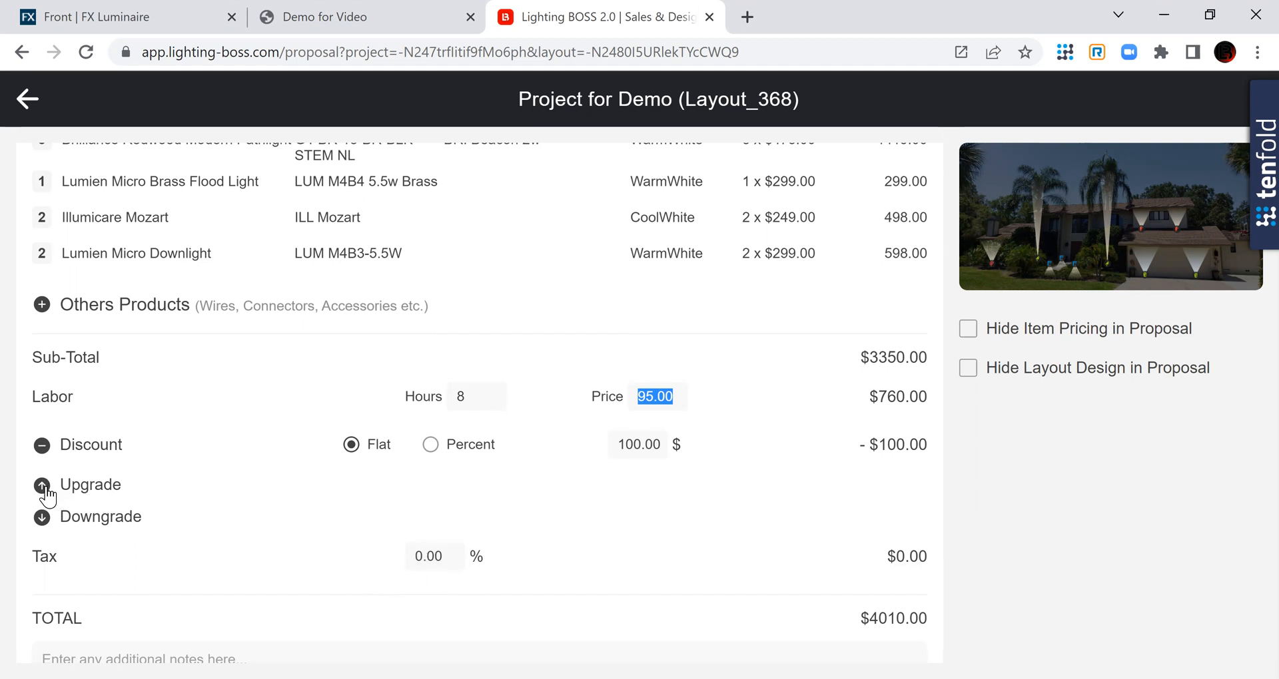
{"action": "left_click", "coordinate": [42, 485]}
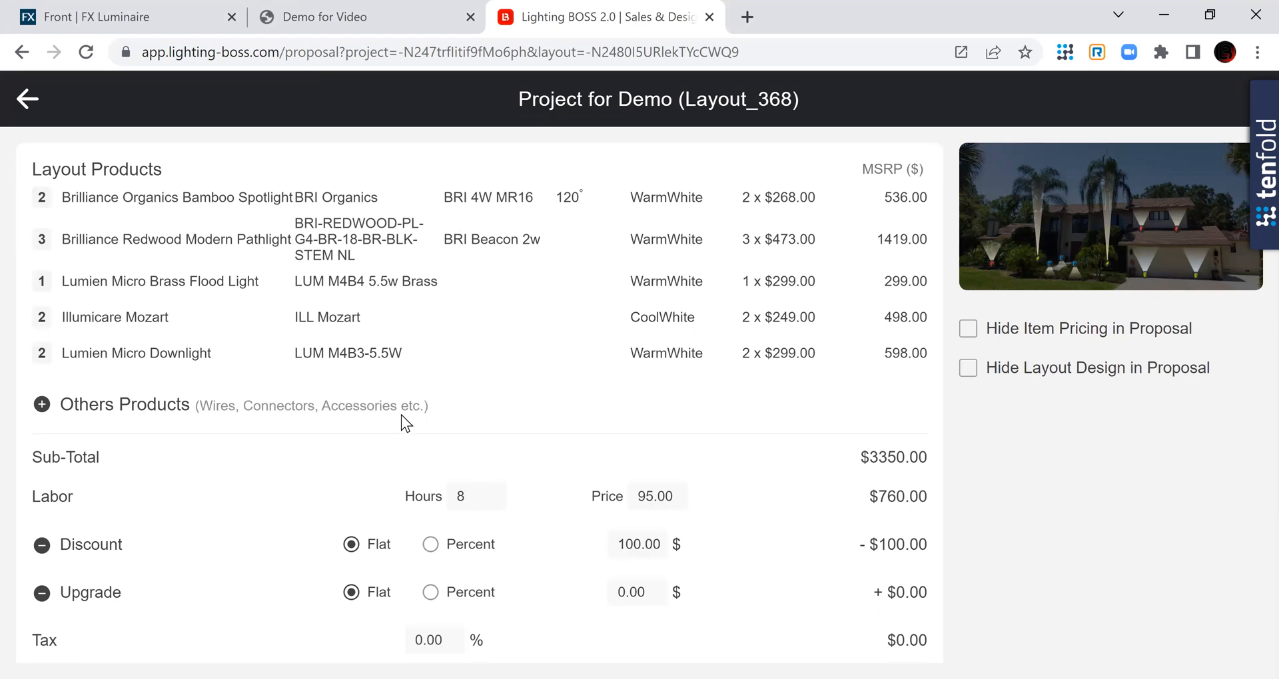
{"action": "mouse_move", "coordinate": [408, 237]}
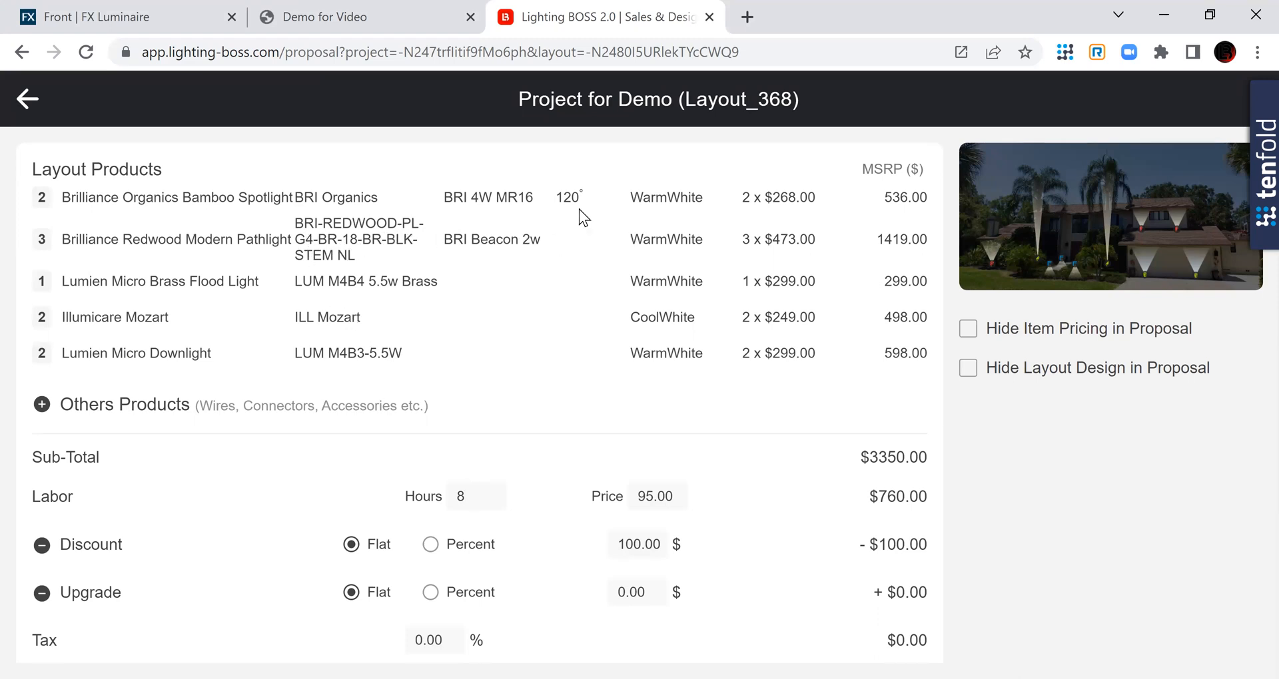
{"action": "mouse_move", "coordinate": [269, 211]}
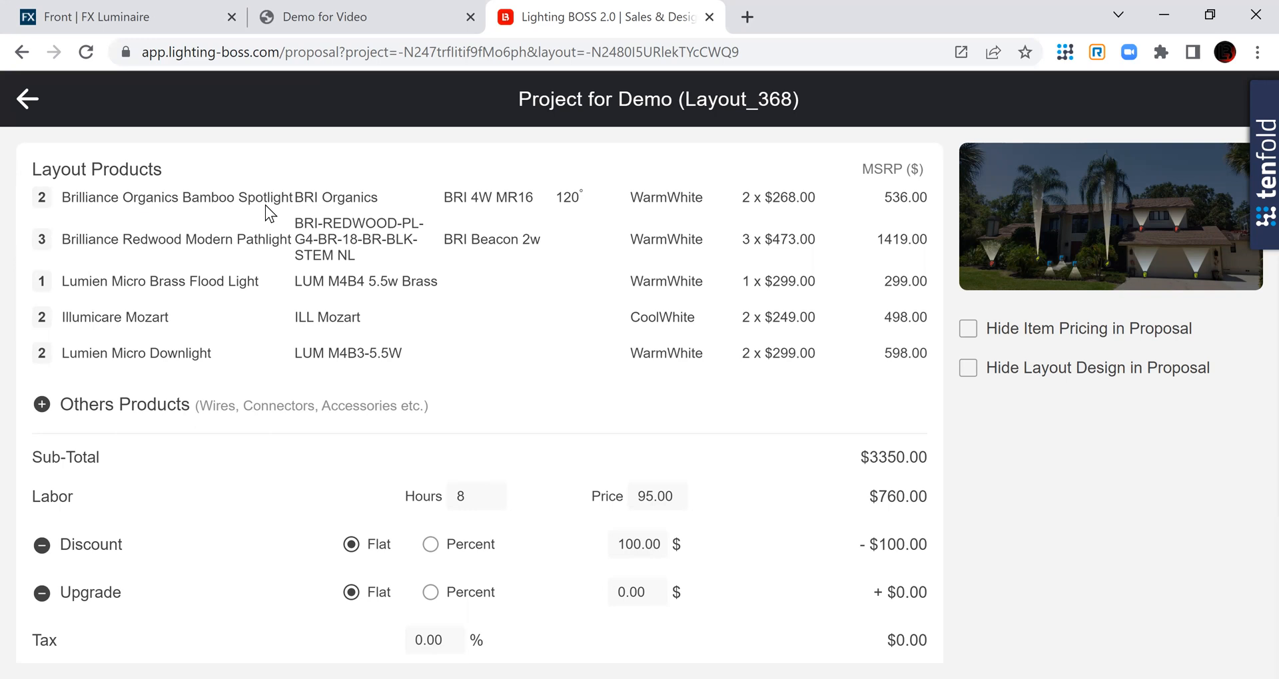
{"action": "mouse_move", "coordinate": [630, 227]}
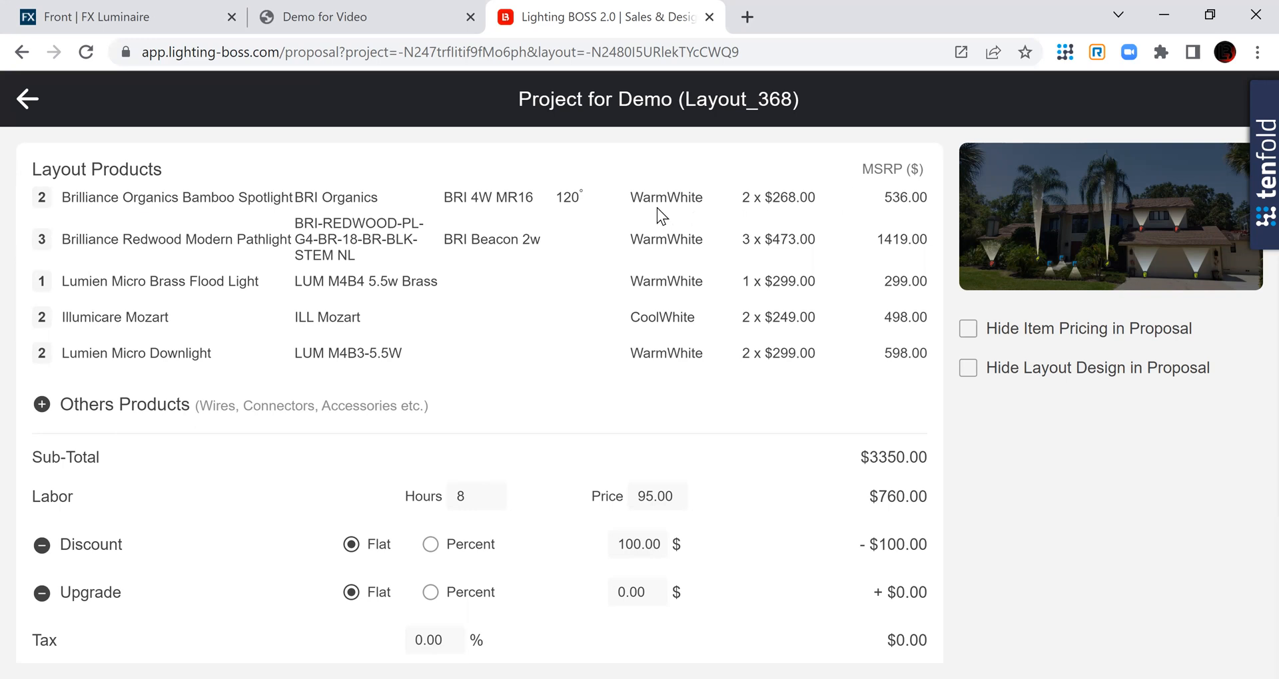
{"action": "mouse_move", "coordinate": [595, 288]}
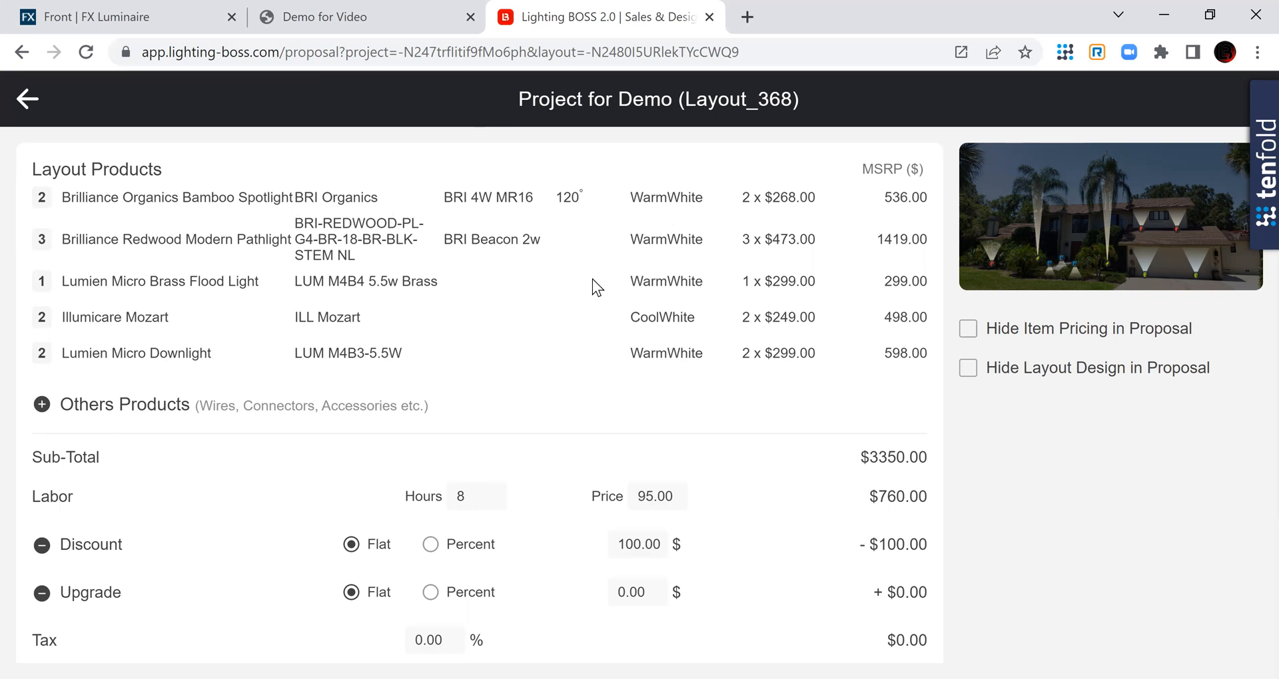
{"action": "mouse_move", "coordinate": [542, 285]}
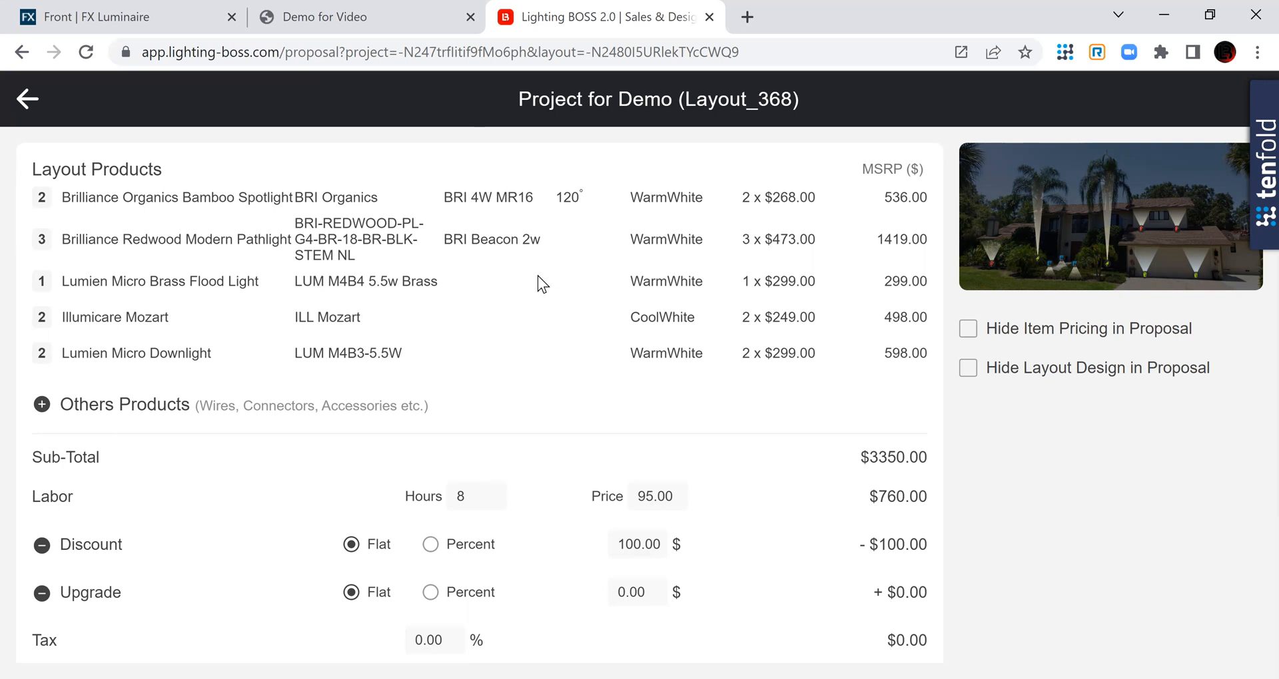
{"action": "mouse_move", "coordinate": [527, 281]}
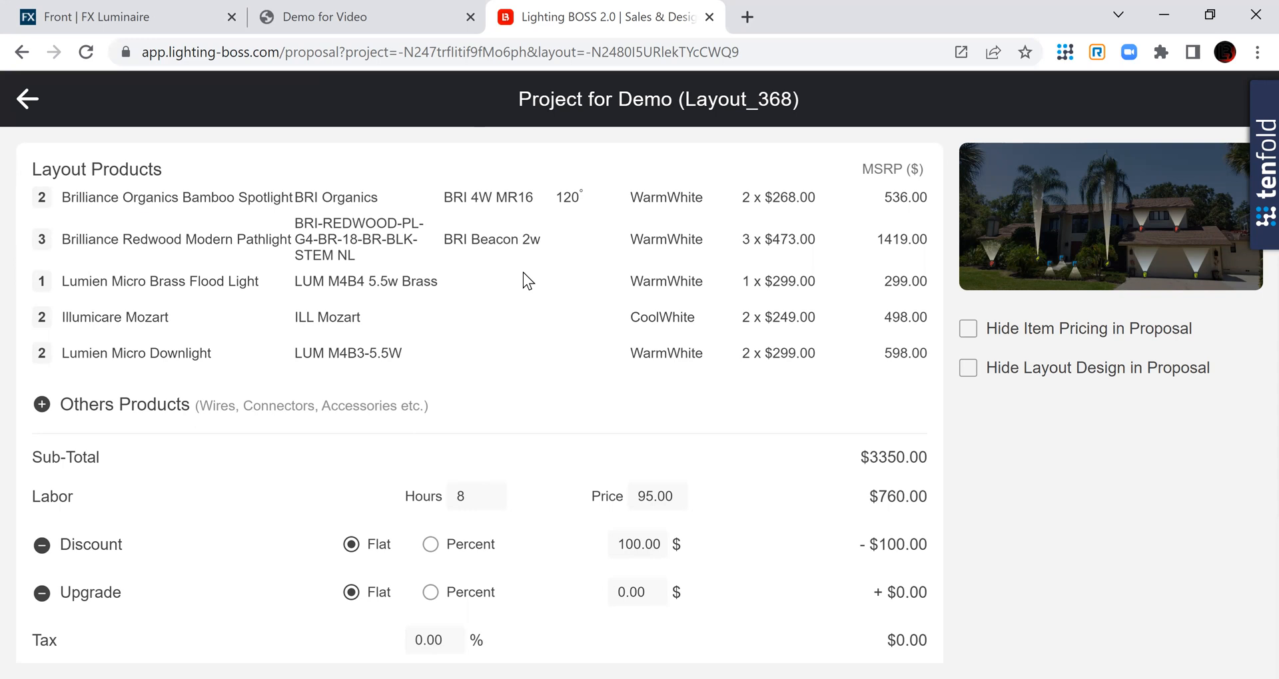
{"action": "mouse_move", "coordinate": [532, 279]}
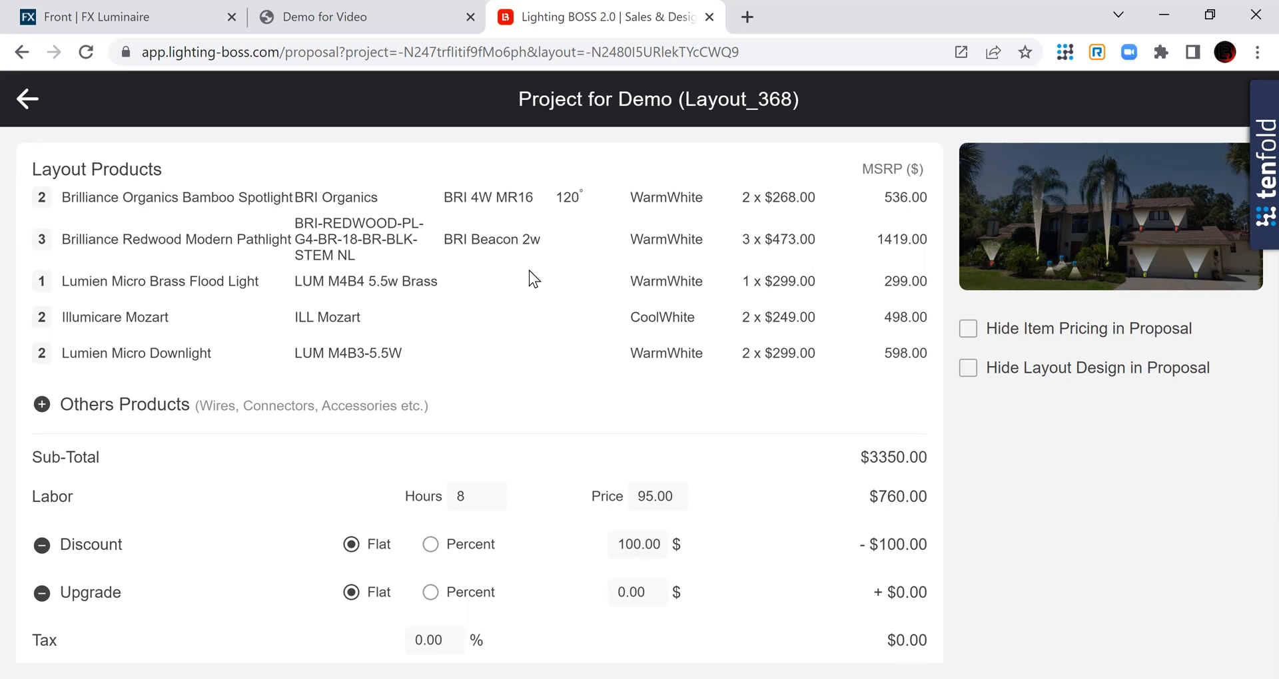
Return from the Front area to the project summary and open the $2500 proposal price settings
{"action": "left_click", "coordinate": [114, 16]}
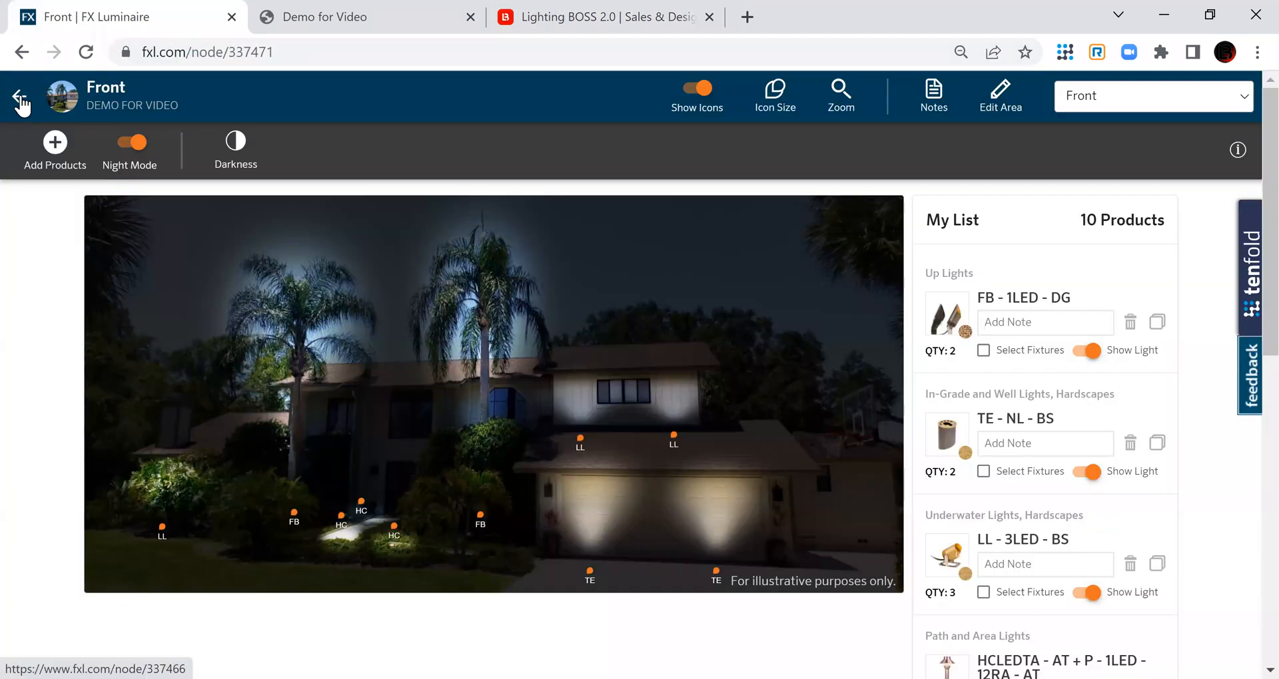
{"action": "left_click", "coordinate": [20, 96]}
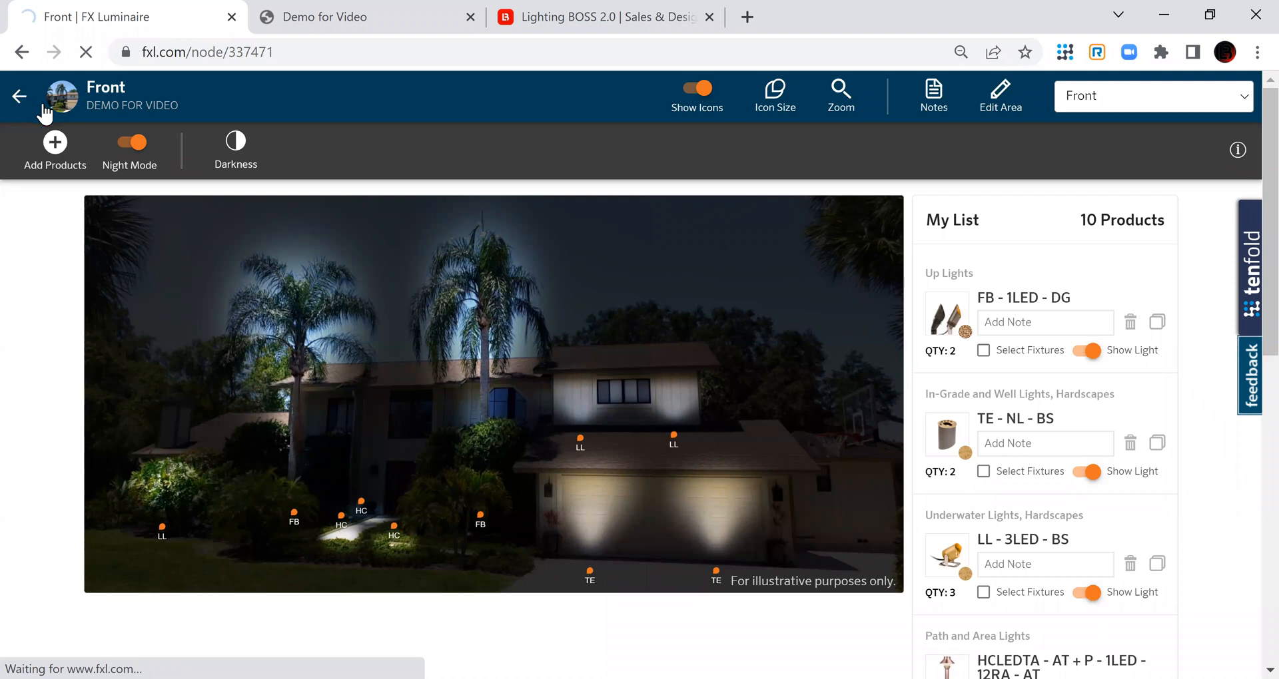
{"action": "mouse_move", "coordinate": [1050, 273]}
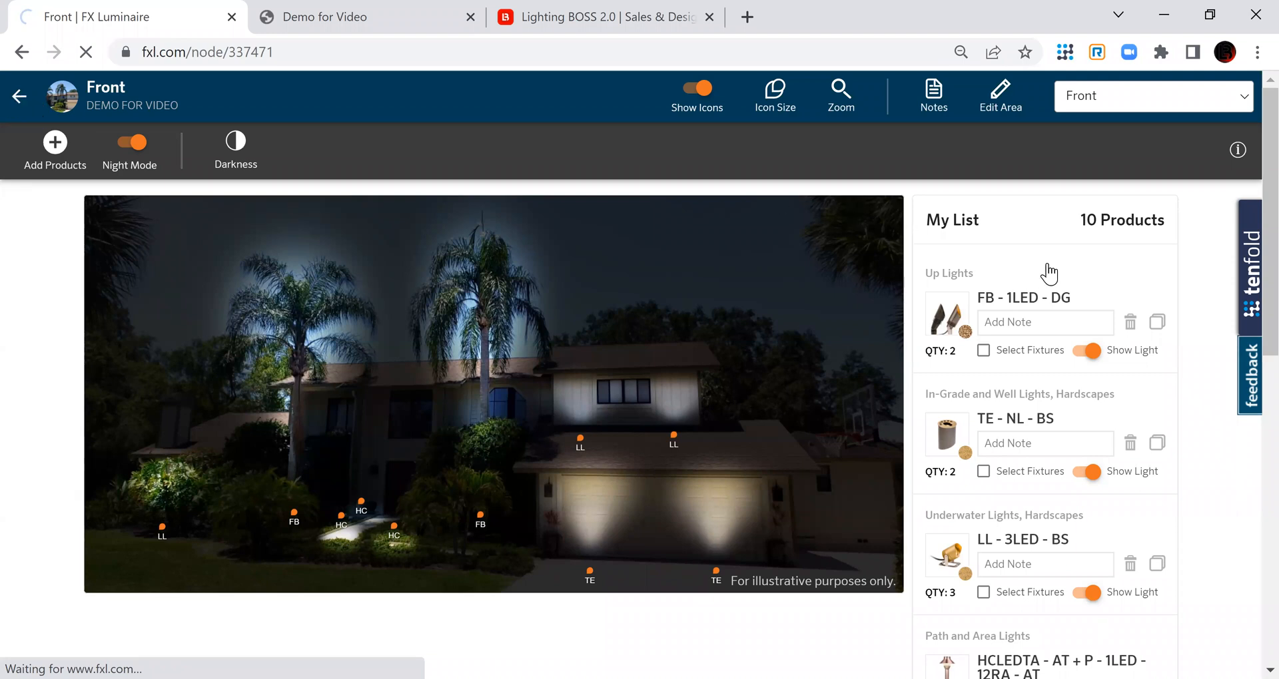
{"action": "left_click", "coordinate": [19, 96]}
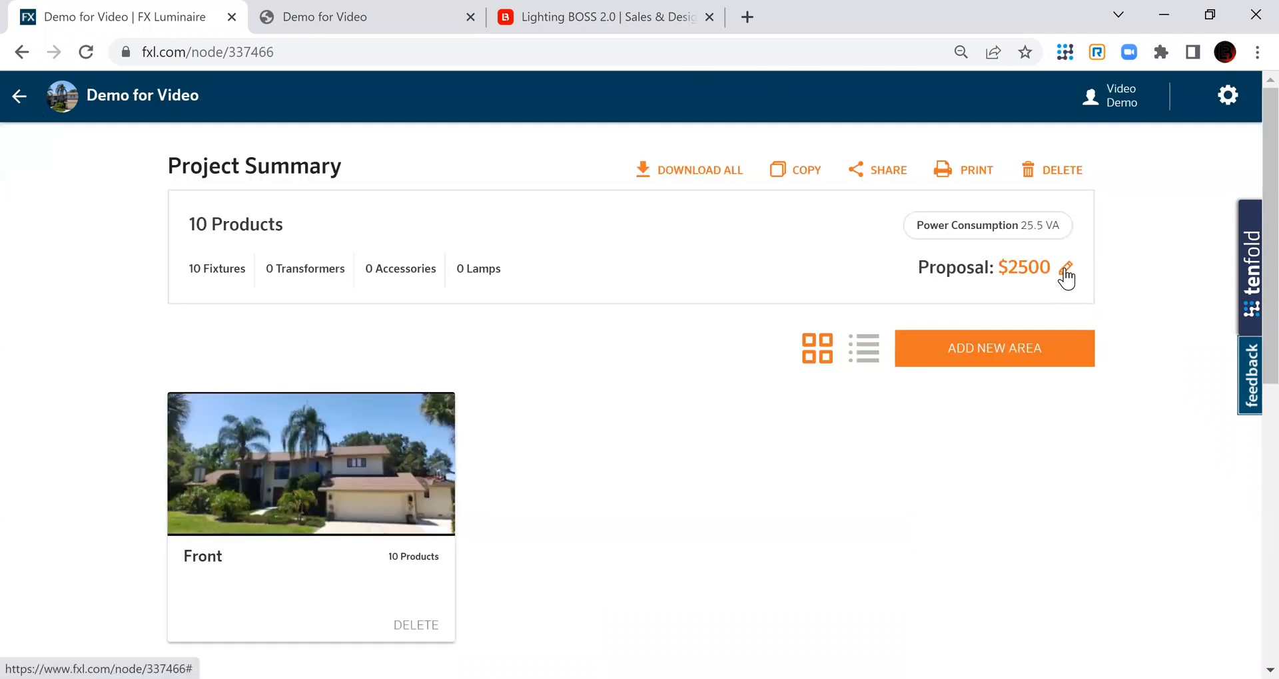
{"action": "left_click", "coordinate": [1066, 269]}
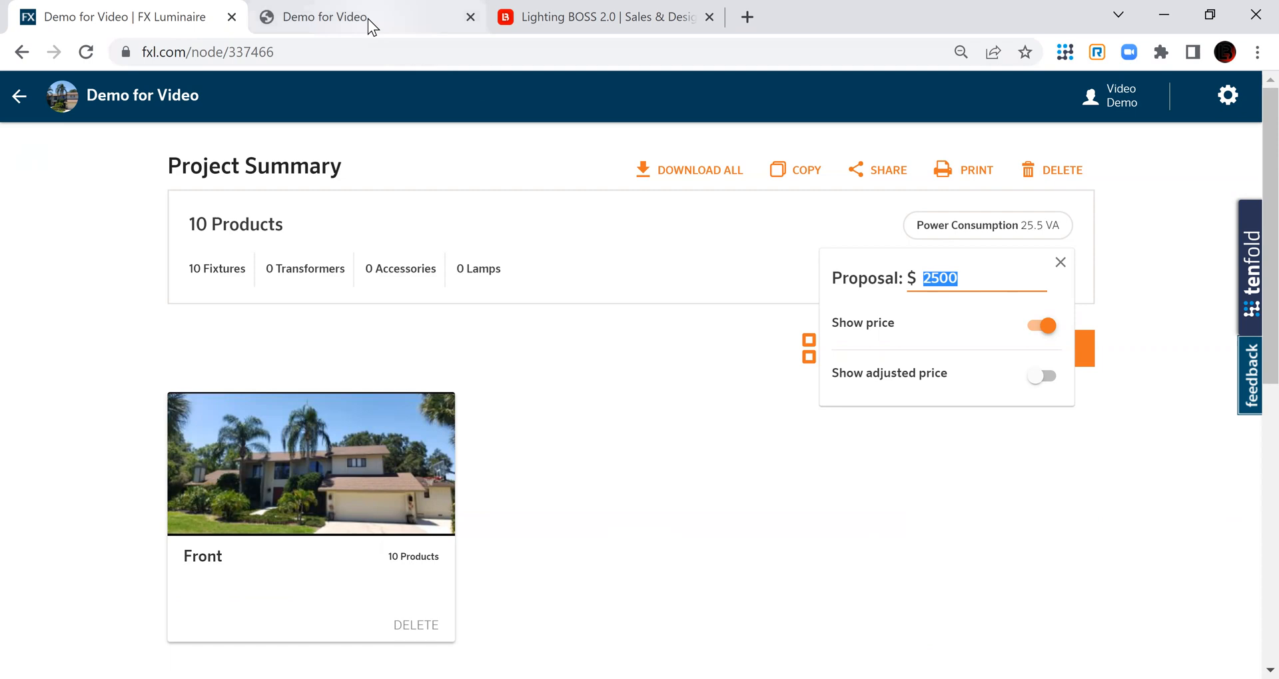
{"action": "left_click", "coordinate": [975, 169]}
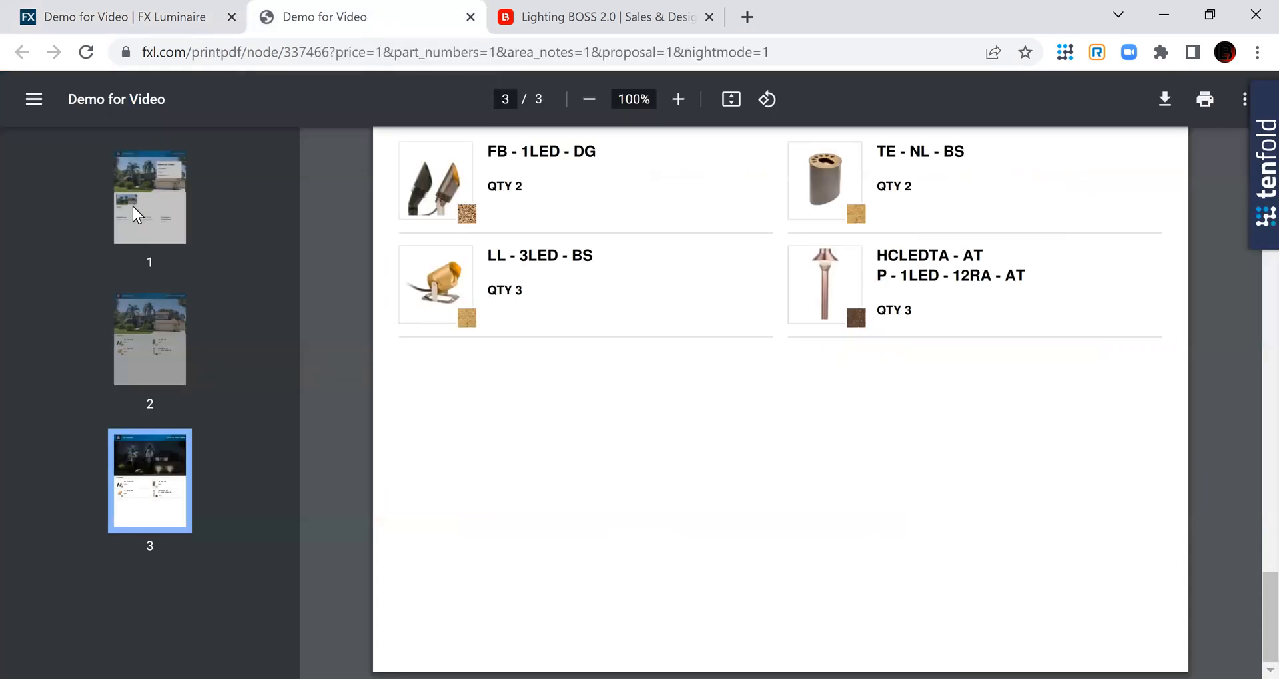
{"action": "left_click", "coordinate": [150, 197]}
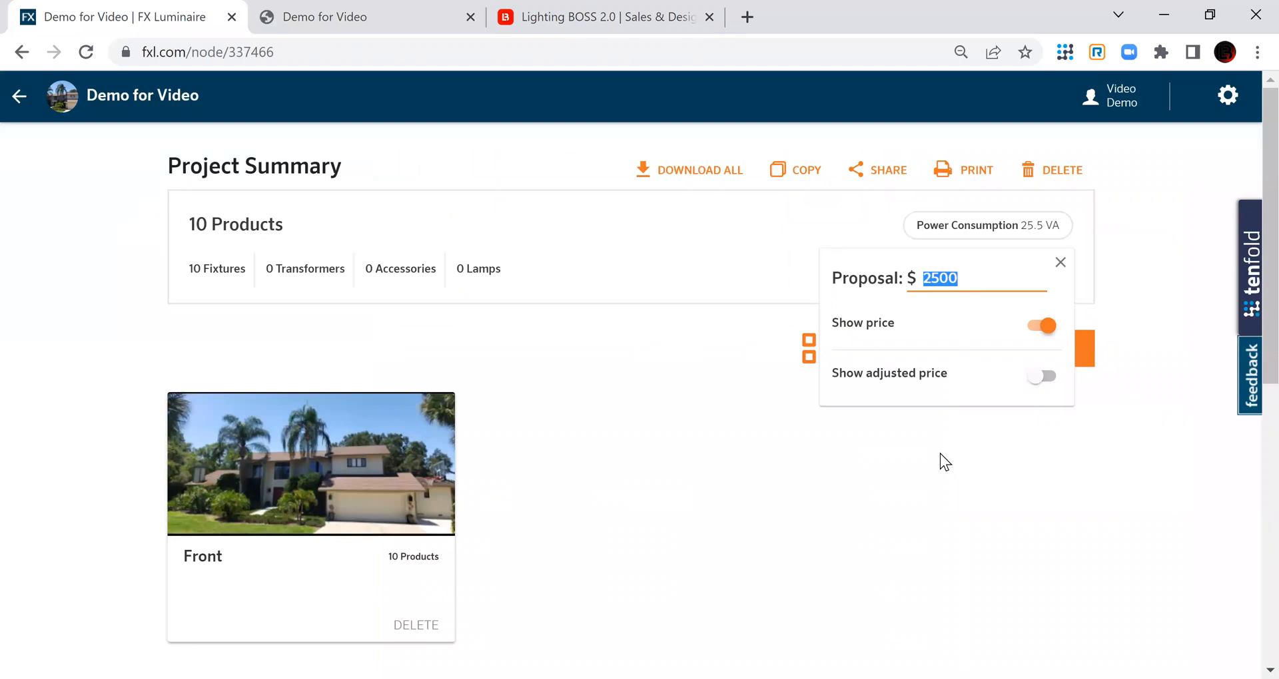
{"action": "mouse_move", "coordinate": [867, 462]}
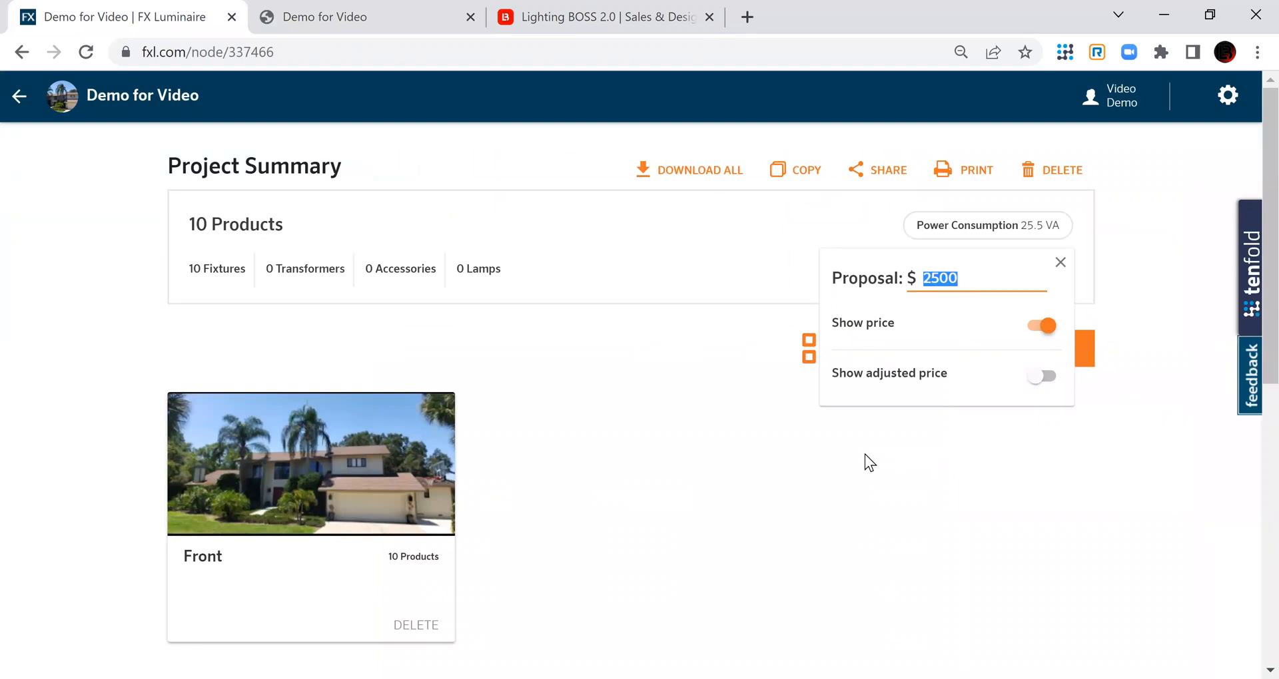
{"action": "mouse_move", "coordinate": [706, 448]}
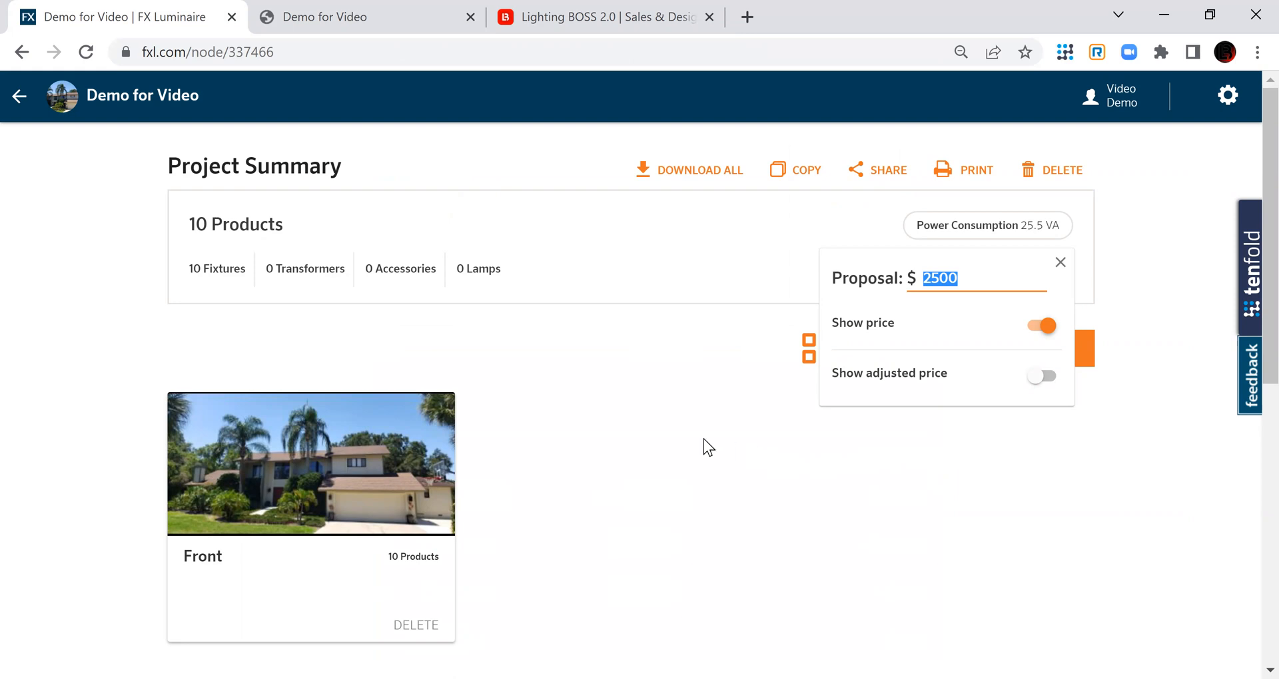
{"action": "mouse_move", "coordinate": [670, 426]}
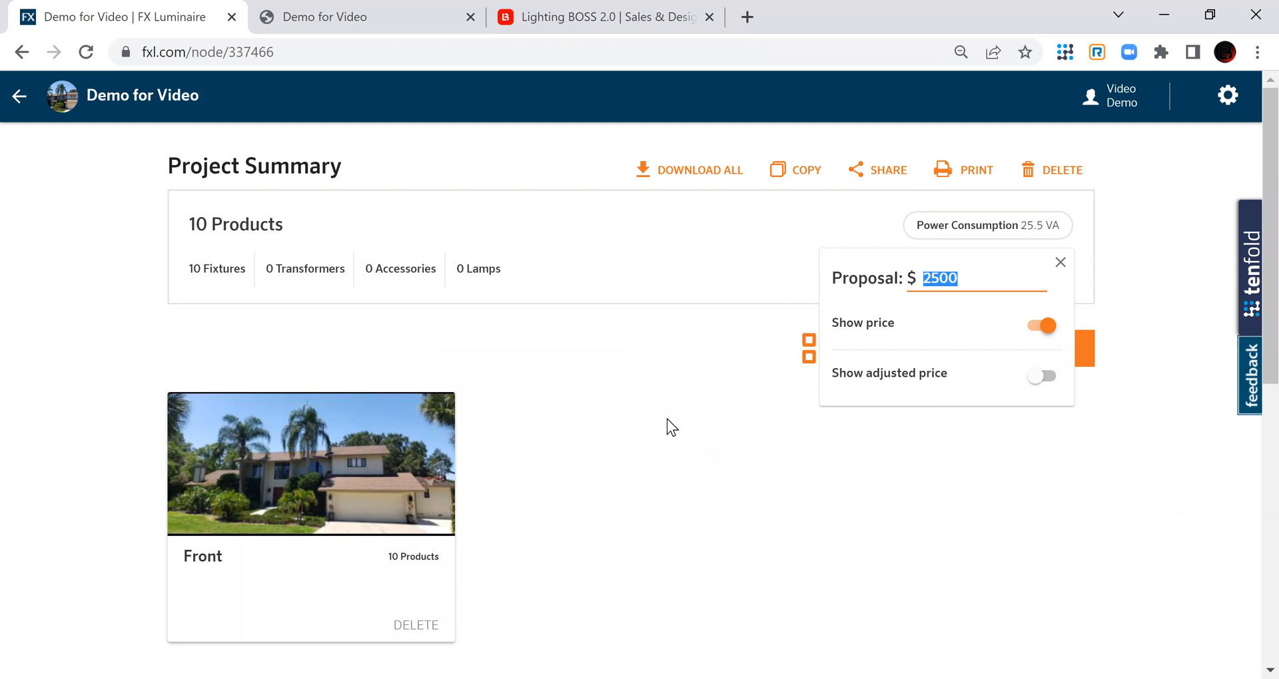
{"action": "mouse_move", "coordinate": [653, 422]}
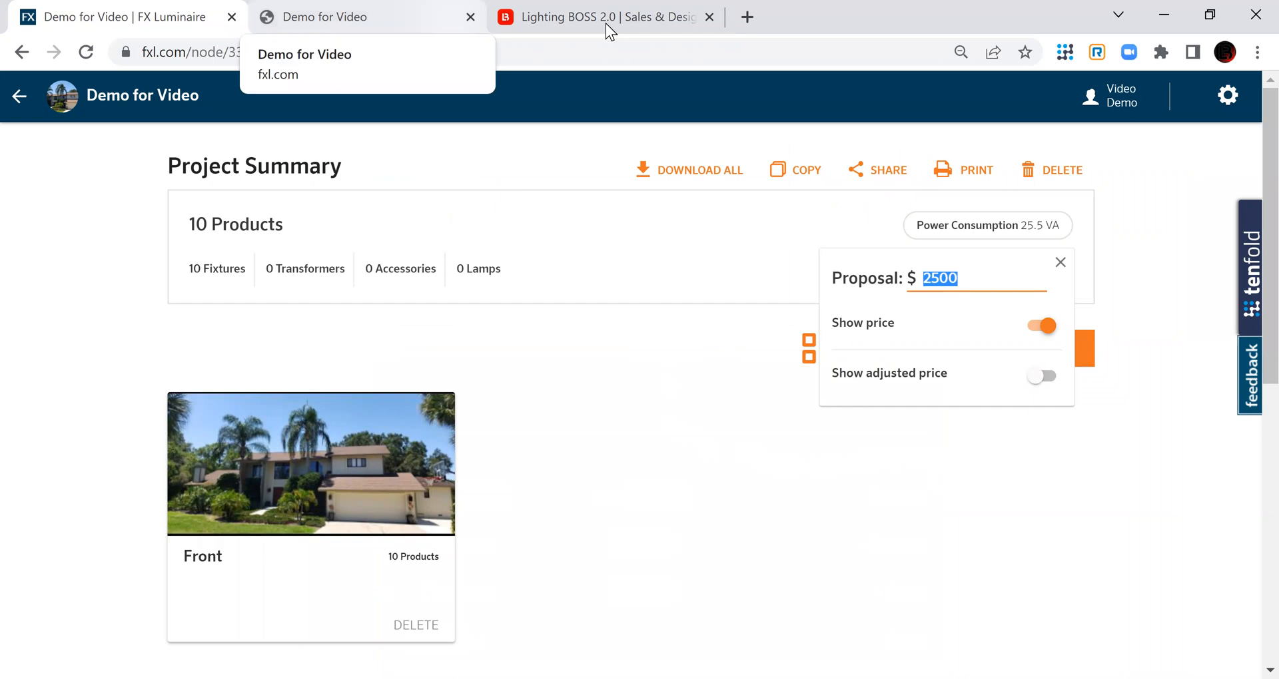
Leave the Lighting BOSS proposal page back to the projects list with the Layout_368 card
{"action": "left_click", "coordinate": [600, 16]}
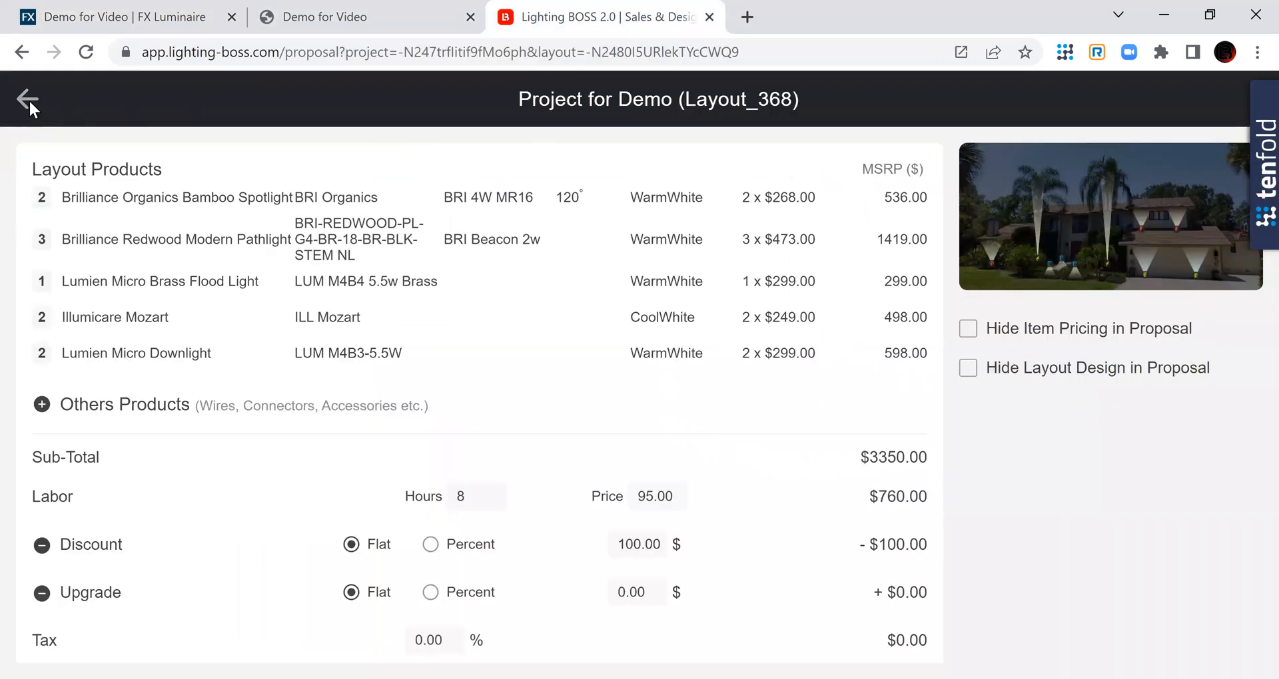
{"action": "left_click", "coordinate": [27, 100]}
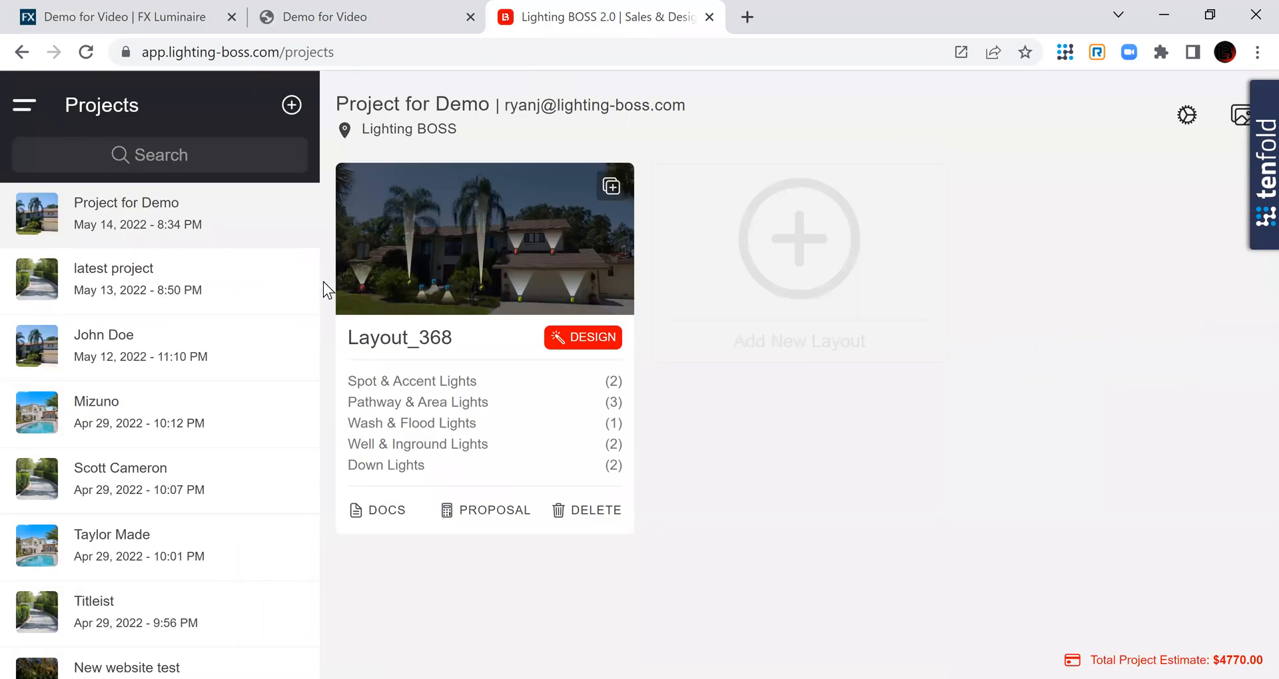
{"action": "mouse_move", "coordinate": [387, 285]}
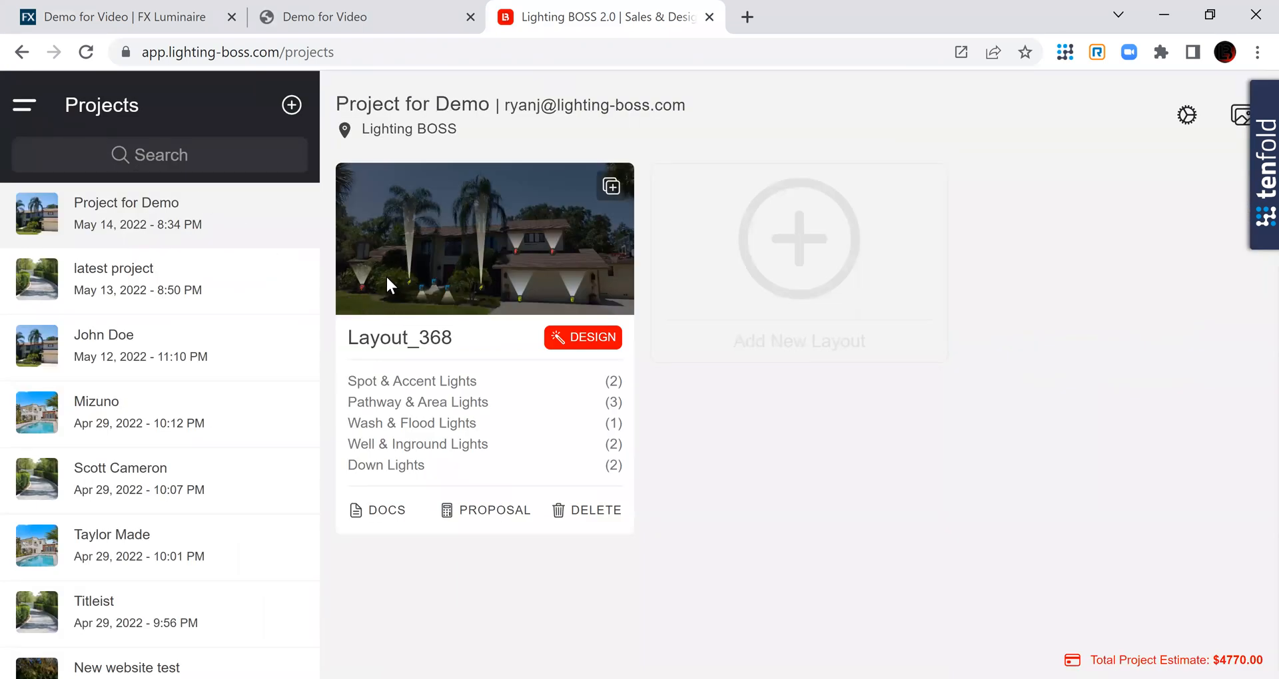
{"action": "mouse_move", "coordinate": [423, 272]}
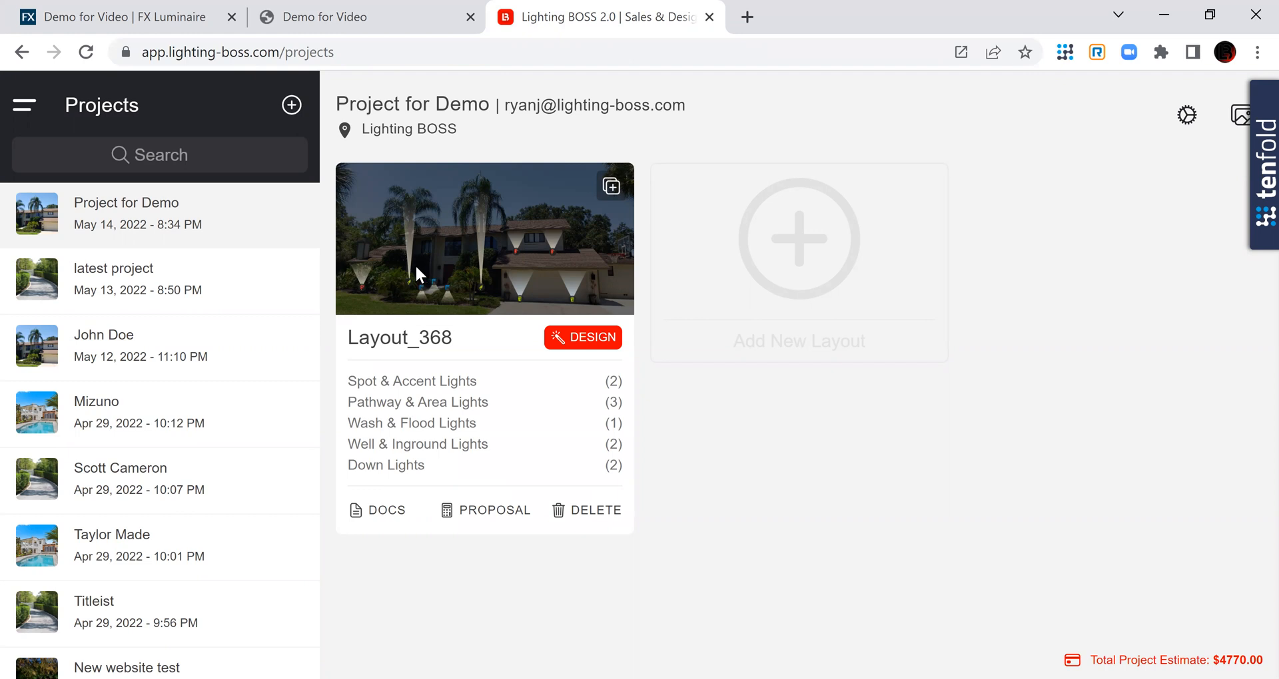
{"action": "mouse_move", "coordinate": [407, 270]}
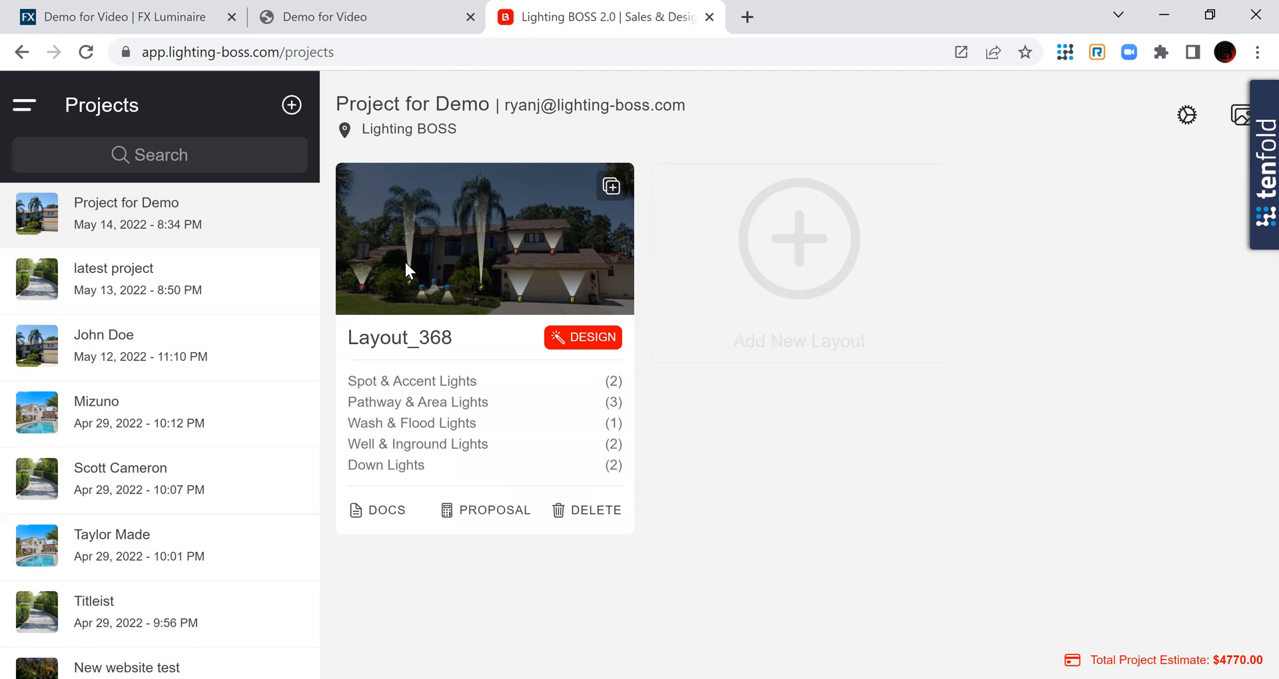
{"action": "mouse_move", "coordinate": [445, 411]}
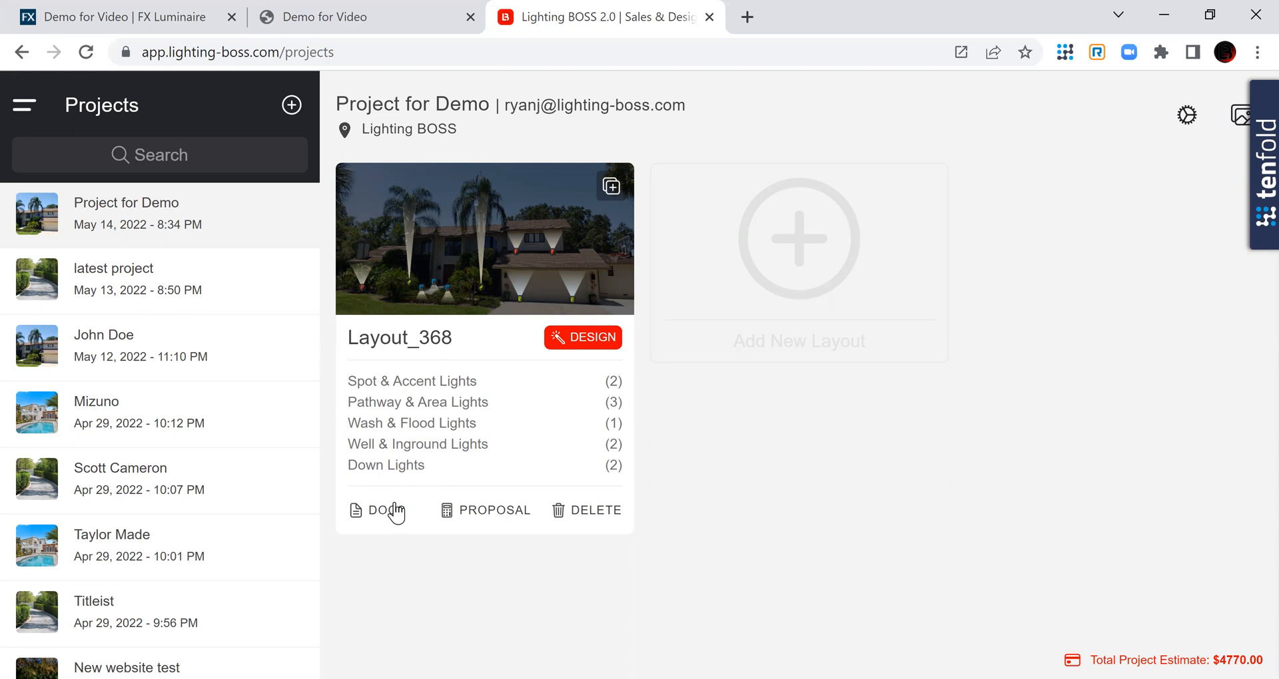
Open the full-size night-mode rendering of Layout_368 from its document choices
{"action": "left_click", "coordinate": [379, 510]}
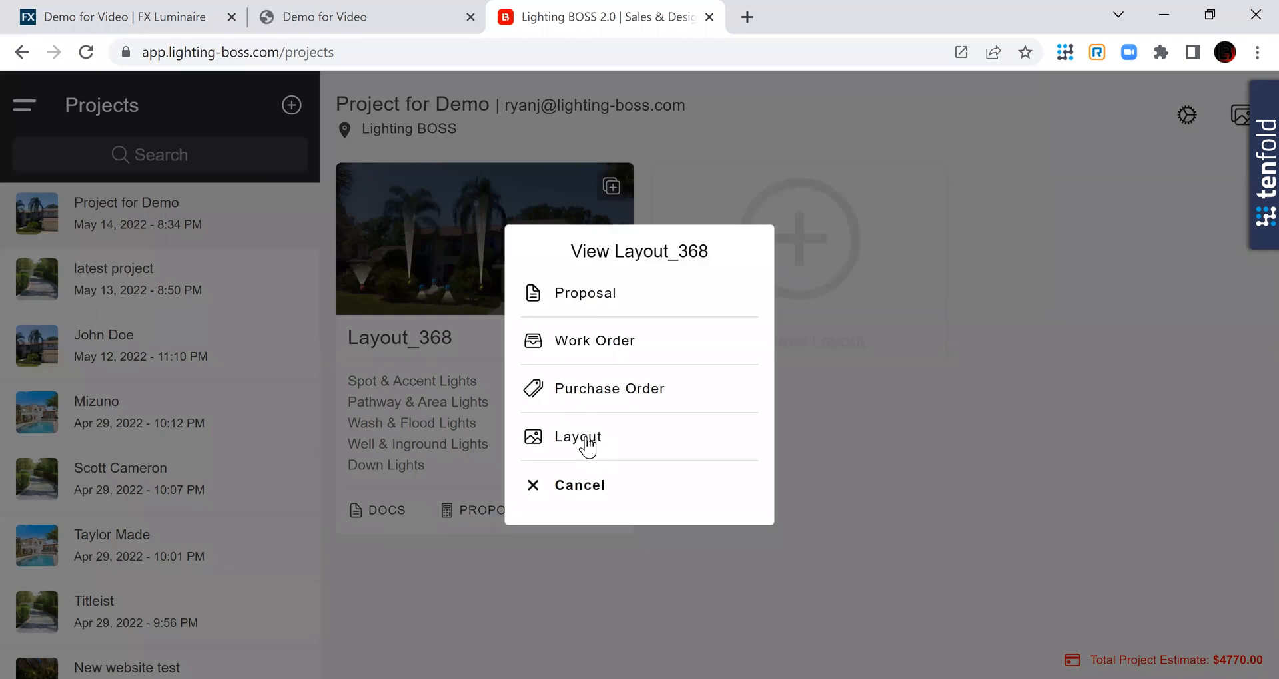
{"action": "mouse_move", "coordinate": [585, 441]}
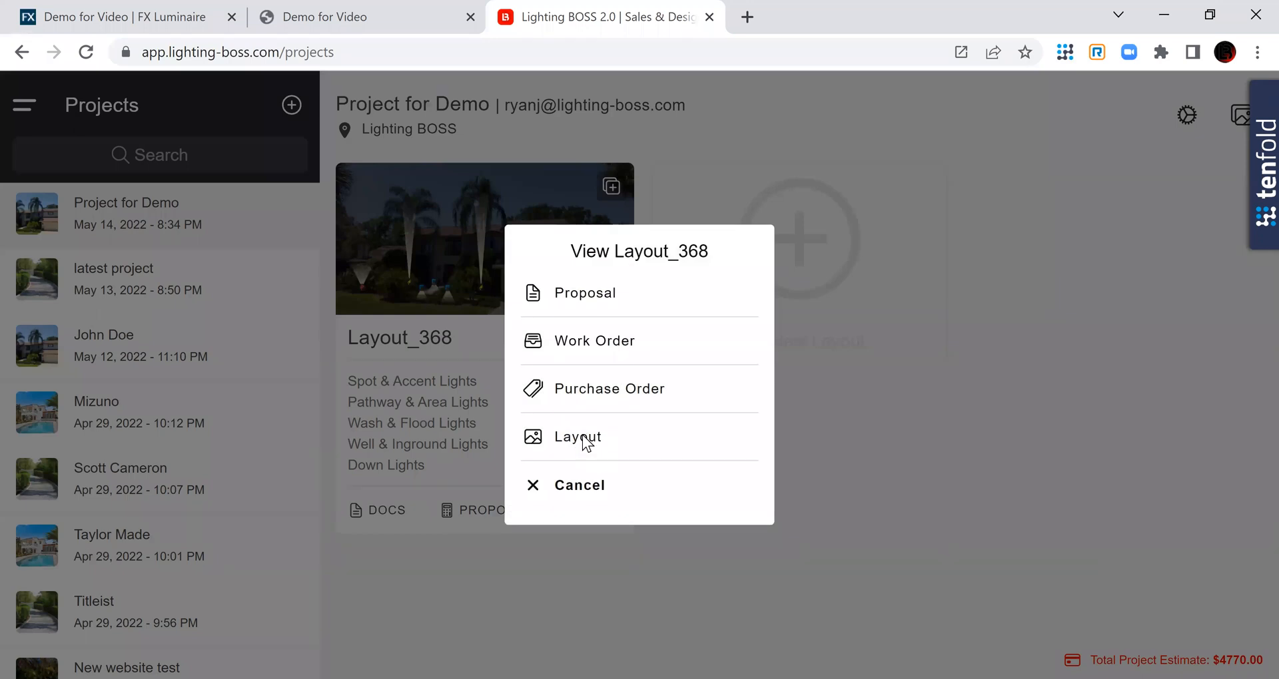
{"action": "left_click", "coordinate": [577, 438]}
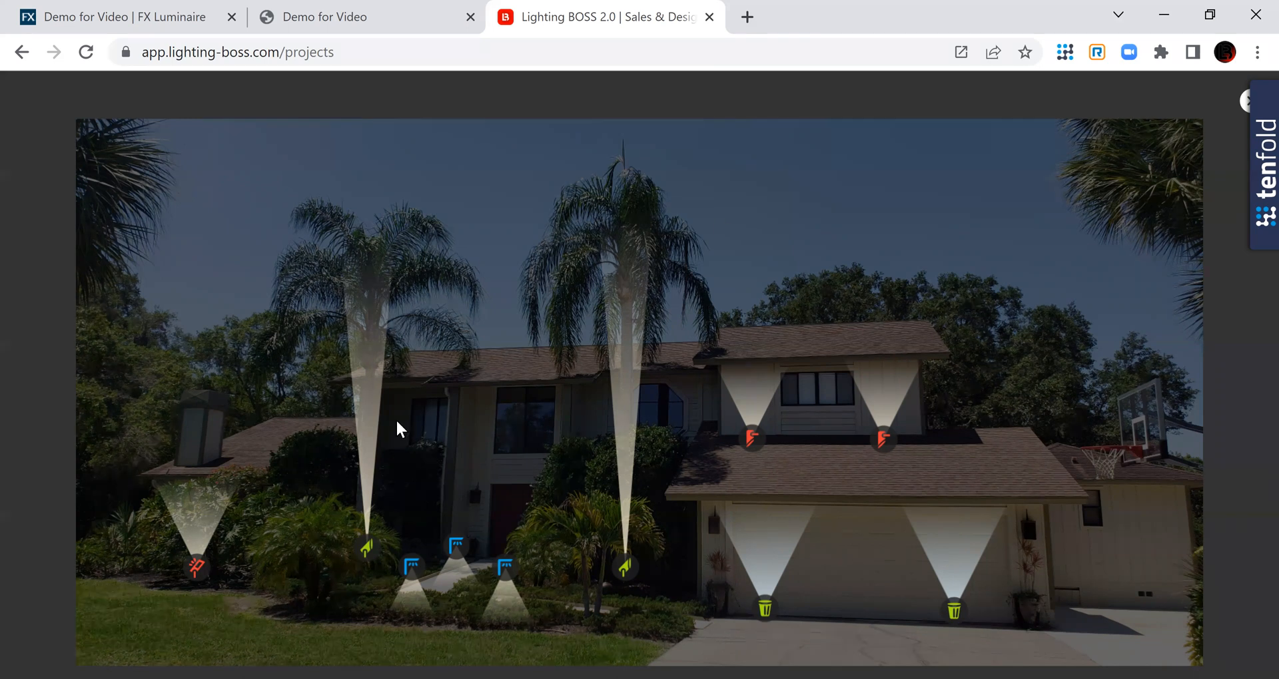
{"action": "mouse_move", "coordinate": [297, 430]}
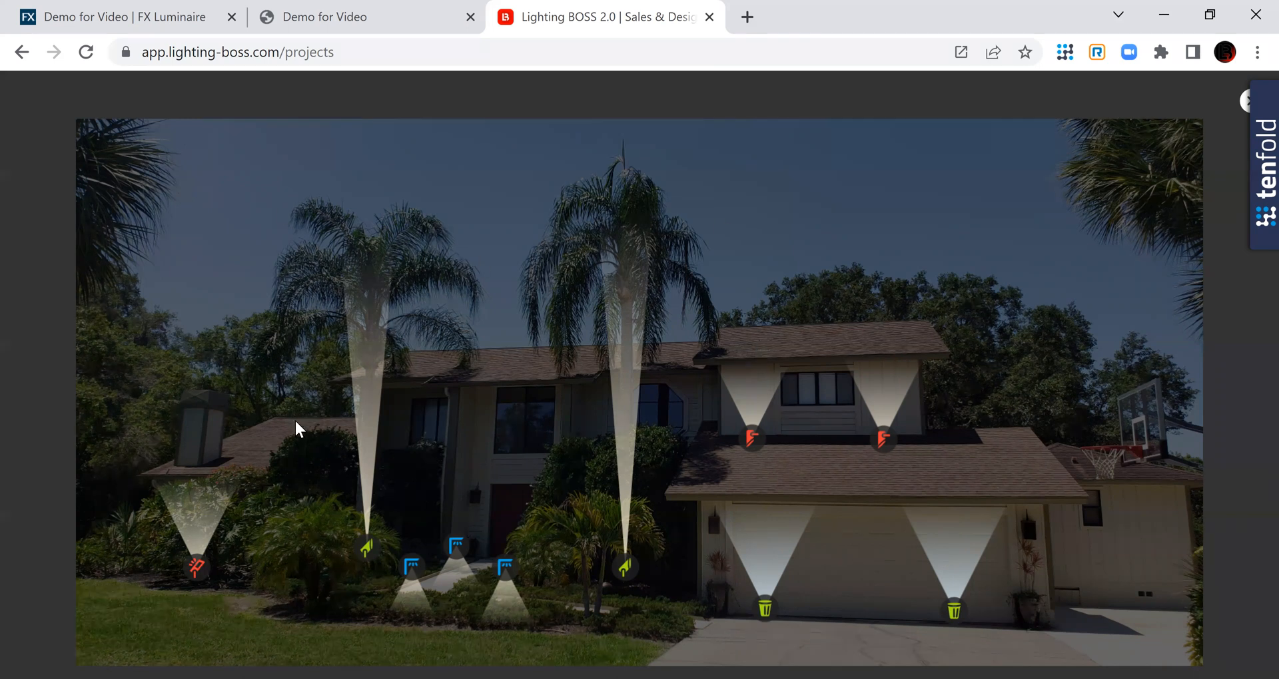
{"action": "mouse_move", "coordinate": [365, 466]}
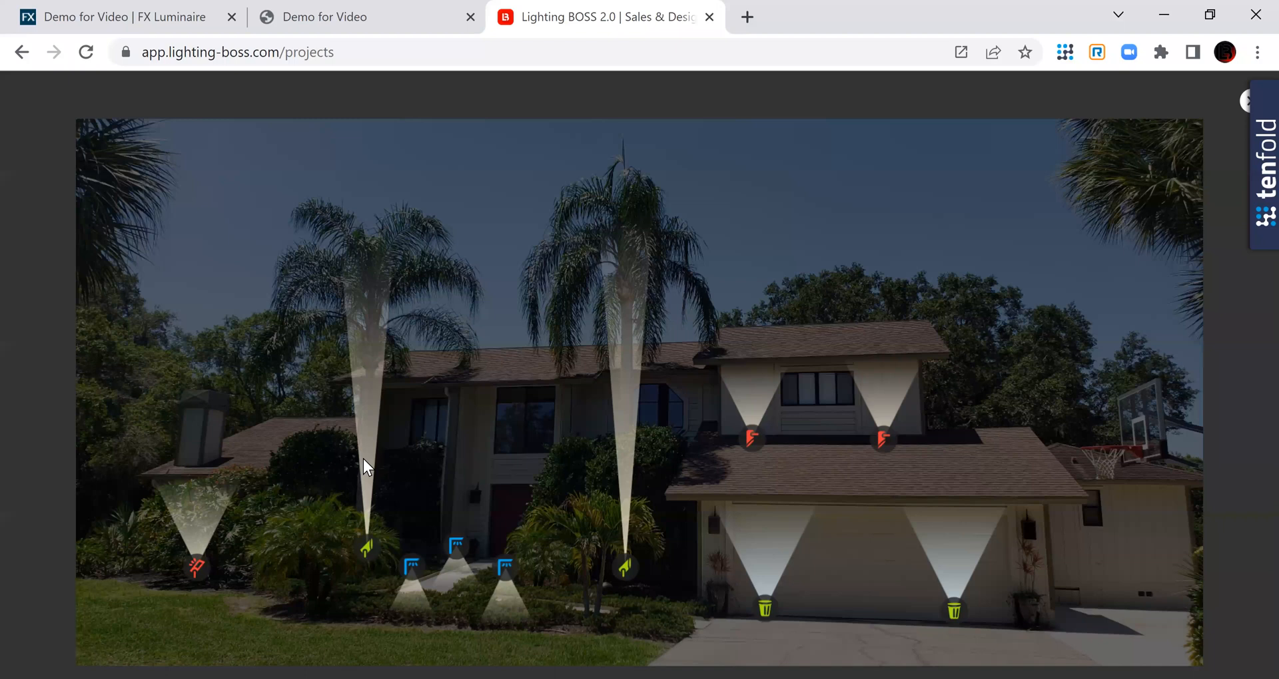
{"action": "mouse_move", "coordinate": [376, 365]}
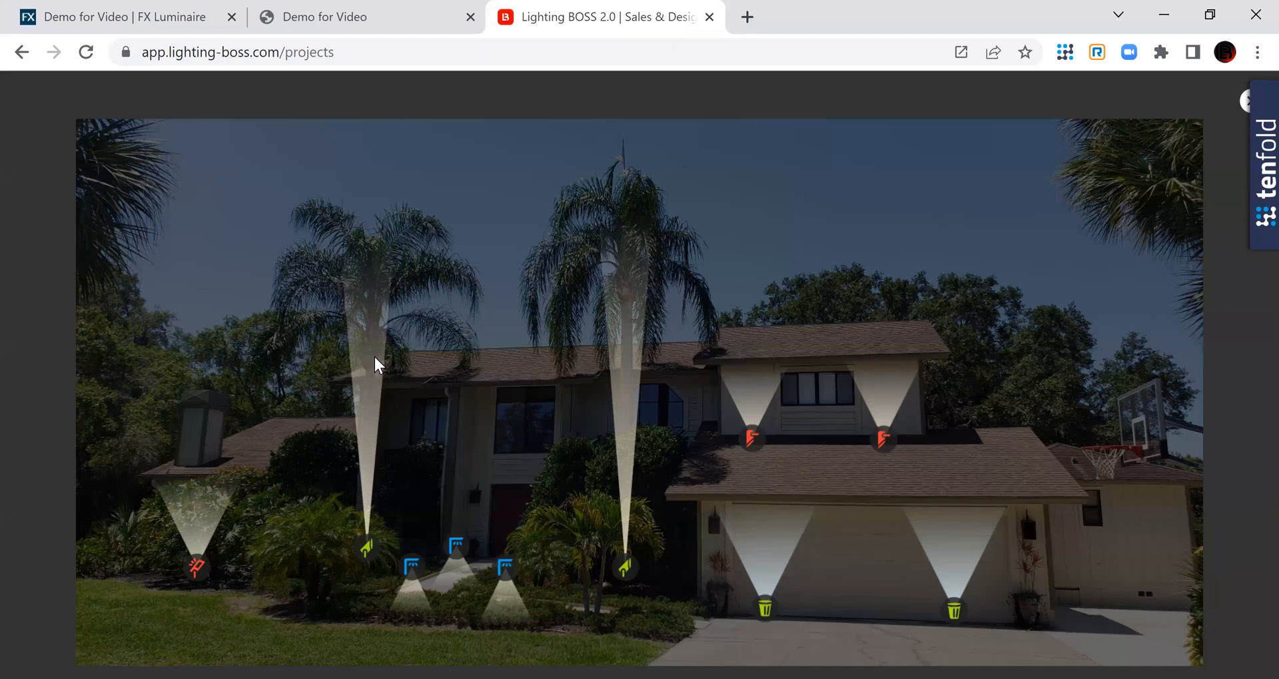
{"action": "mouse_move", "coordinate": [373, 373]}
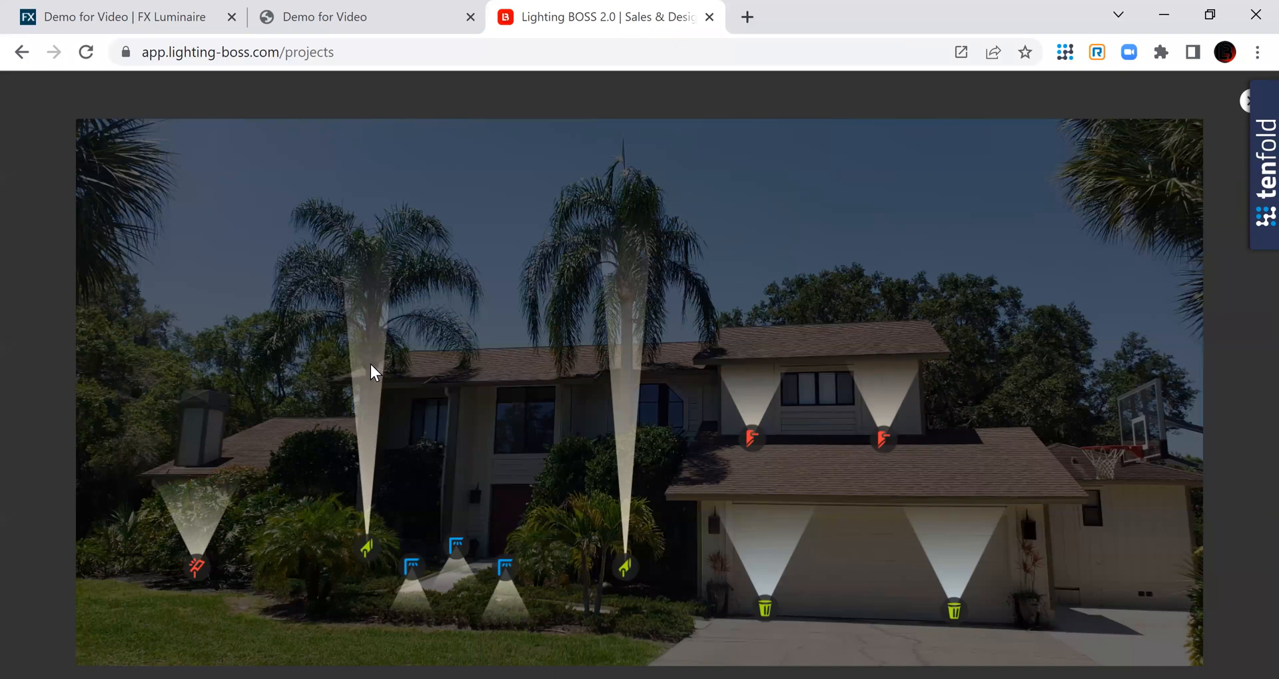
{"action": "mouse_move", "coordinate": [626, 373]}
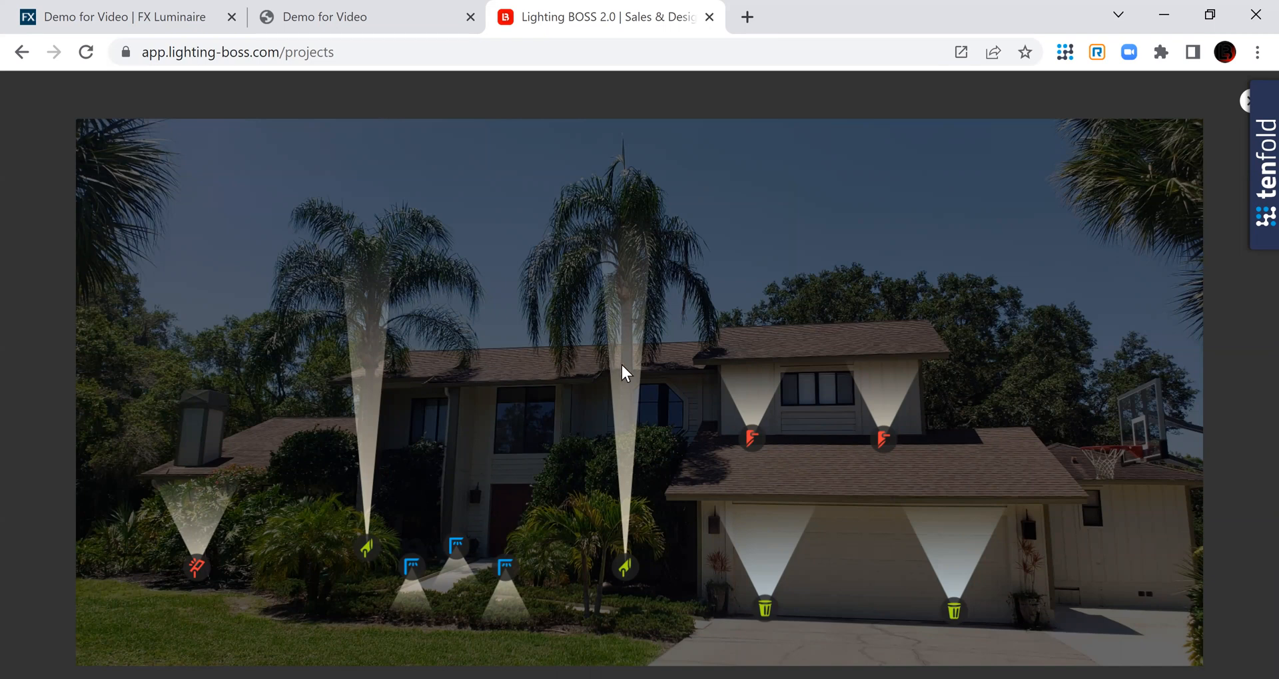
{"action": "mouse_move", "coordinate": [751, 408]}
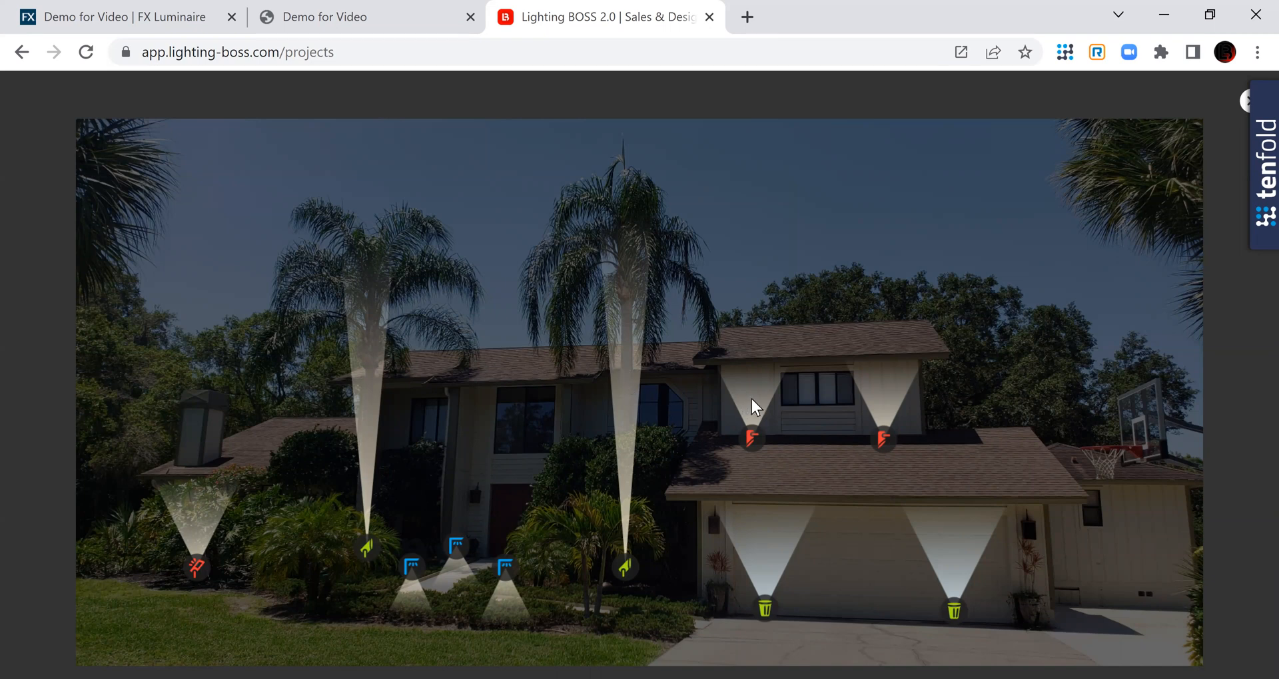
{"action": "mouse_move", "coordinate": [749, 399]}
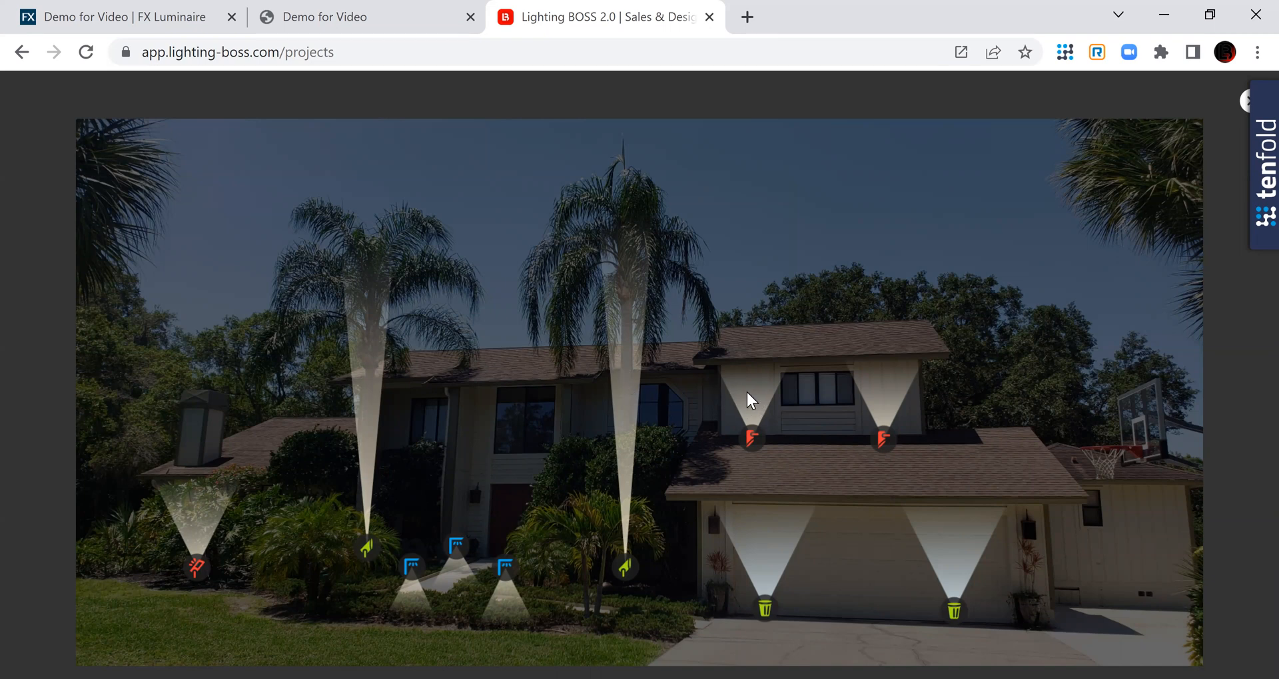
{"action": "mouse_move", "coordinate": [637, 381]}
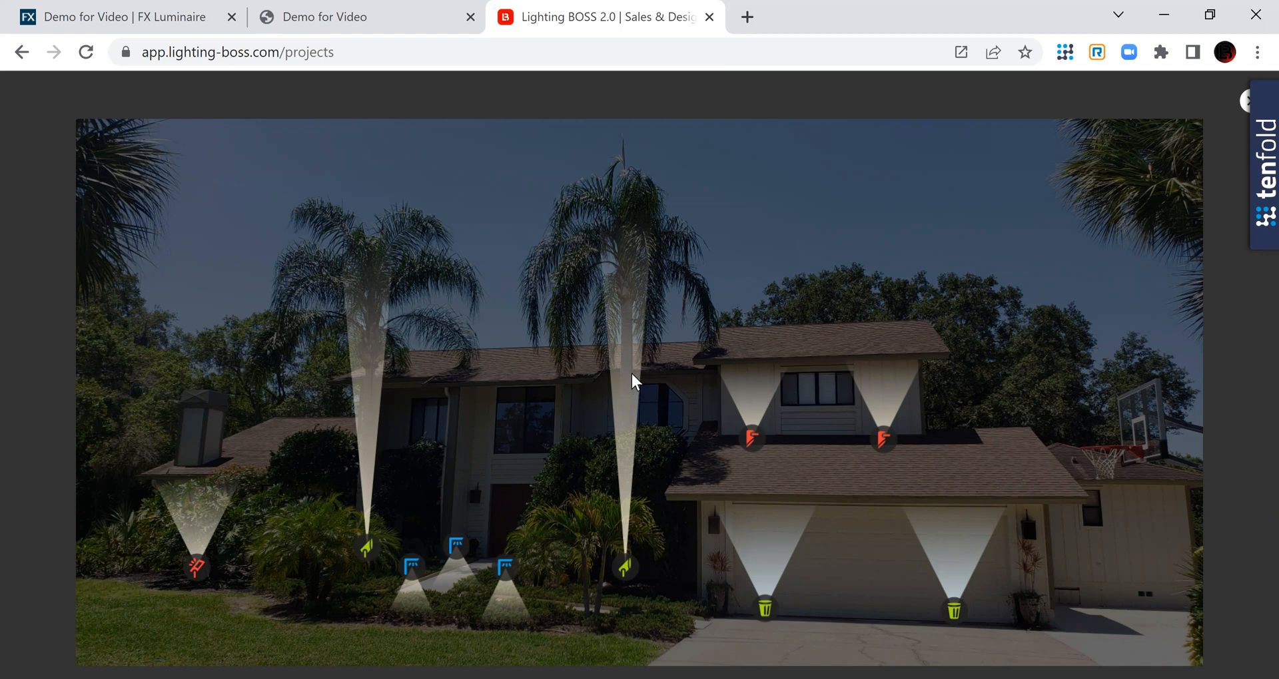
{"action": "mouse_move", "coordinate": [1236, 118]}
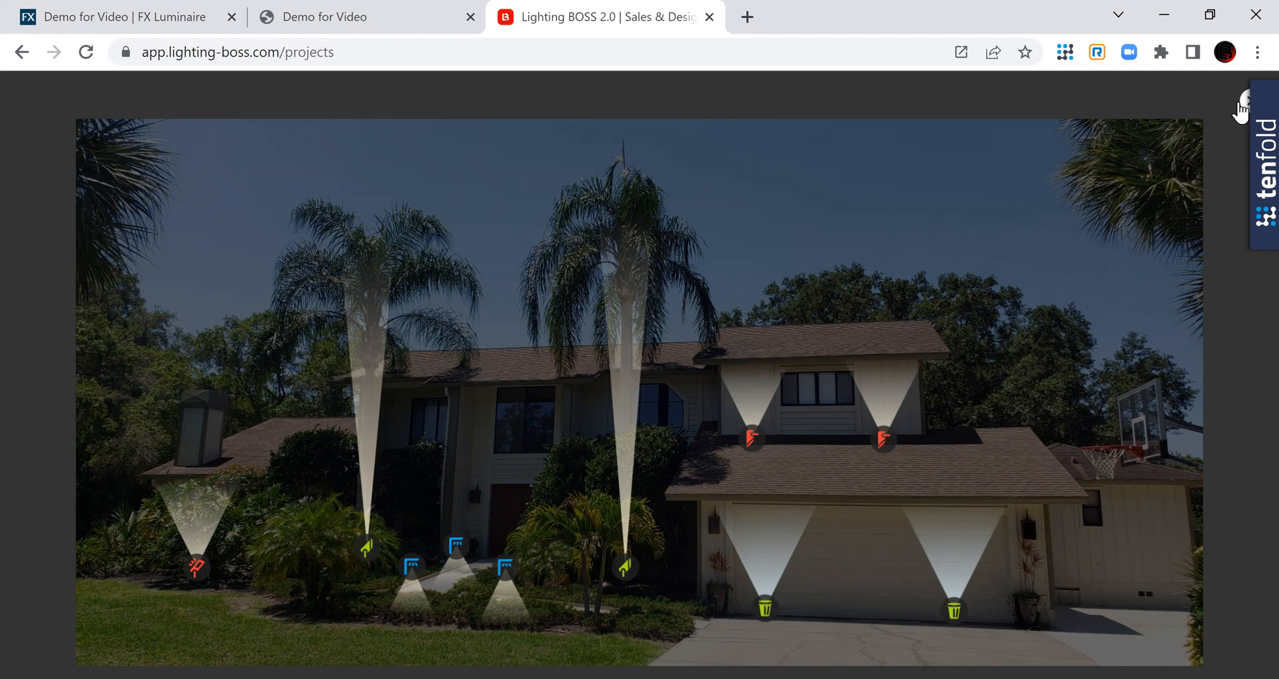
{"action": "mouse_move", "coordinate": [987, 154]}
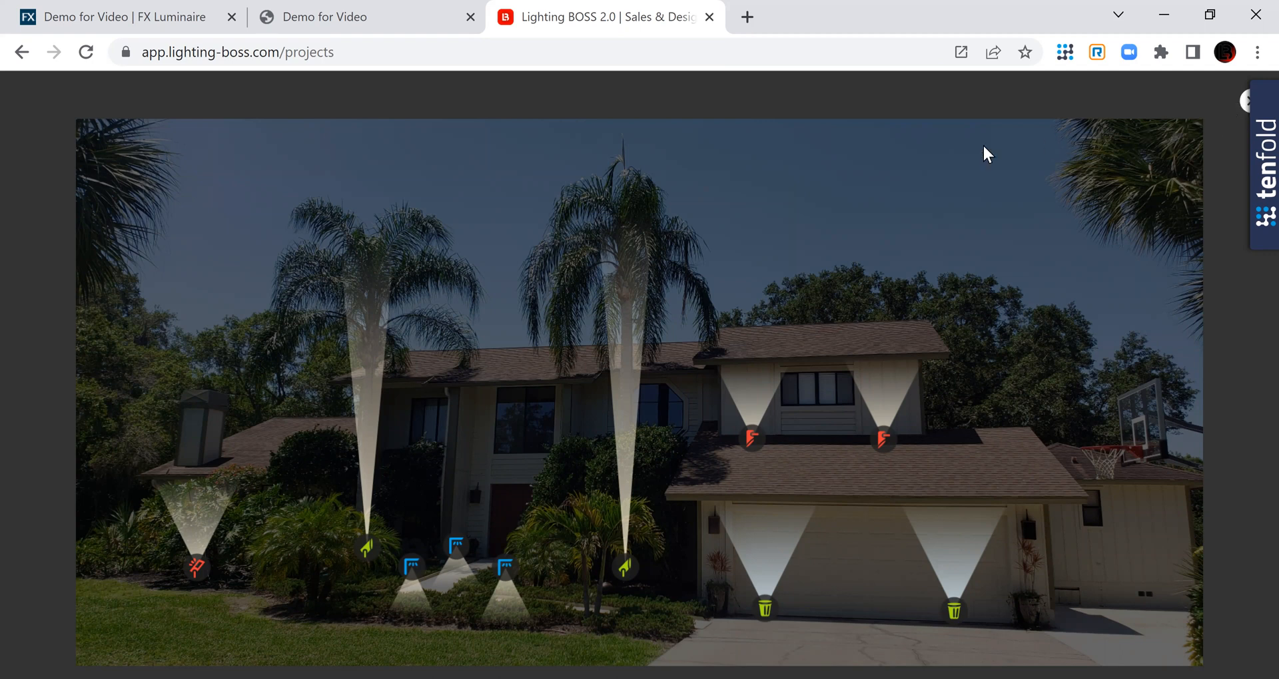
{"action": "mouse_move", "coordinate": [368, 548]}
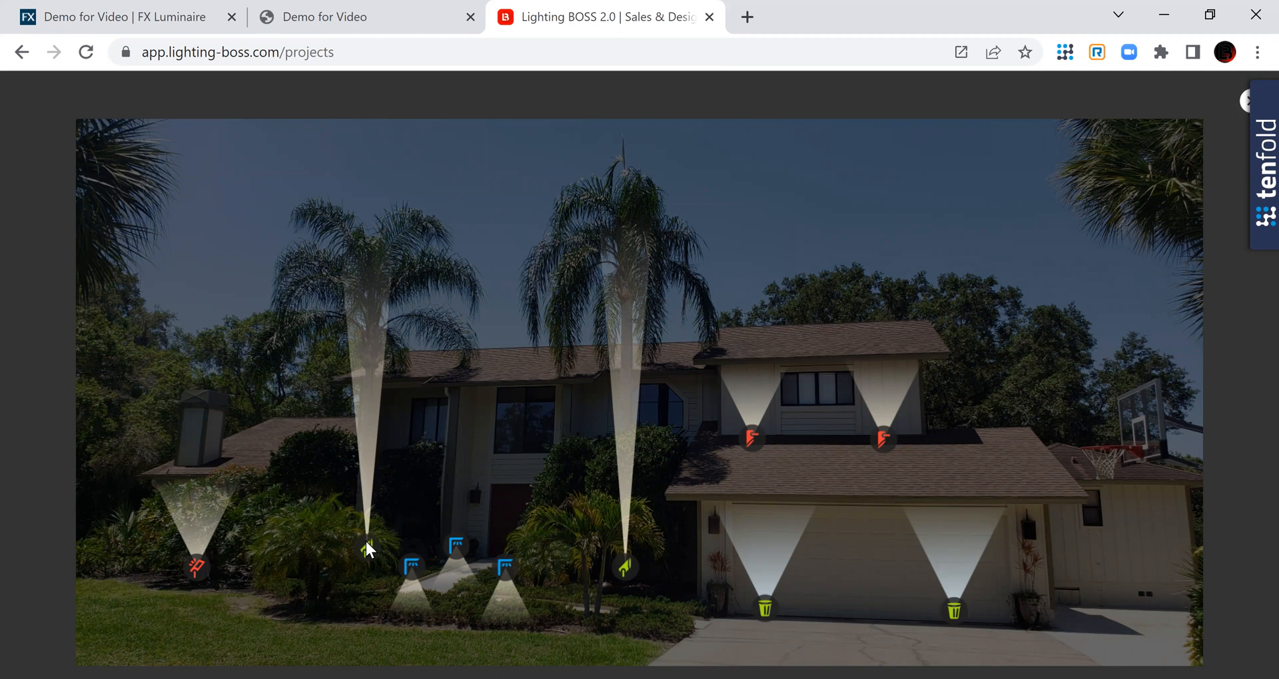
{"action": "mouse_move", "coordinate": [369, 369]}
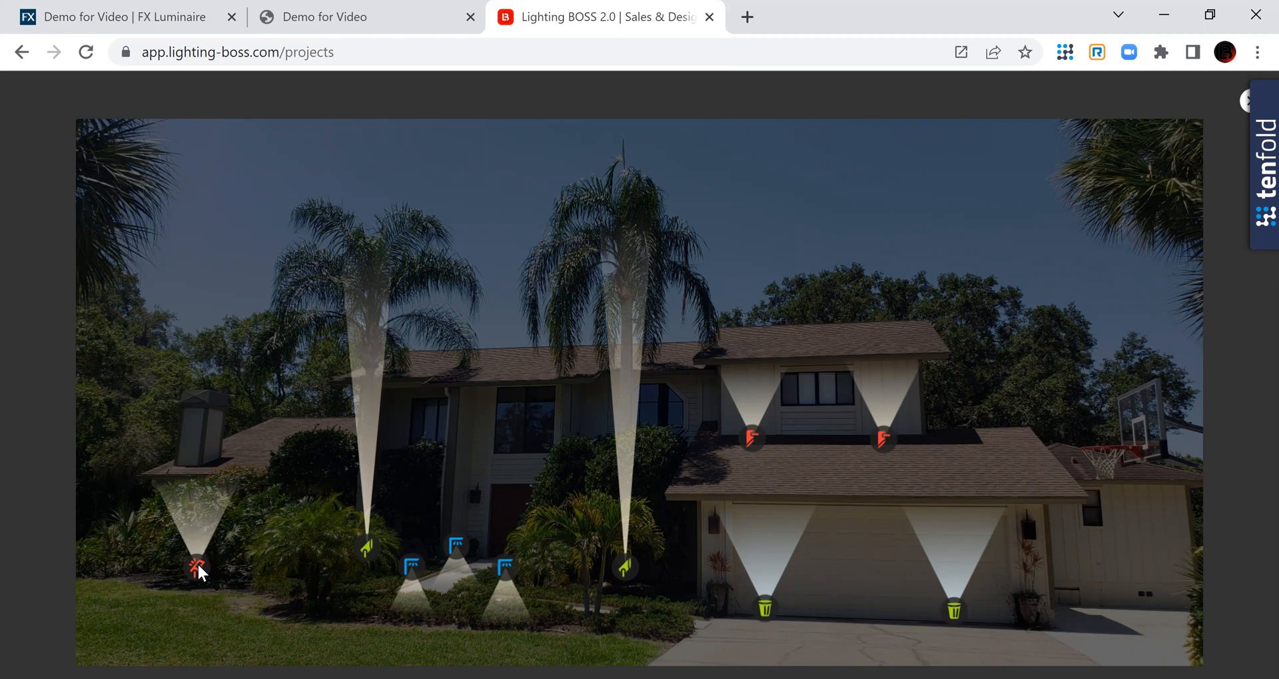
{"action": "mouse_move", "coordinate": [777, 449]}
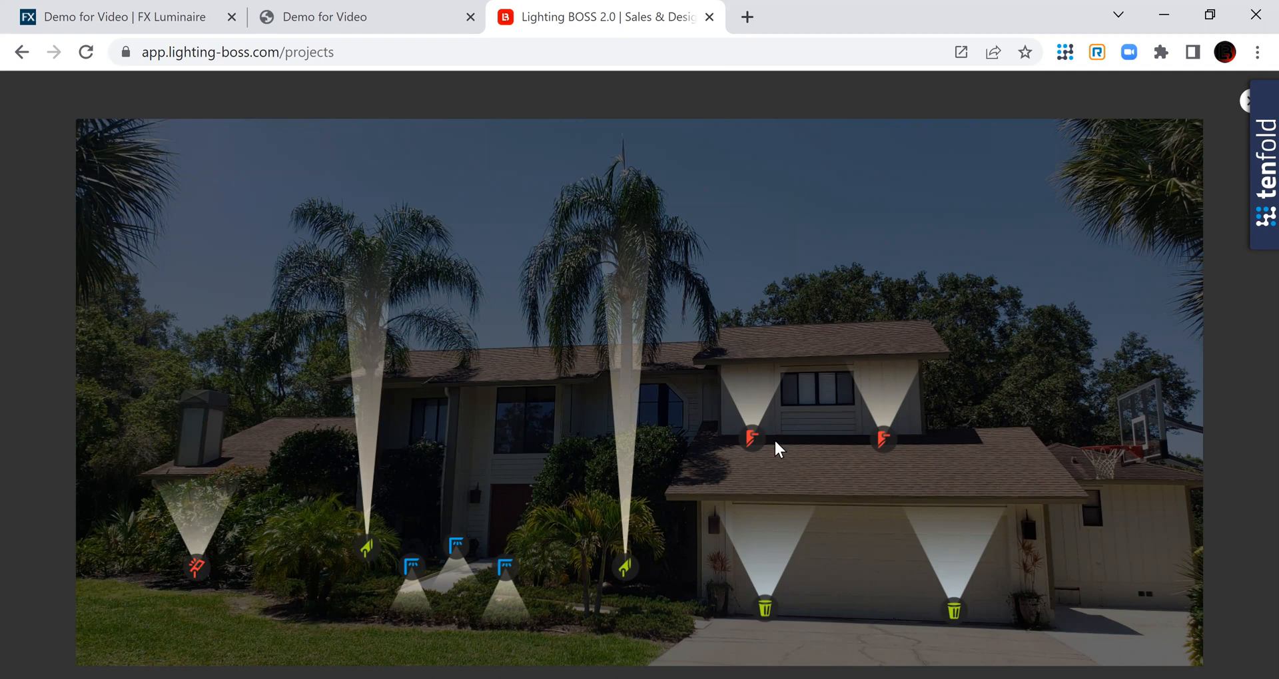
{"action": "mouse_move", "coordinate": [842, 414]}
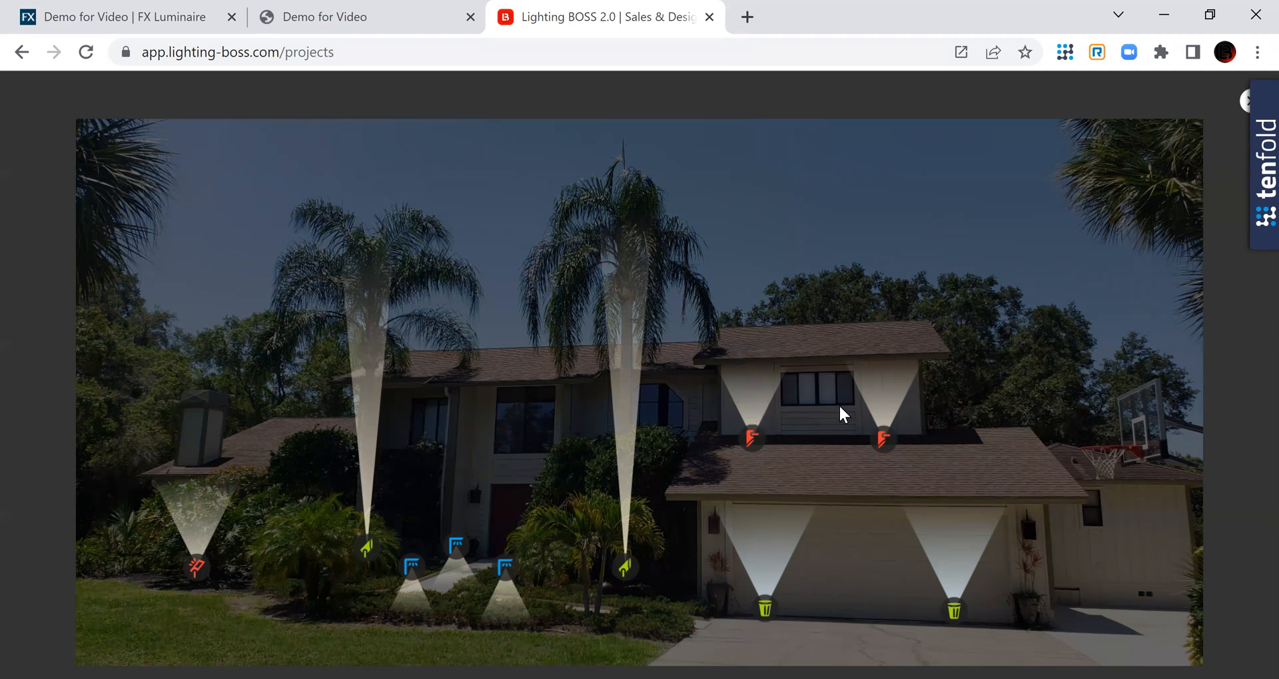
{"action": "mouse_move", "coordinate": [773, 423]}
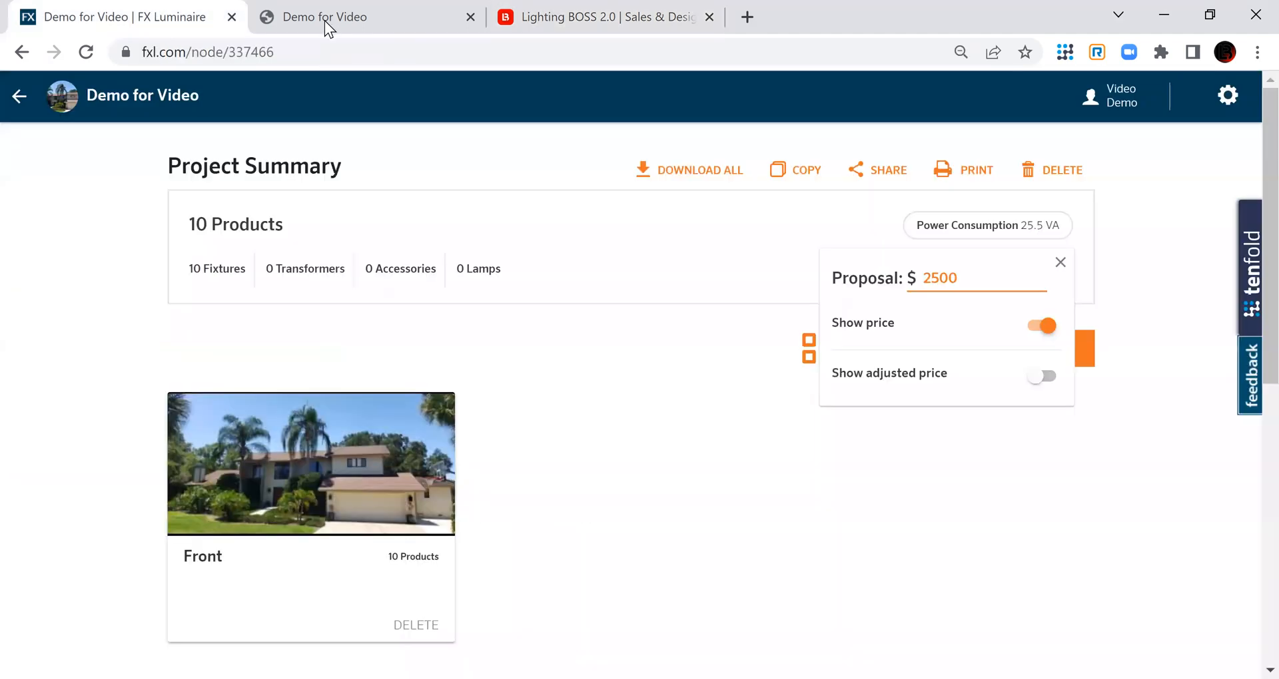
Show the Demo for Video proposal PDF's last page with the Front night rendering
{"action": "left_click", "coordinate": [975, 169]}
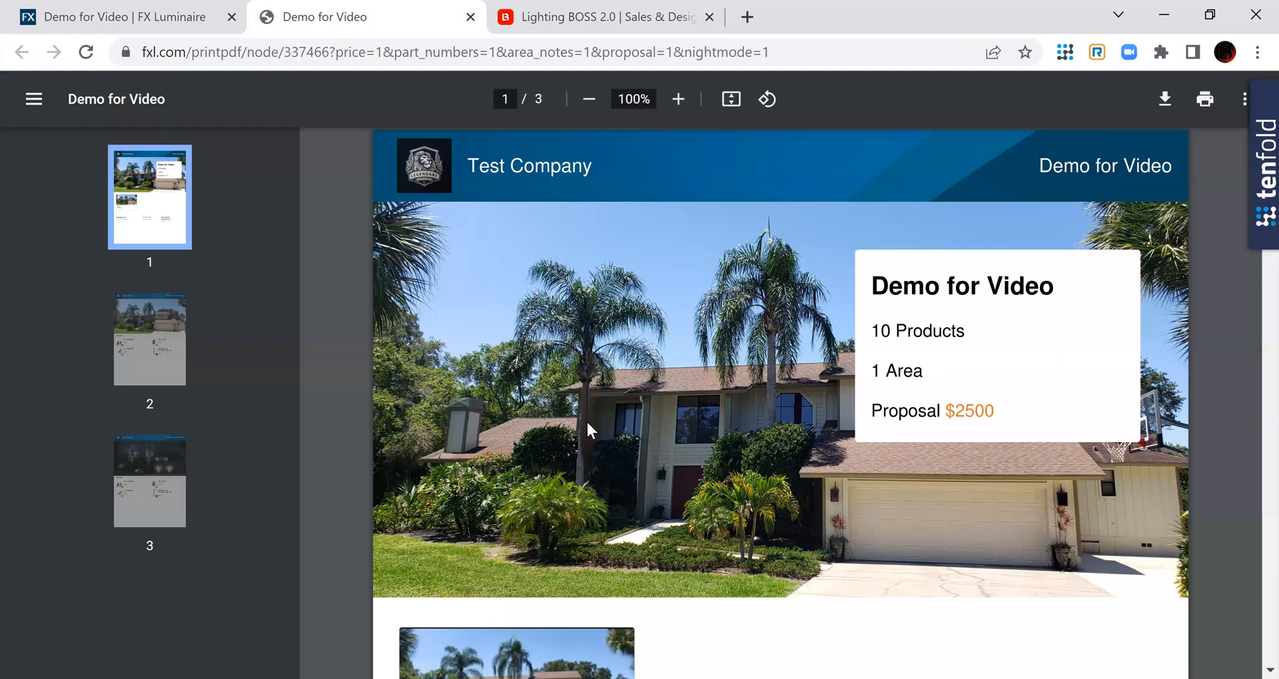
{"action": "mouse_move", "coordinate": [598, 430]}
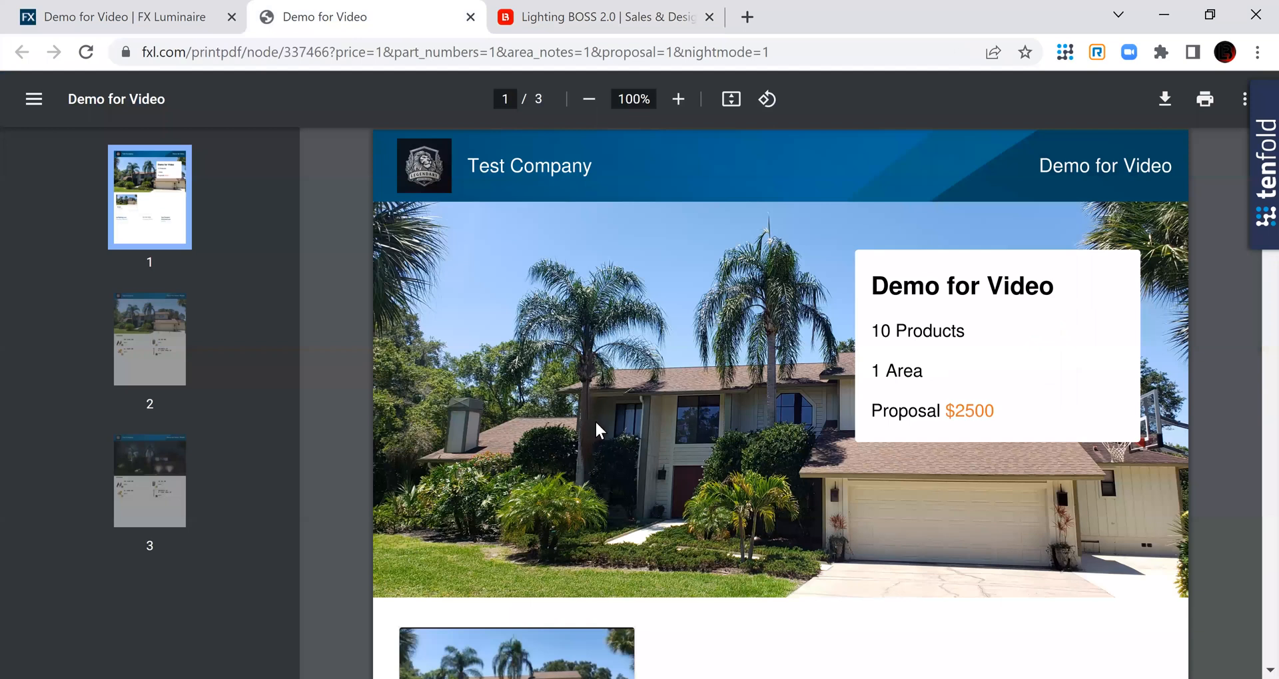
{"action": "left_click", "coordinate": [150, 480]}
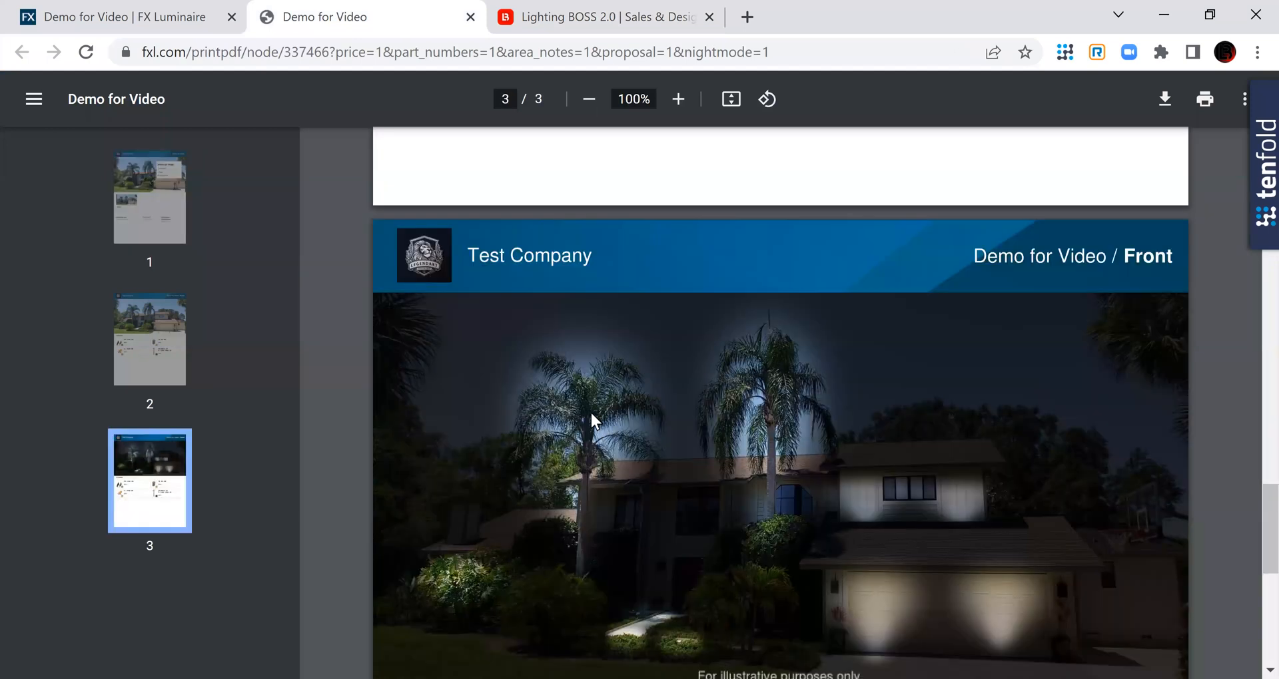
{"action": "scroll", "scroll_direction": "down", "scroll_amount": 3}
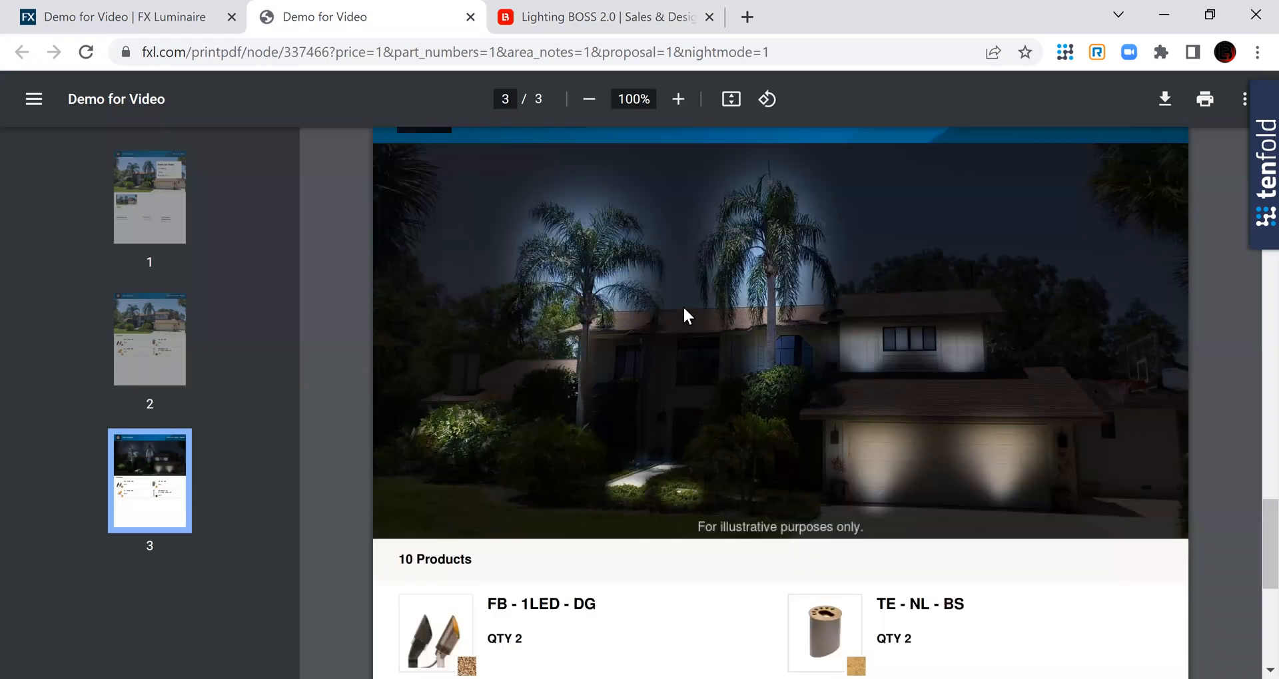
{"action": "mouse_move", "coordinate": [594, 284]}
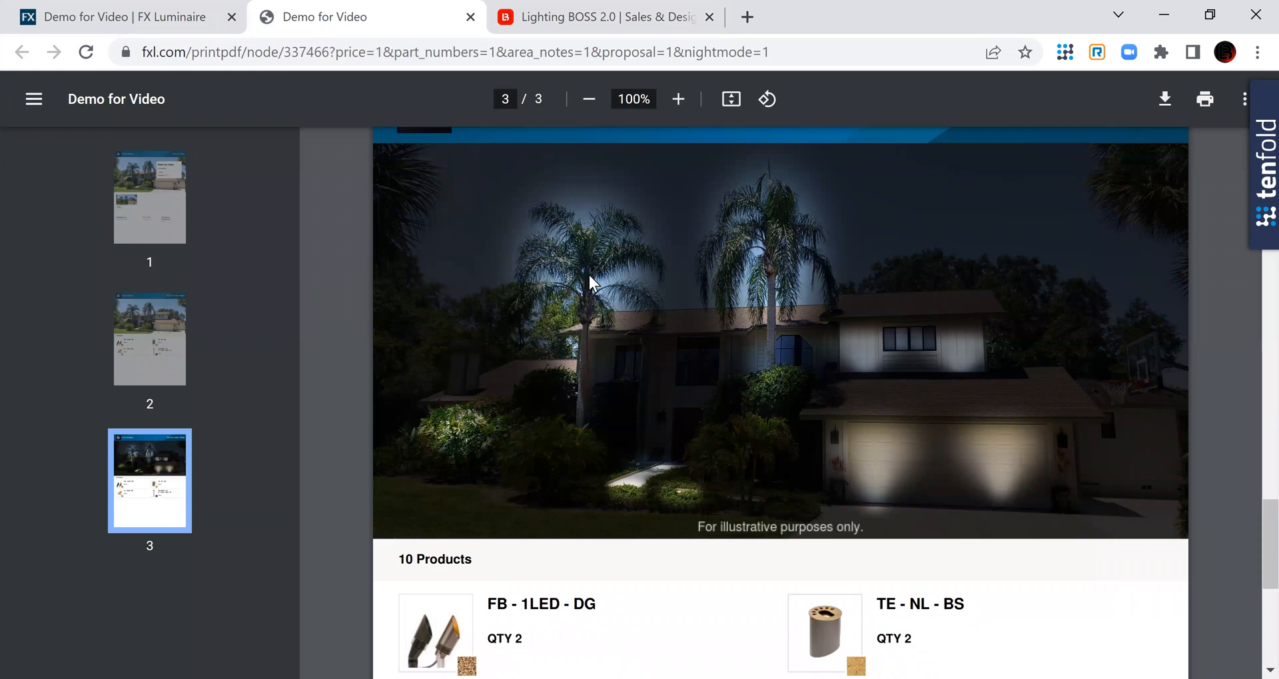
{"action": "mouse_move", "coordinate": [591, 331]}
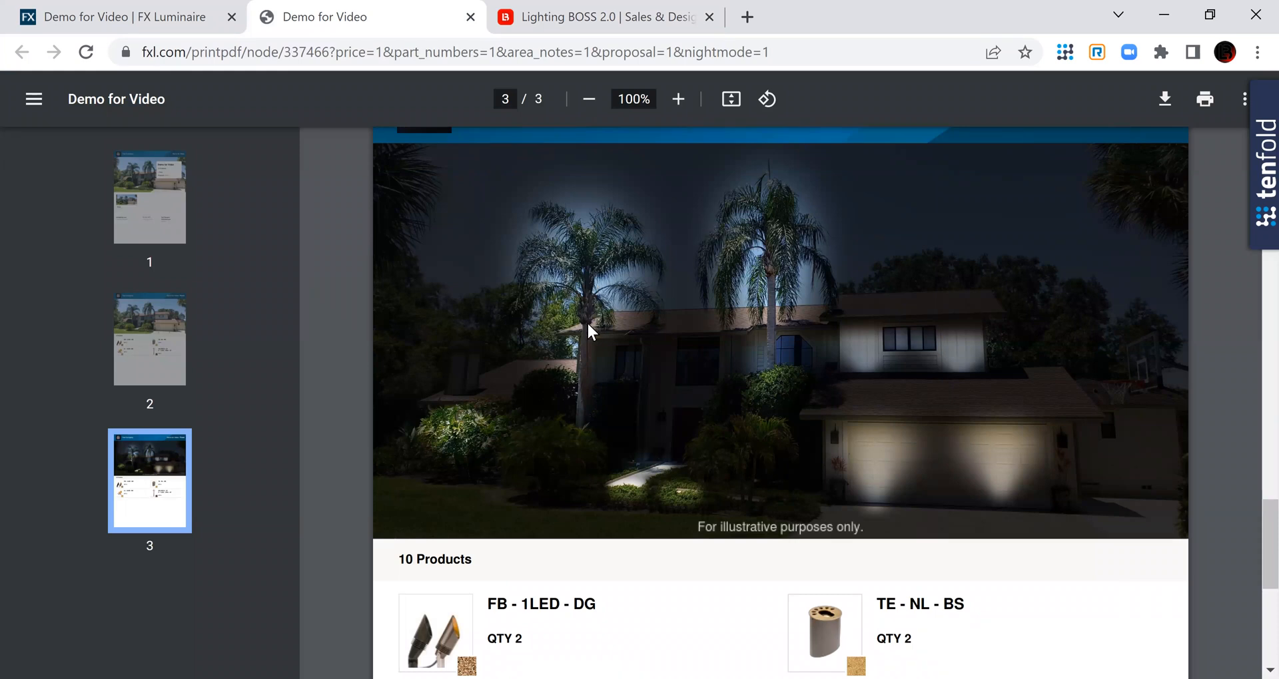
{"action": "mouse_move", "coordinate": [645, 281]}
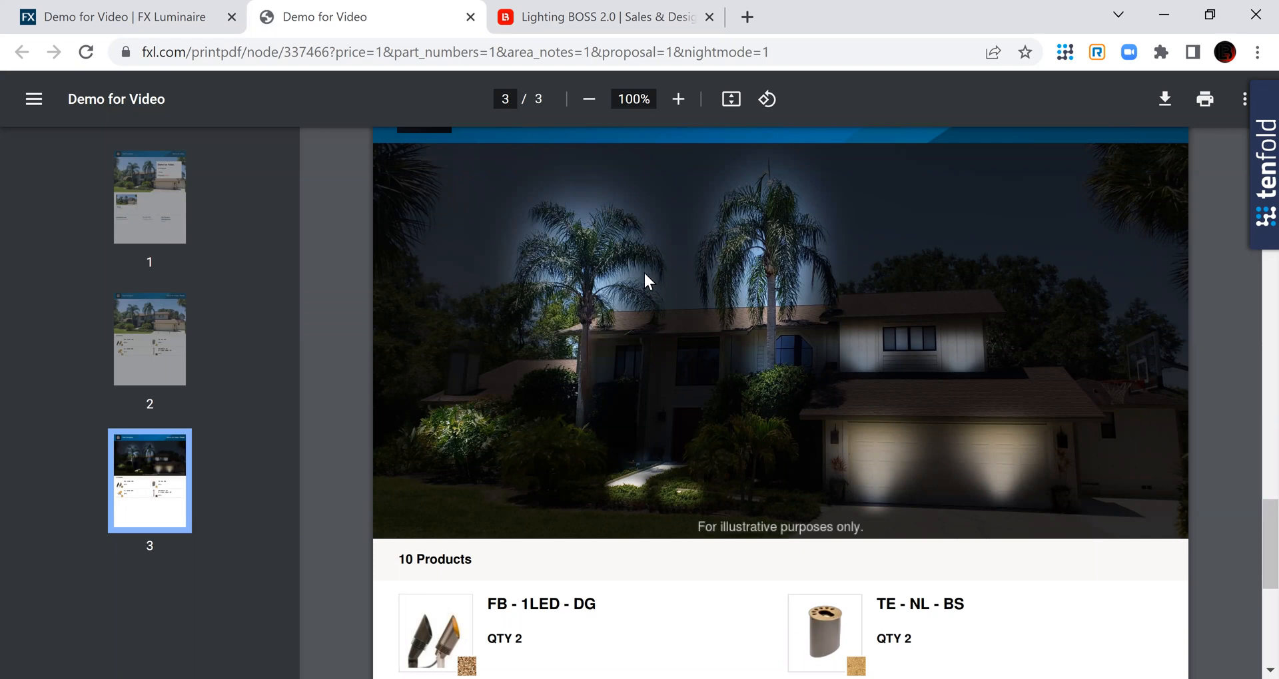
{"action": "mouse_move", "coordinate": [595, 291]}
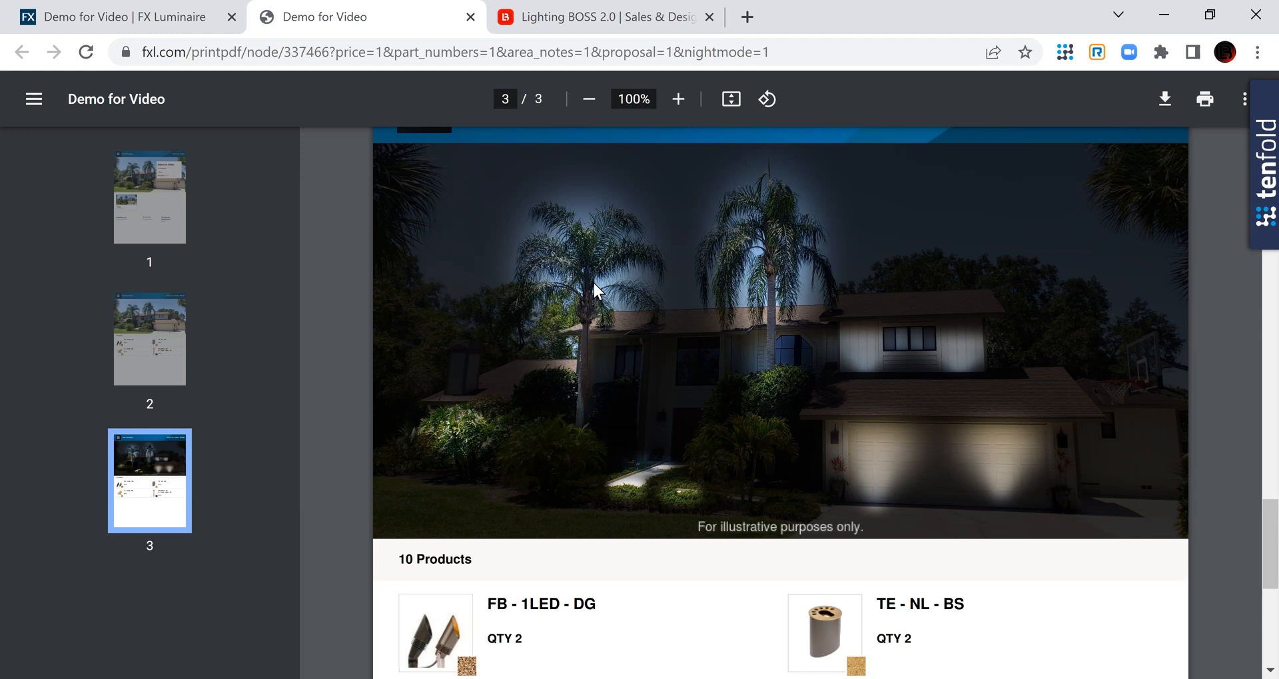
{"action": "mouse_move", "coordinate": [865, 367]}
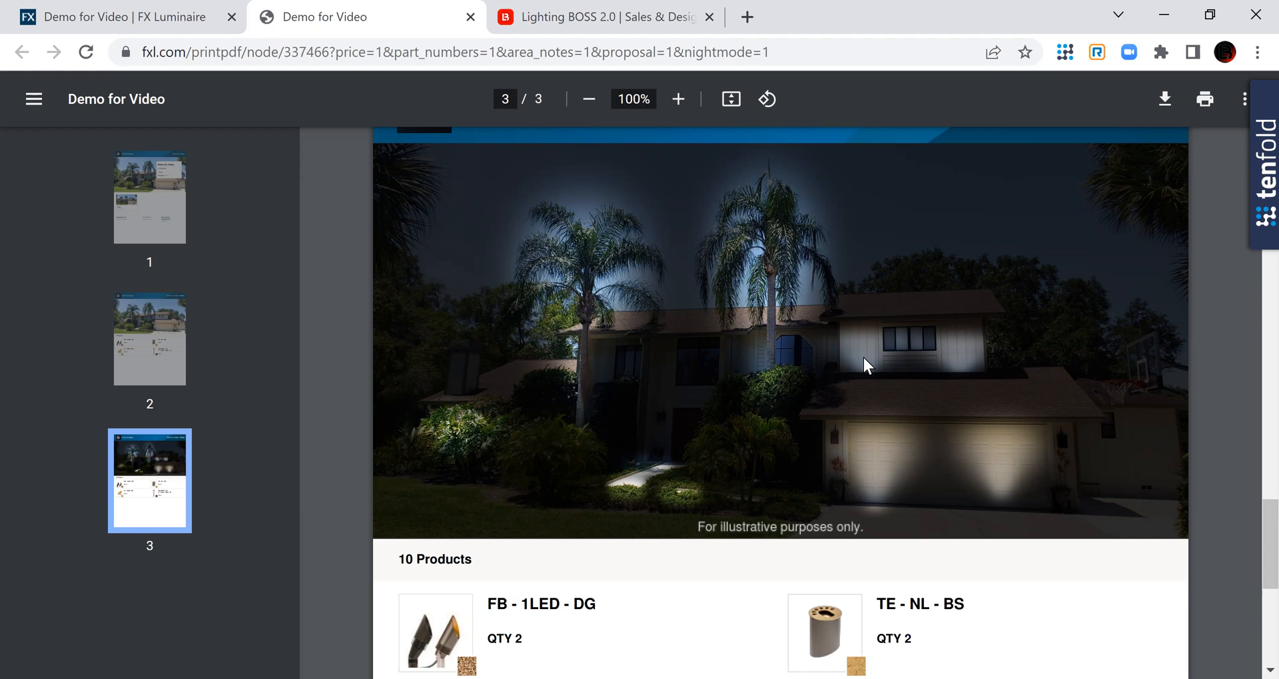
{"action": "mouse_move", "coordinate": [870, 364]}
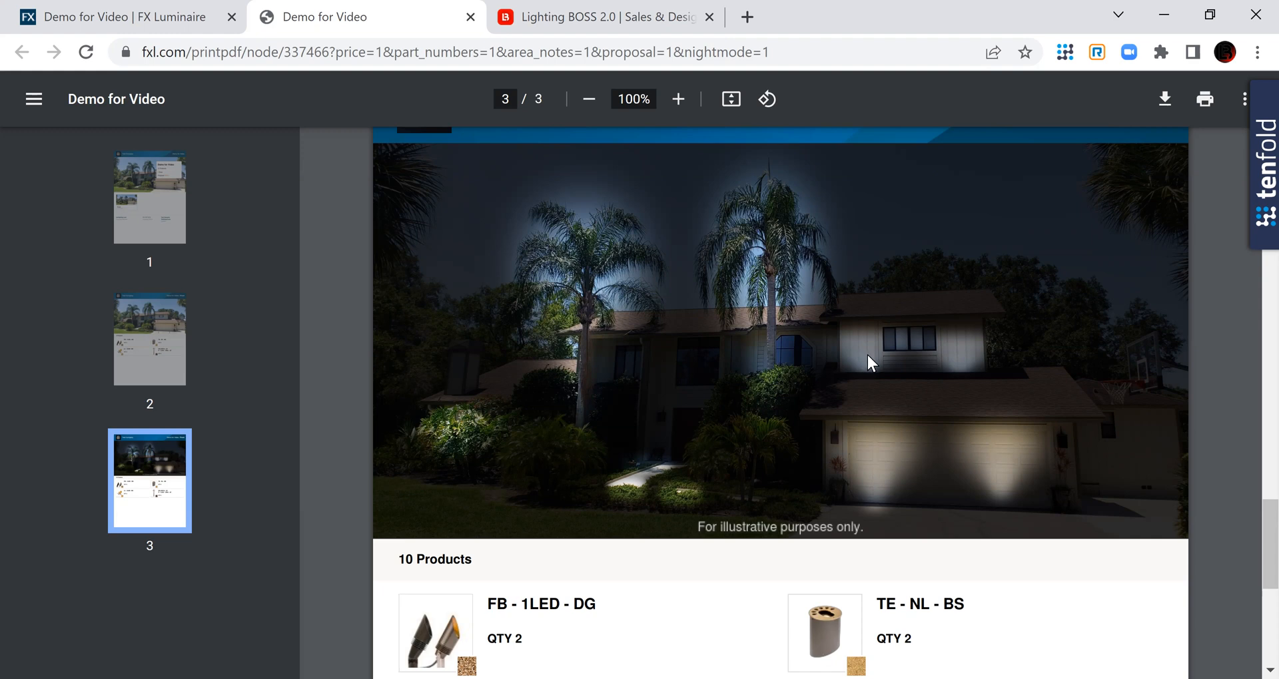
{"action": "mouse_move", "coordinate": [867, 355]}
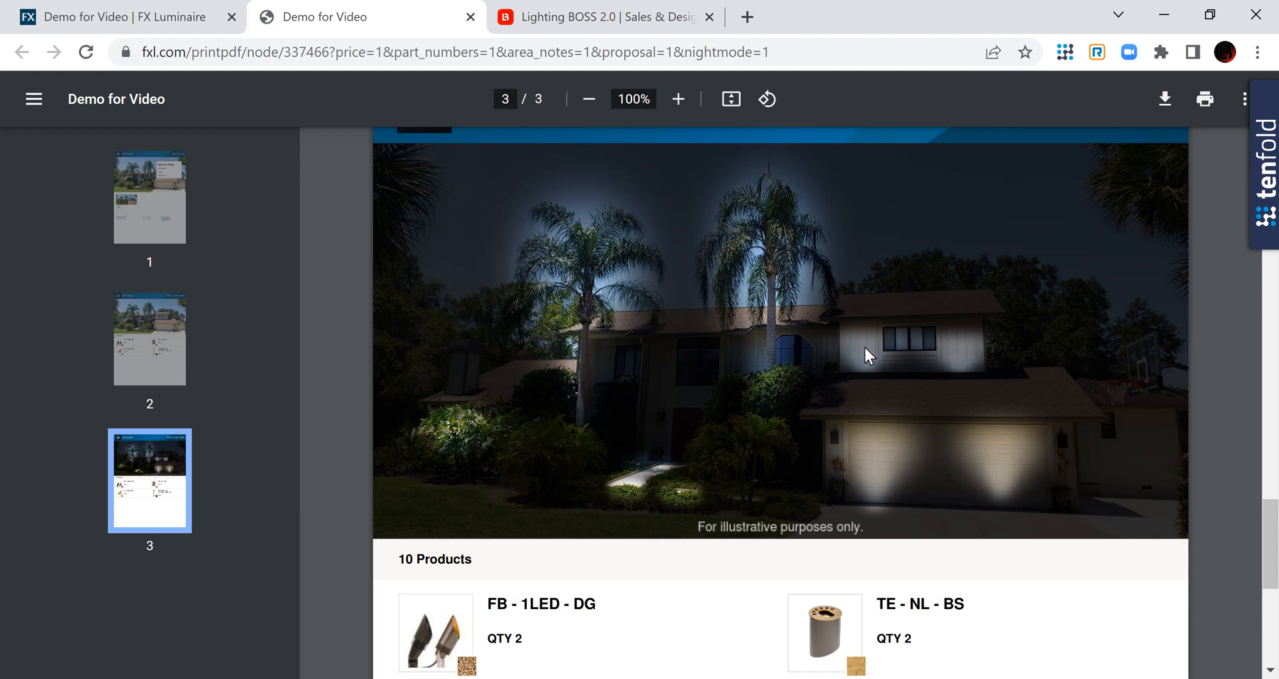
{"action": "mouse_move", "coordinate": [1023, 463]}
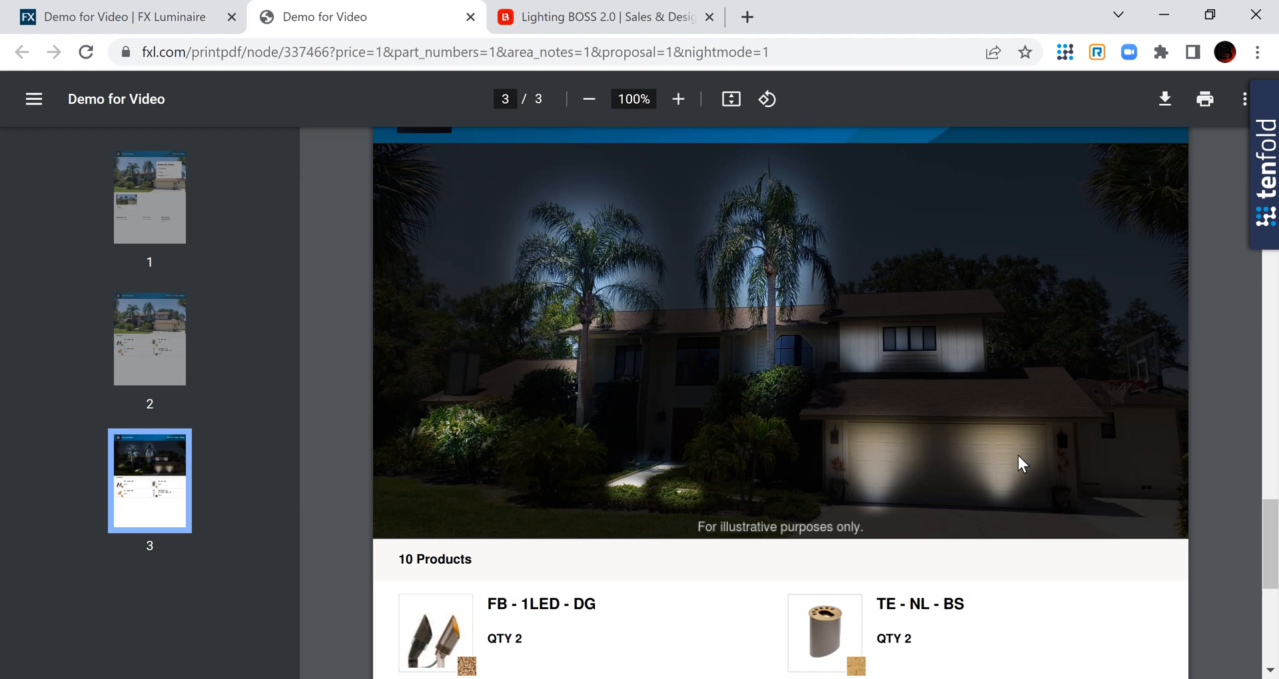
{"action": "mouse_move", "coordinate": [896, 432]}
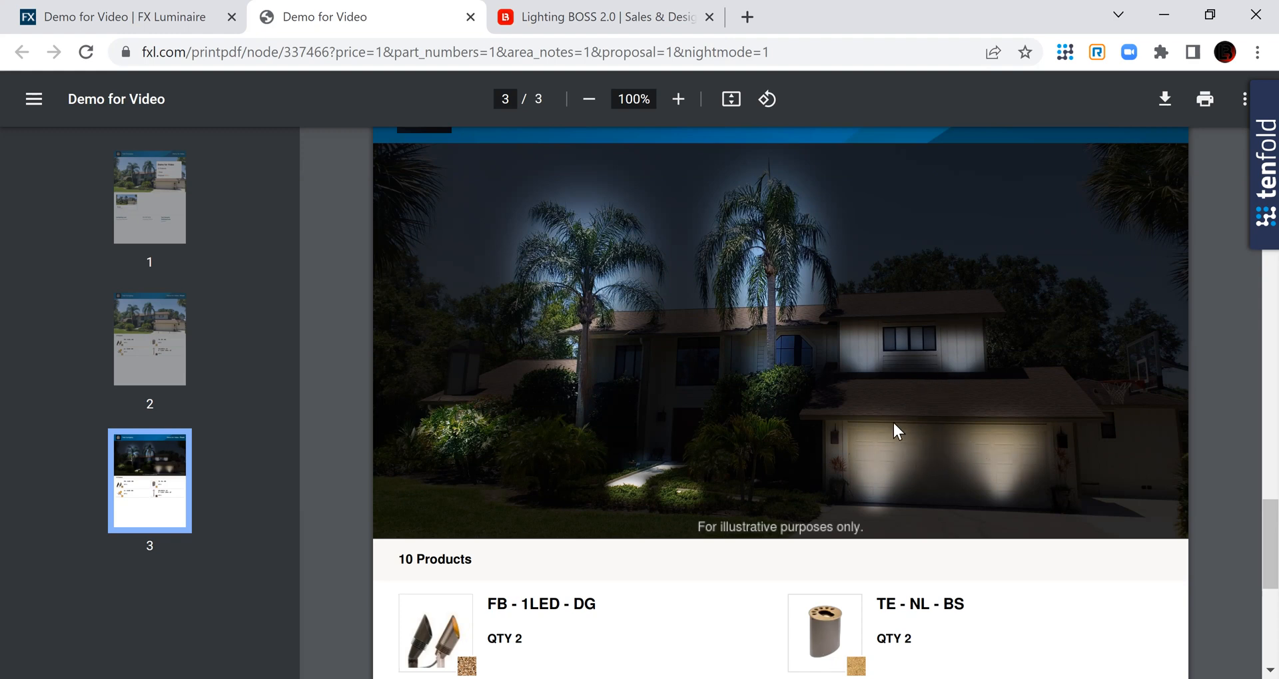
{"action": "mouse_move", "coordinate": [682, 466]}
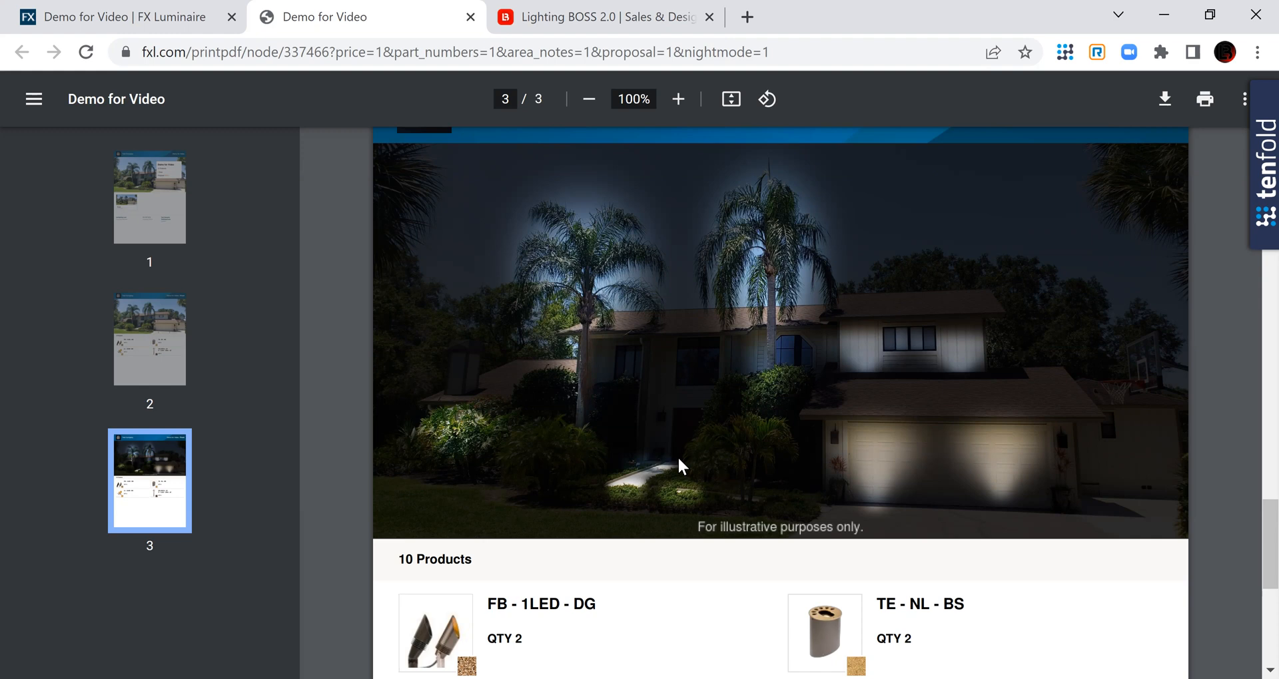
{"action": "mouse_move", "coordinate": [644, 477]}
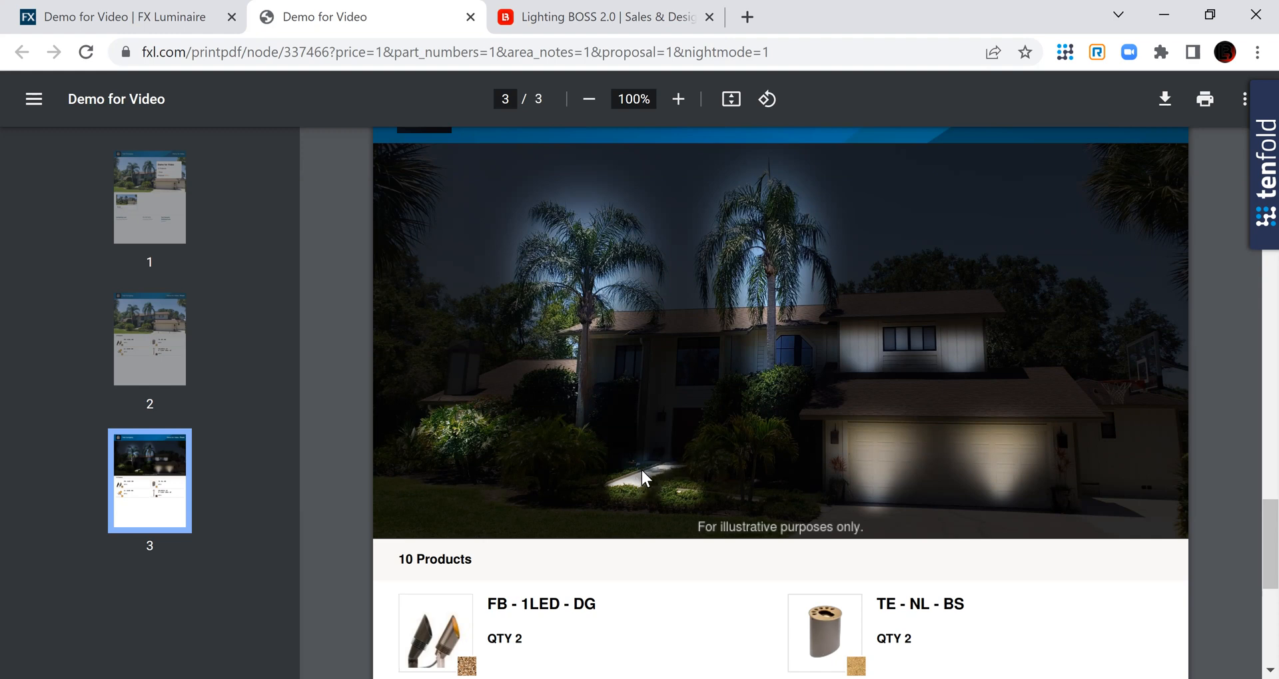
{"action": "mouse_move", "coordinate": [926, 434]}
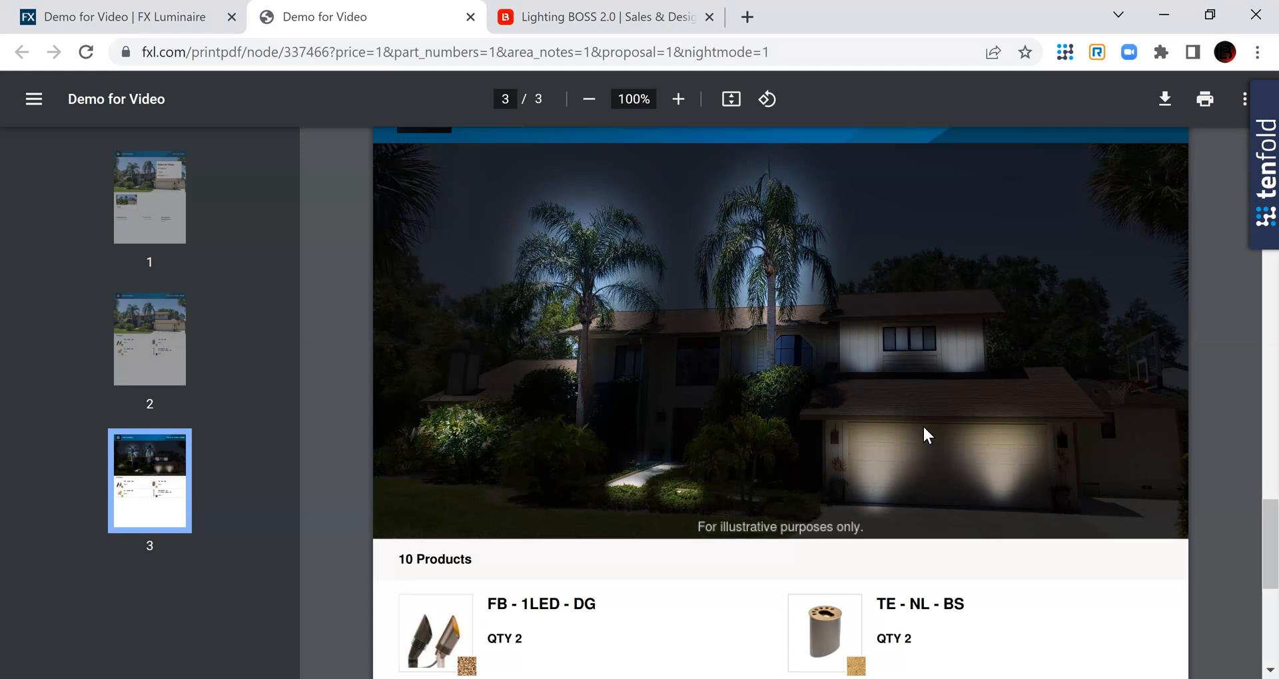
{"action": "mouse_move", "coordinate": [583, 279]}
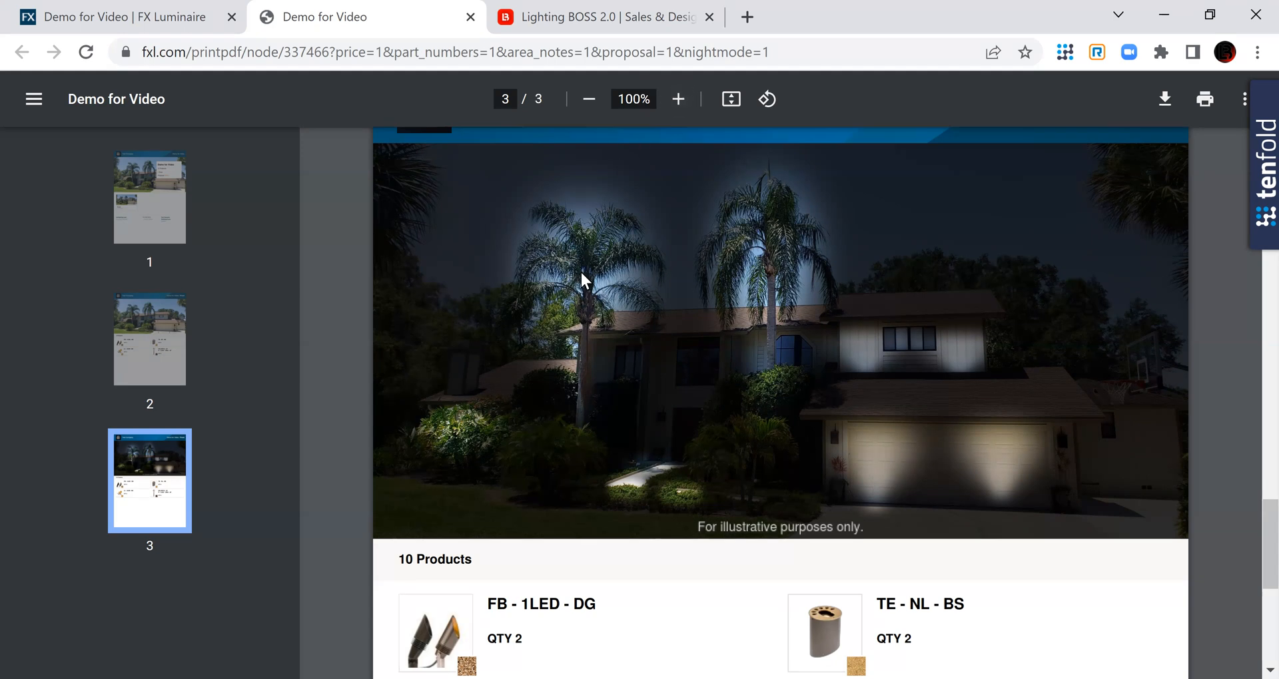
{"action": "mouse_move", "coordinate": [754, 259]}
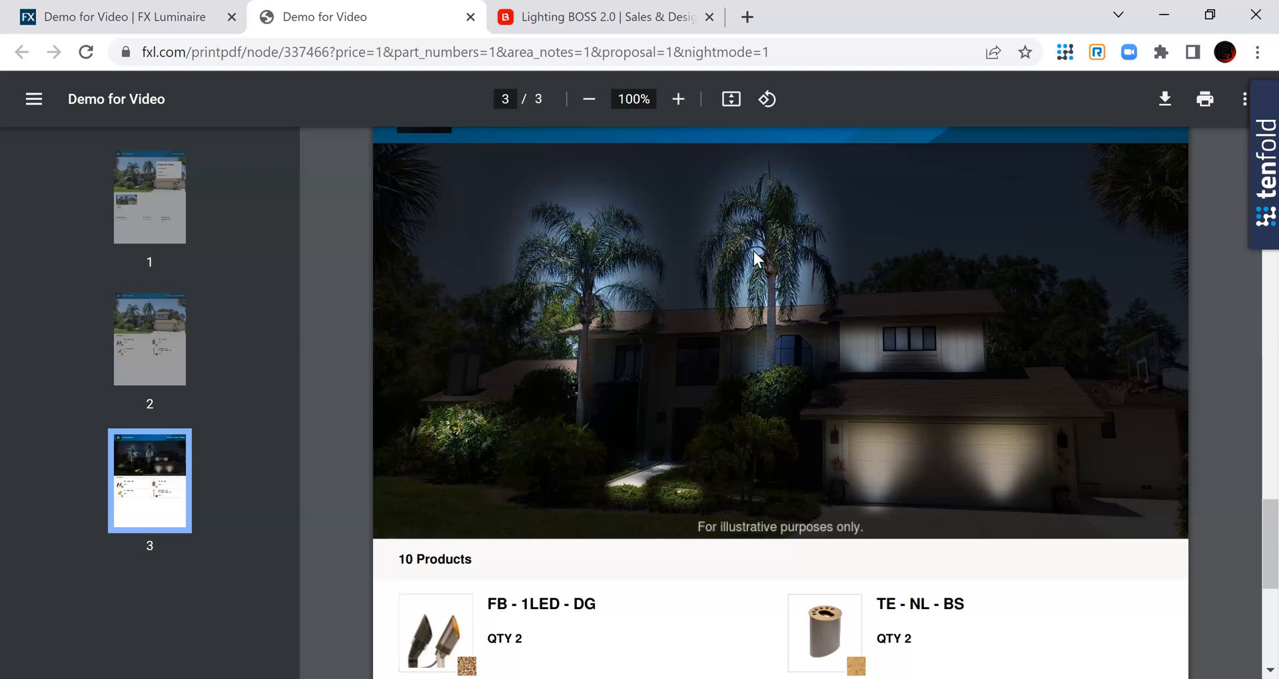
{"action": "mouse_move", "coordinate": [728, 438]}
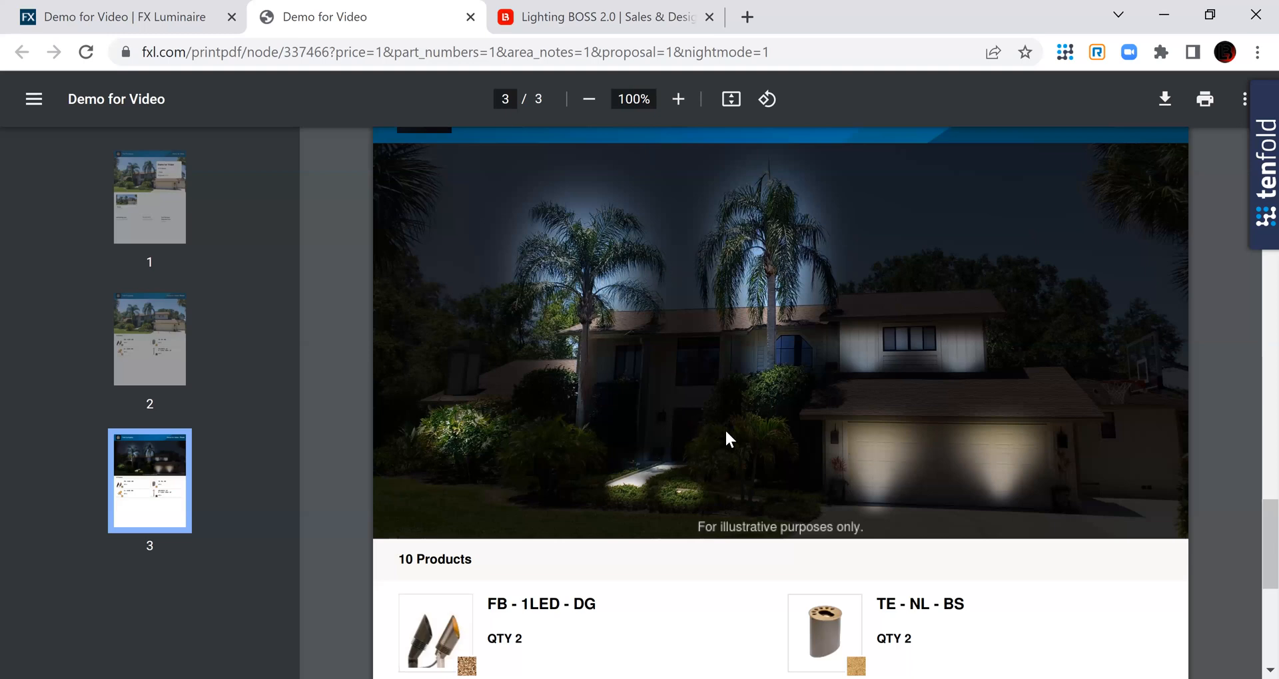
{"action": "mouse_move", "coordinate": [610, 383]}
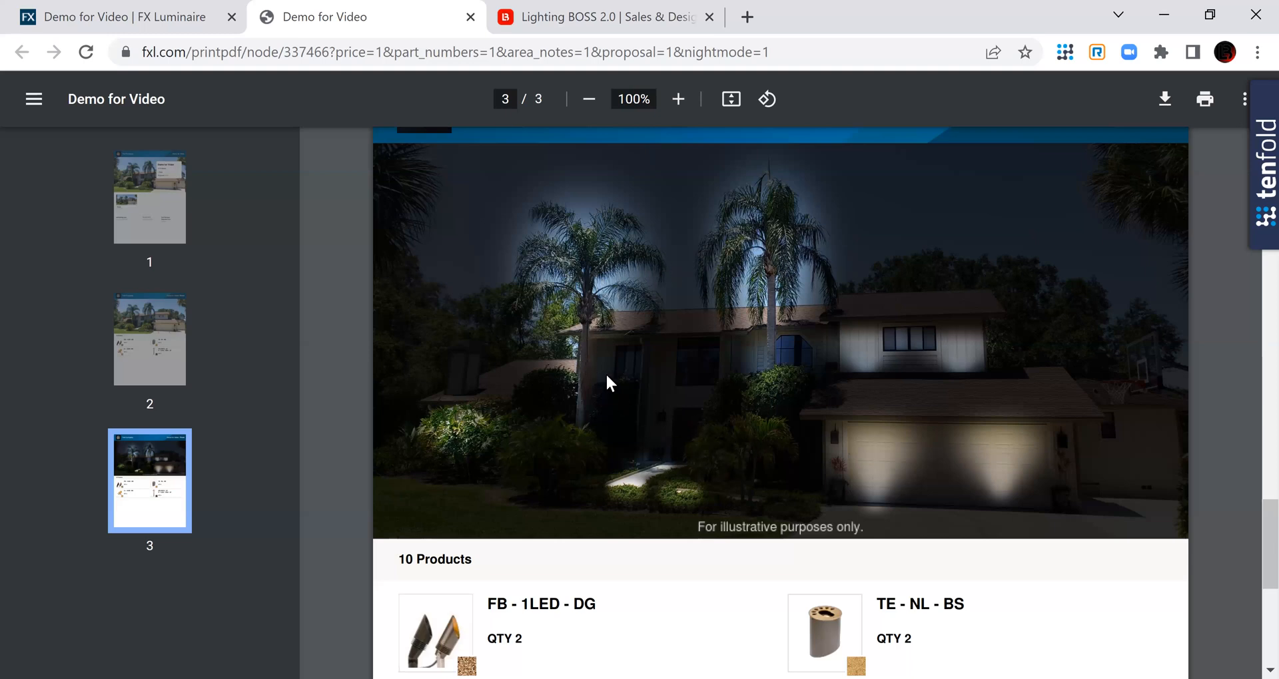
{"action": "mouse_move", "coordinate": [683, 416]}
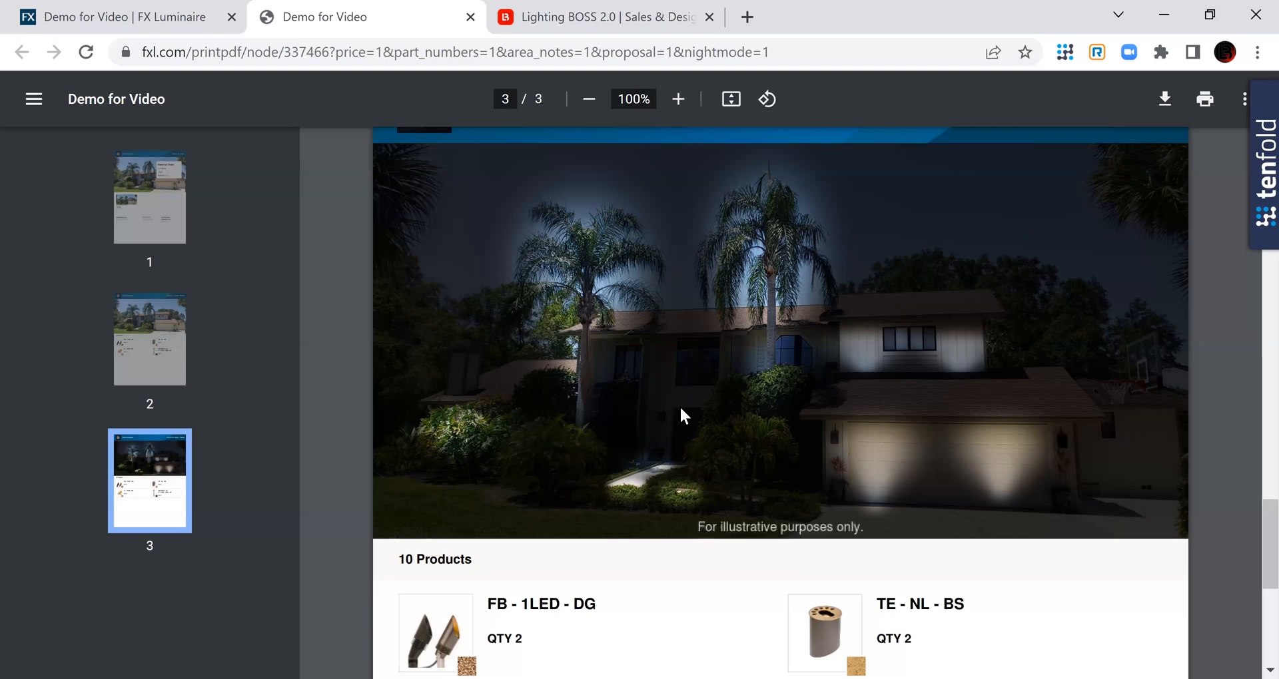
{"action": "mouse_move", "coordinate": [660, 417]}
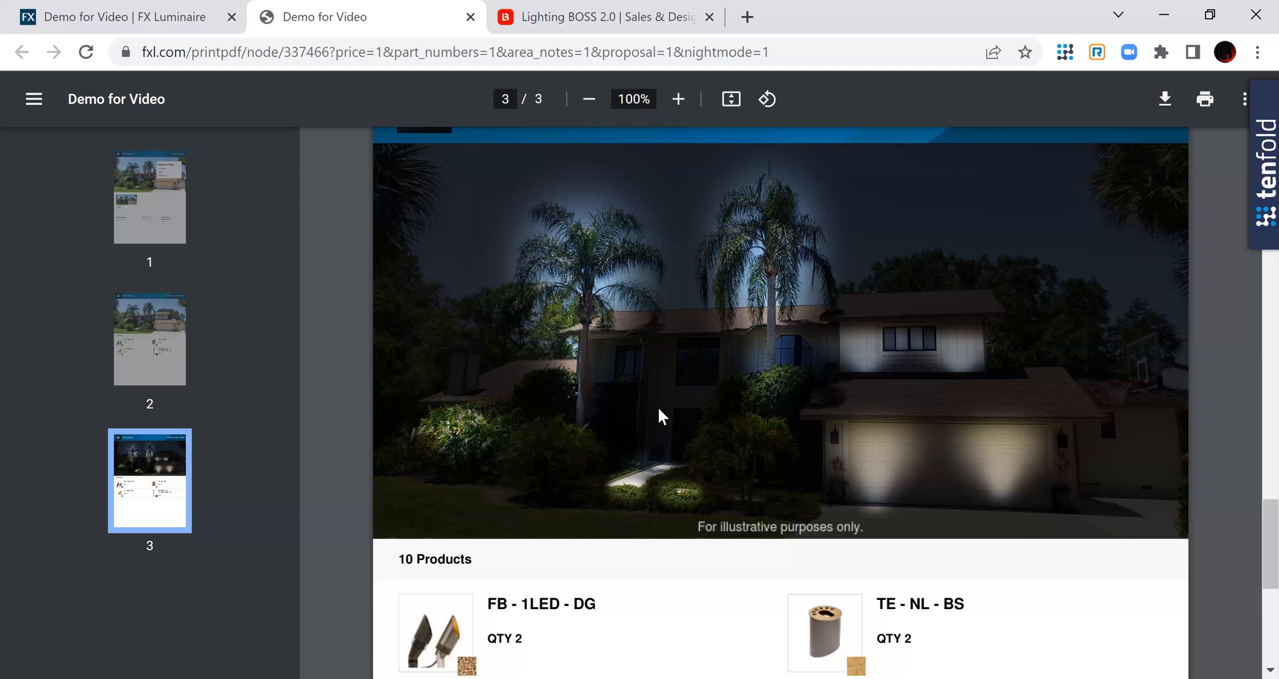
{"action": "mouse_move", "coordinate": [595, 18]}
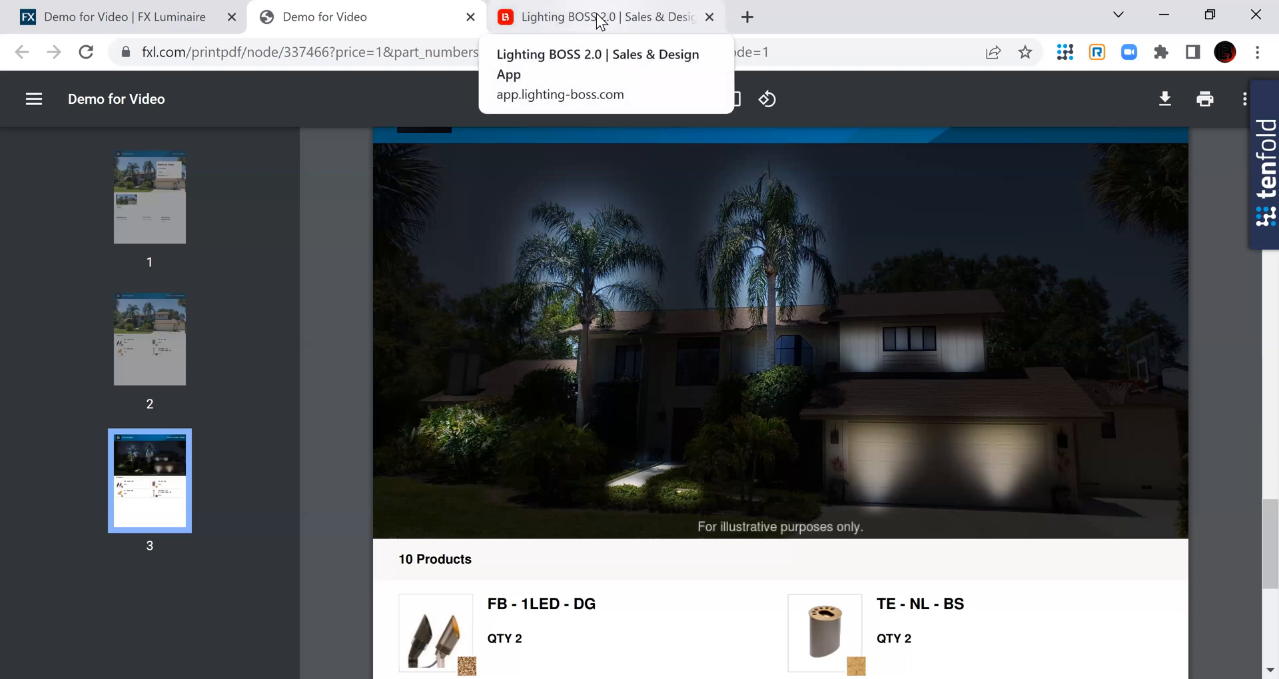
Back in Lighting BOSS, view the client layout image of Layout_368 with its light cones
{"action": "left_click", "coordinate": [596, 16]}
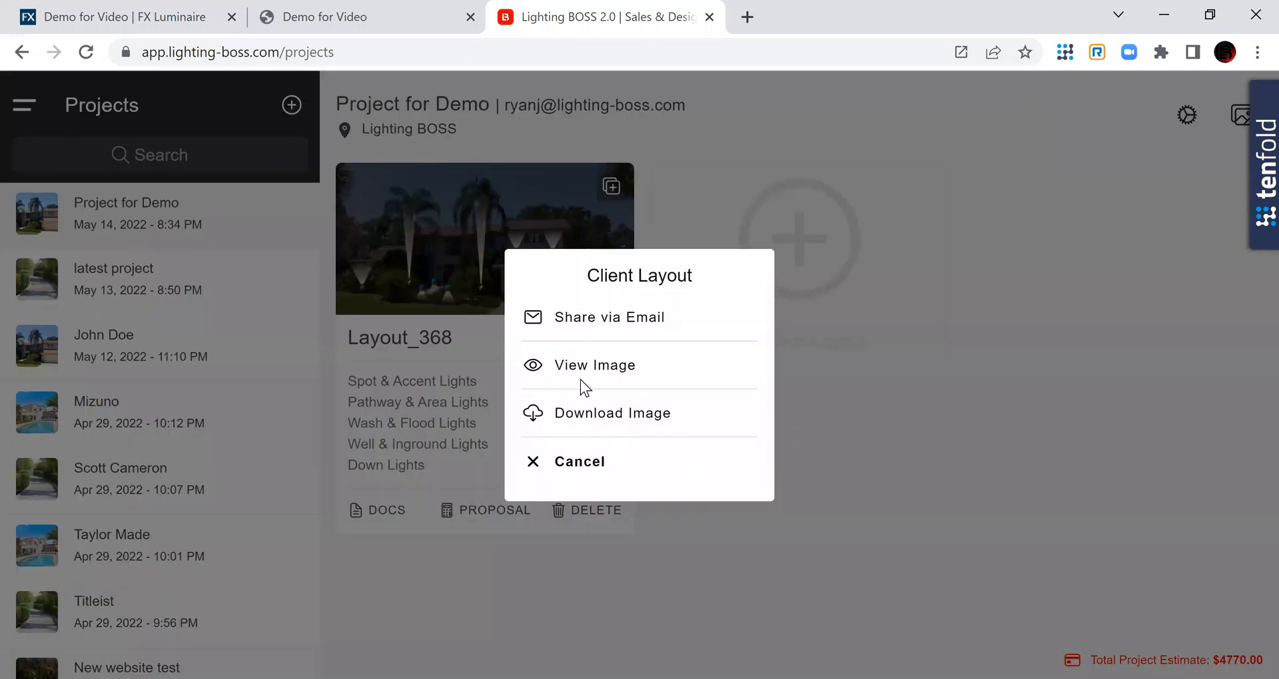
{"action": "left_click", "coordinate": [578, 462]}
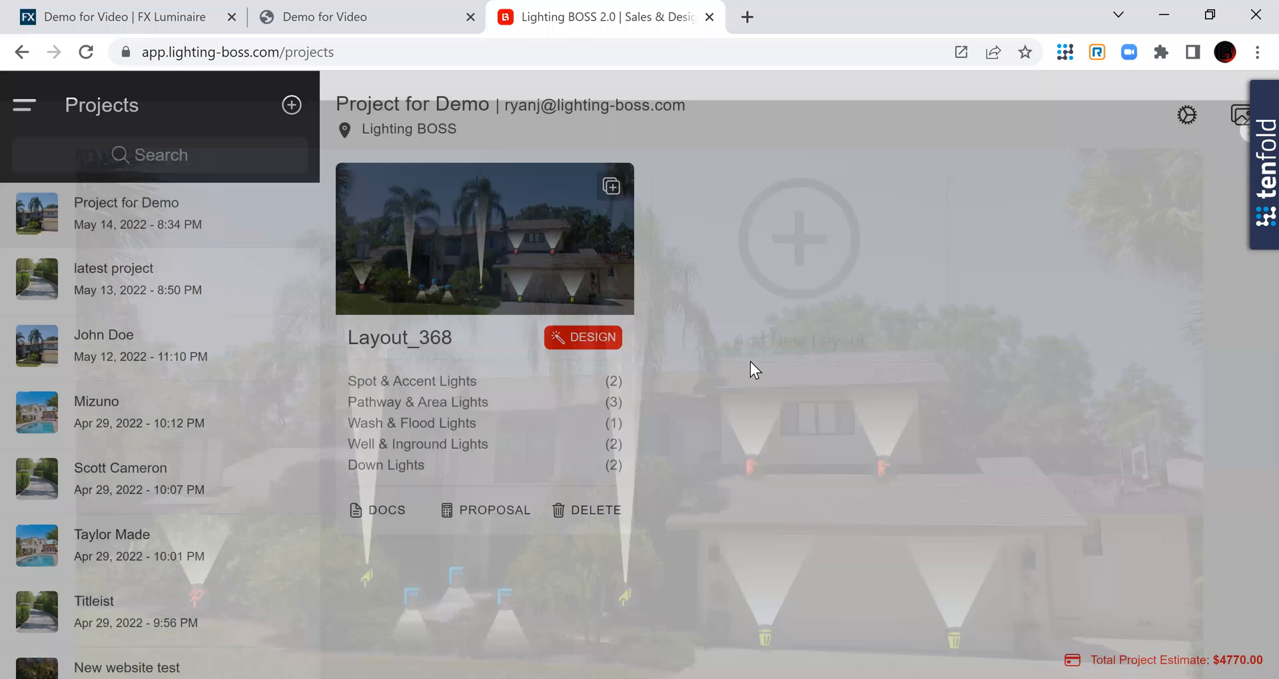